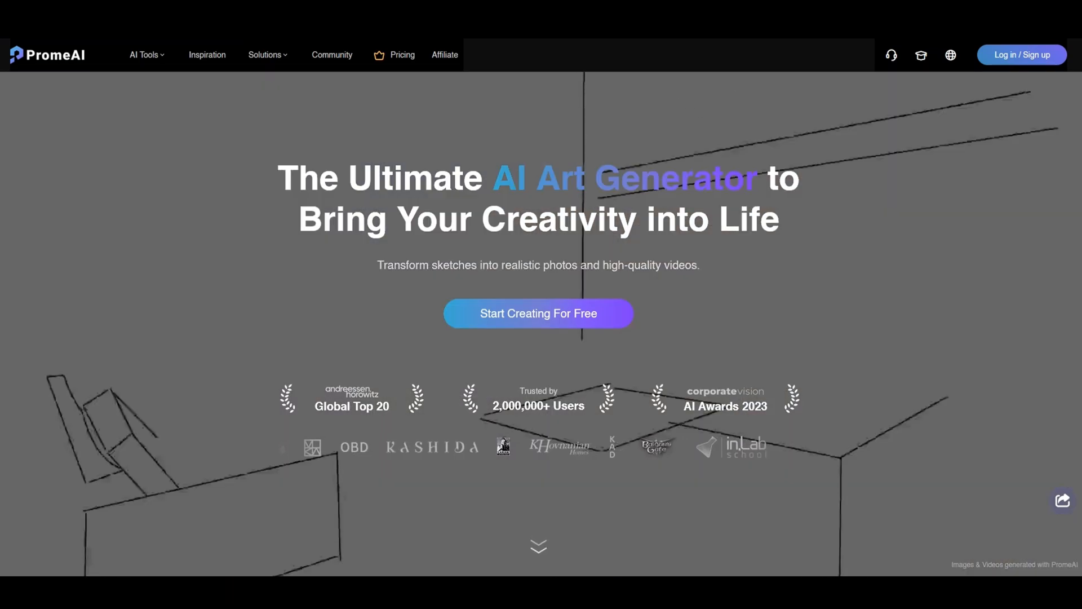
- Scroll down the PromeAI home page through the Architecture and Interior example galleries
scroll("down", 3)
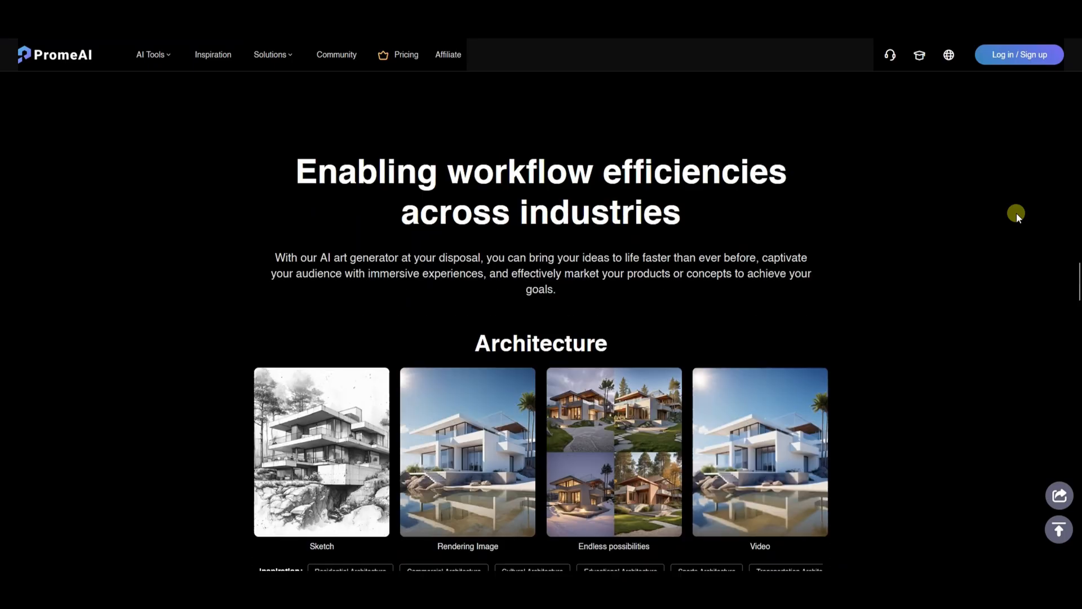
scroll("down", 3)
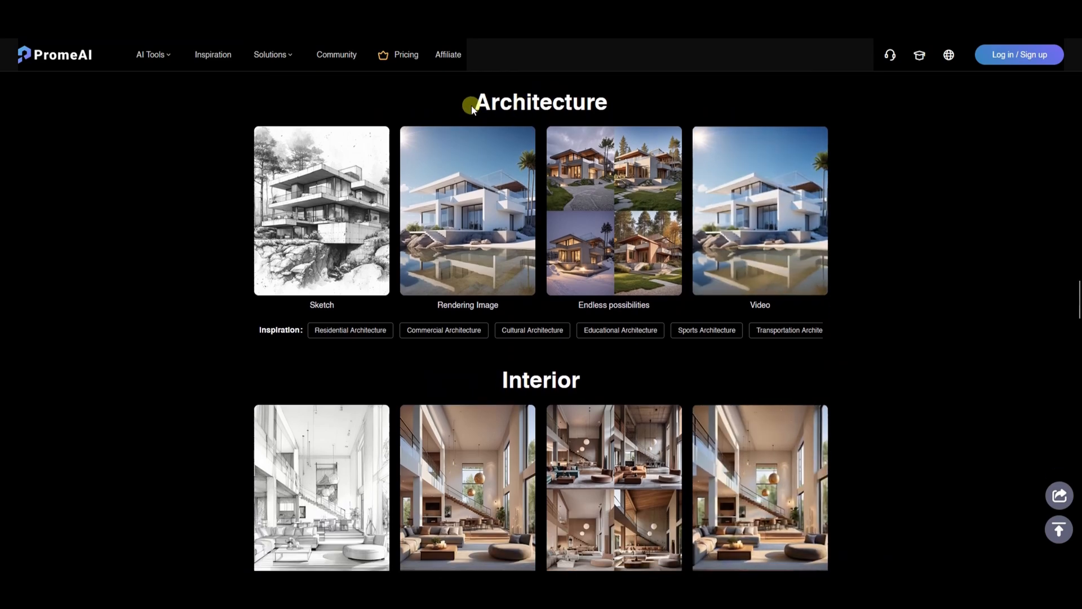
scroll("down", 3)
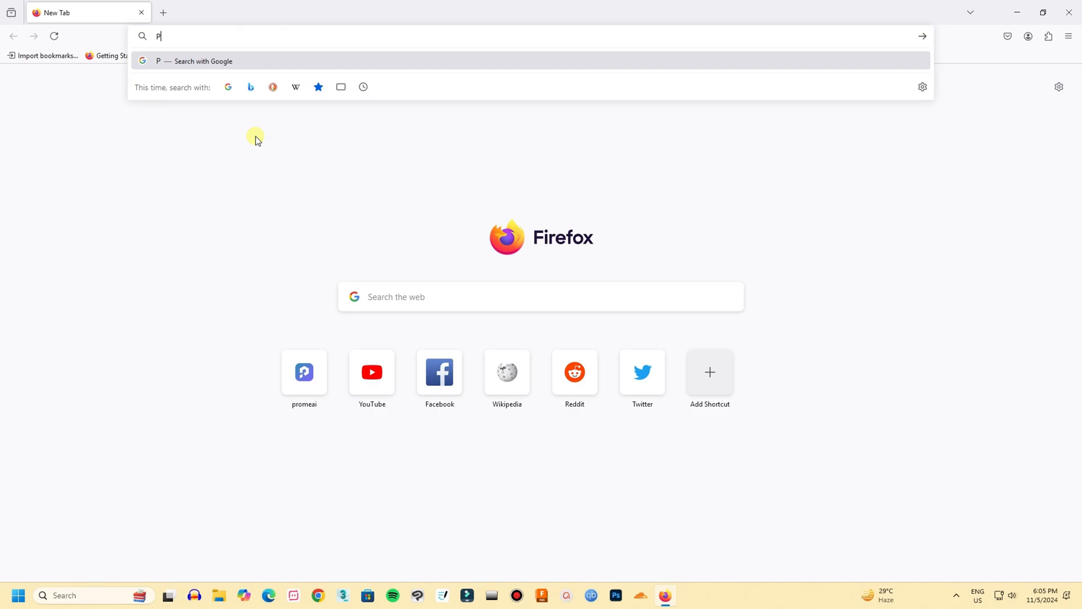
- Search Google for PromeAI and open the promeai.pro result
type("romeAI")
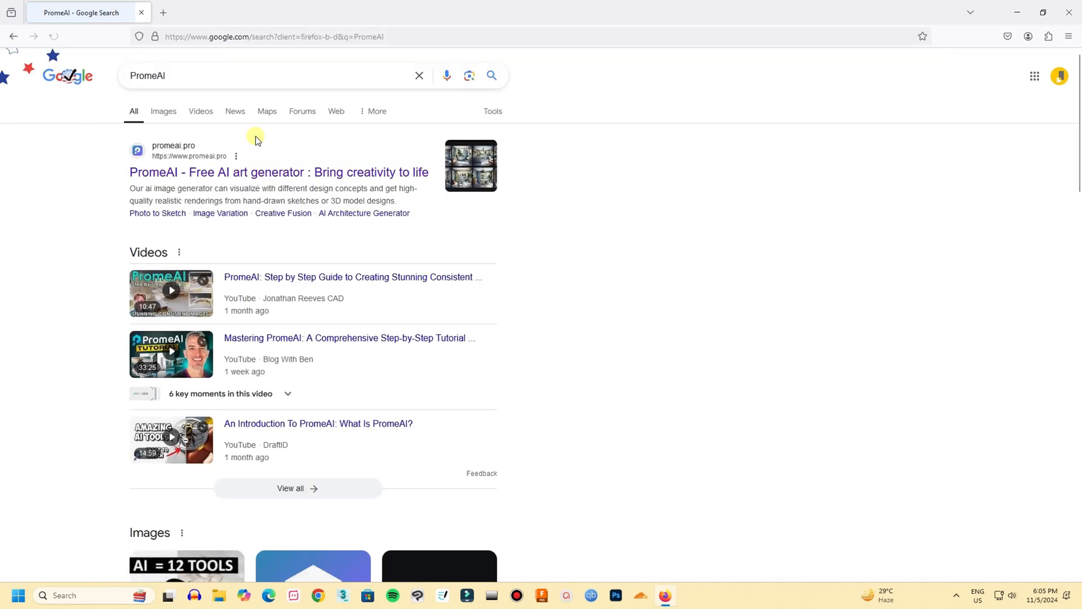
mouse_move(166, 153)
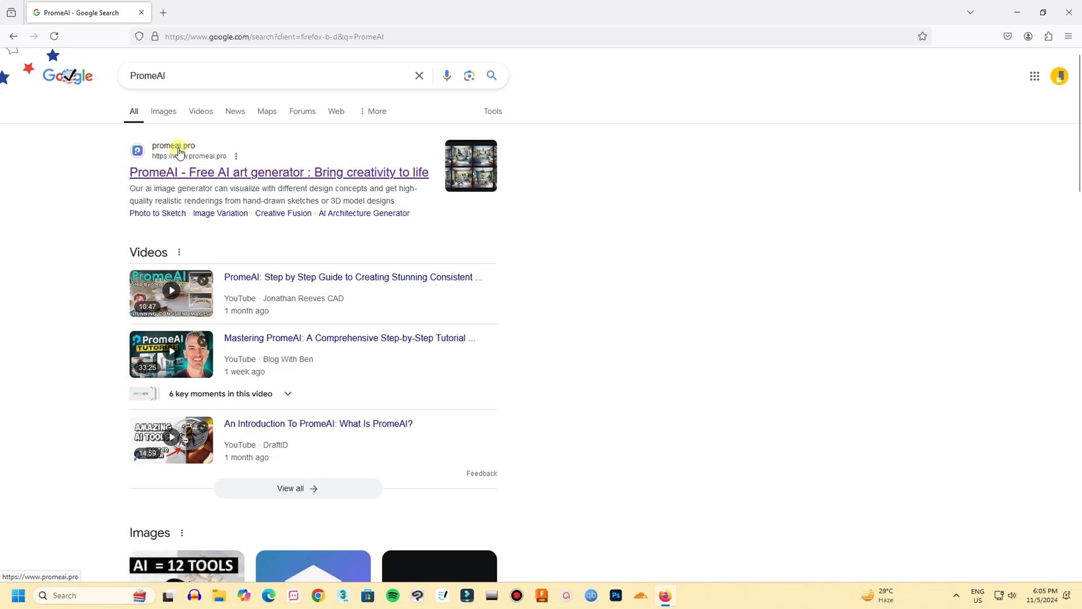
mouse_move(202, 175)
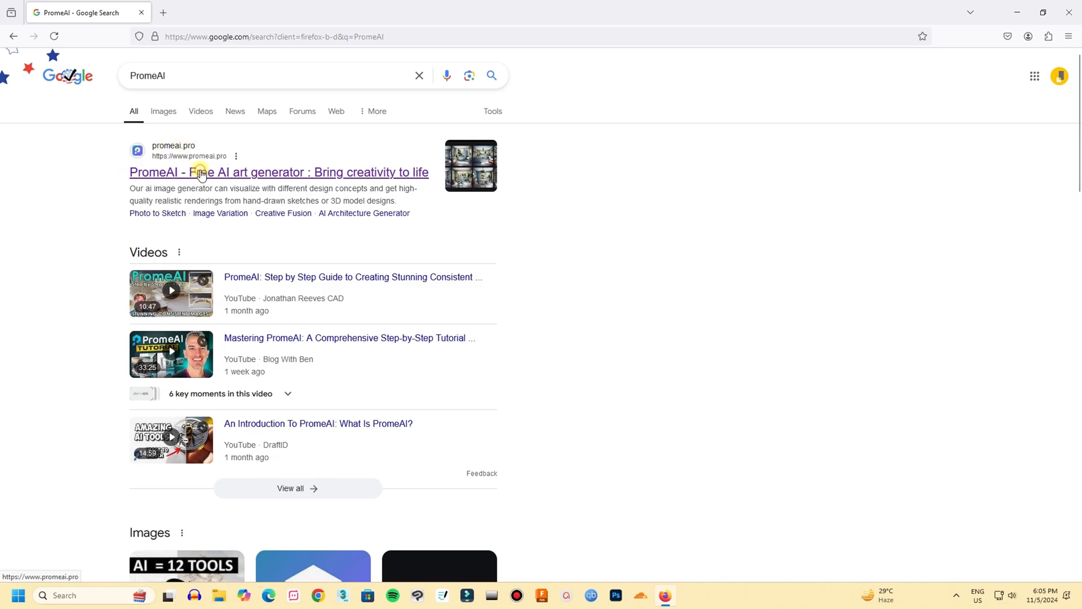
left_click(278, 171)
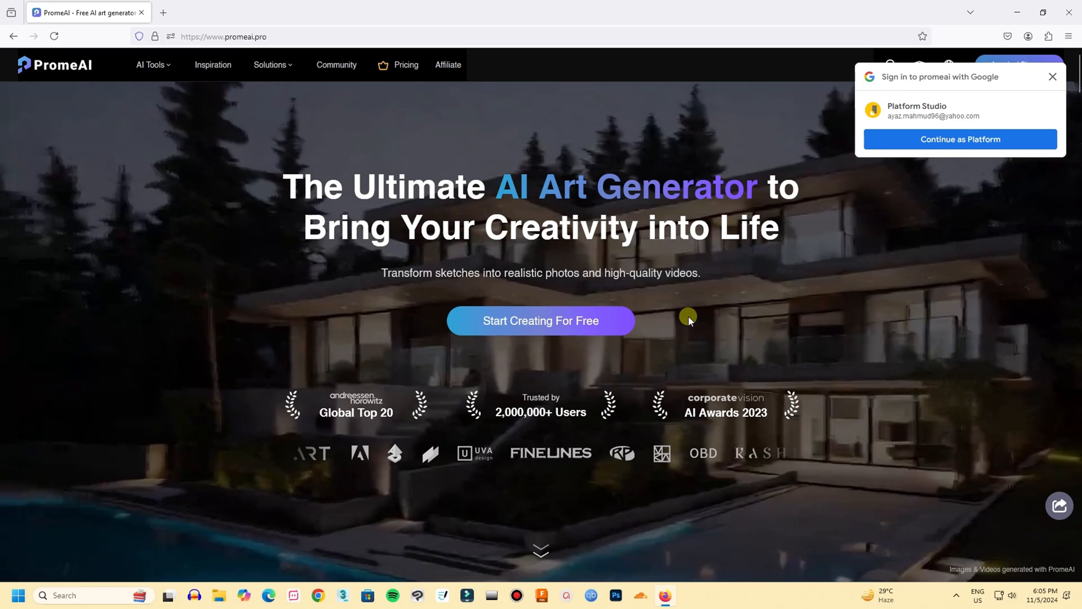
mouse_move(860, 214)
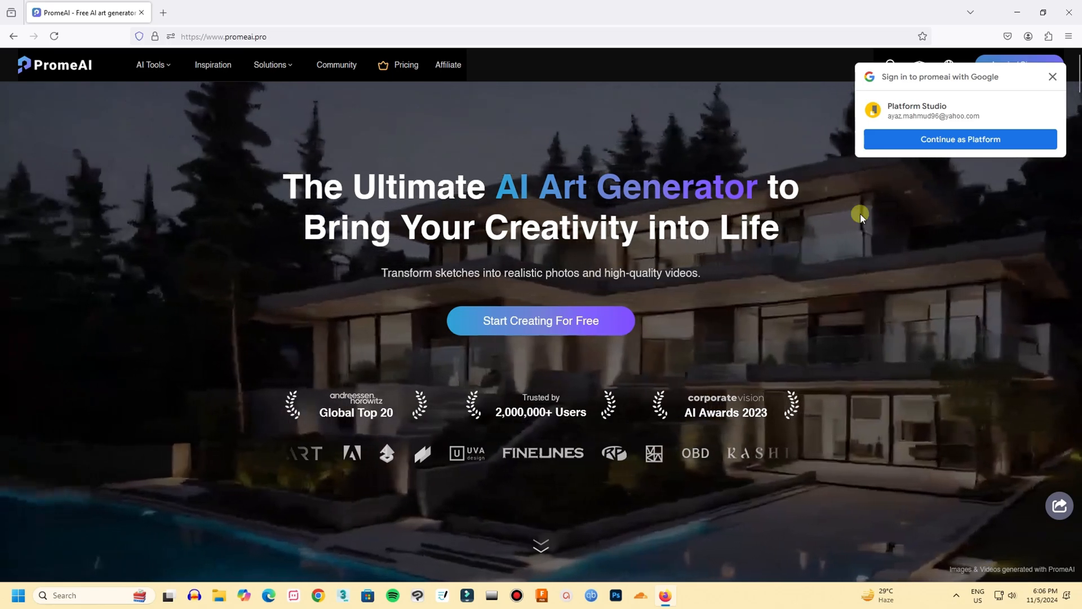
- Sign in with Google, then reach the Sketch Rendering tool through AI Tools
left_click(958, 139)
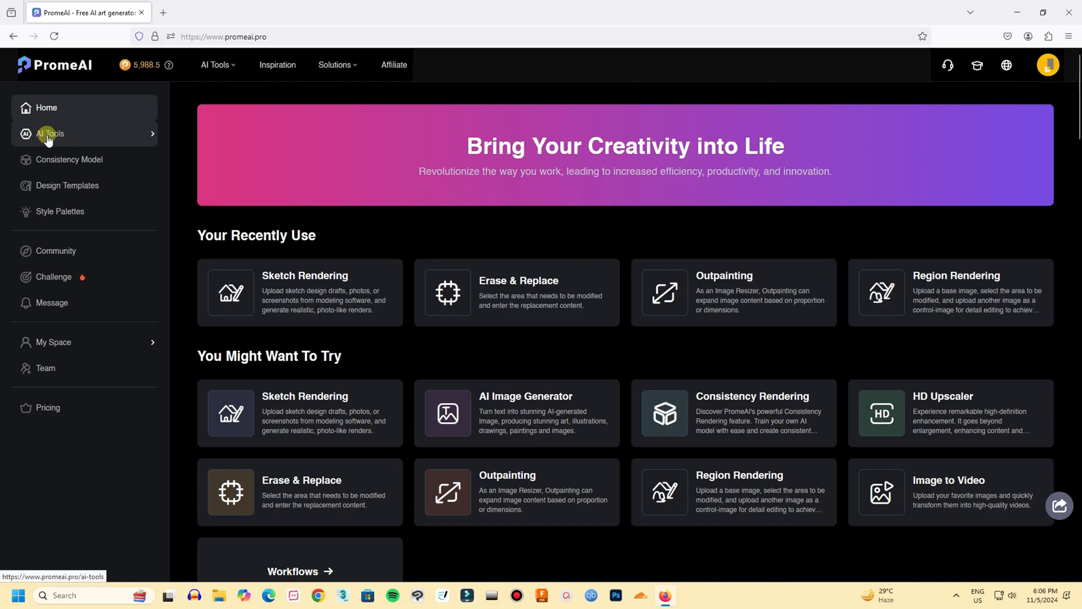
left_click(50, 133)
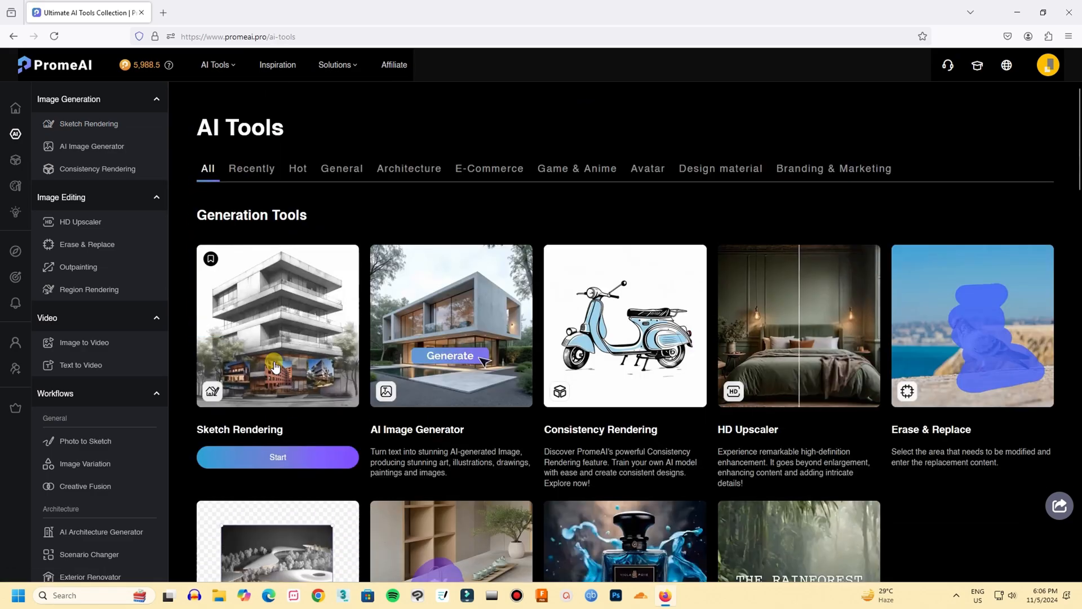
mouse_move(256, 318)
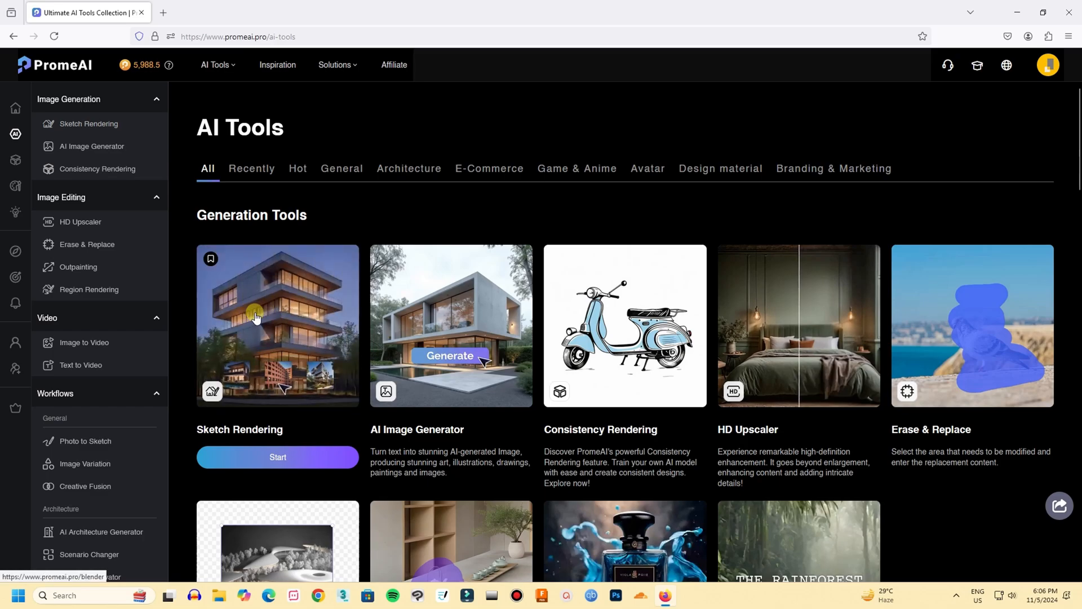
left_click(277, 457)
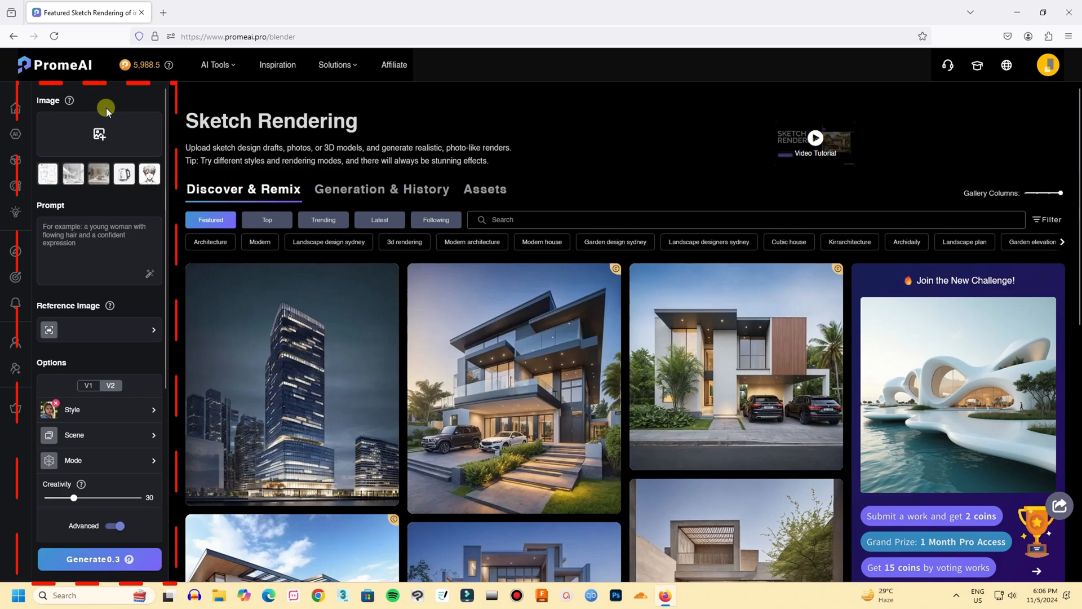
mouse_move(56, 247)
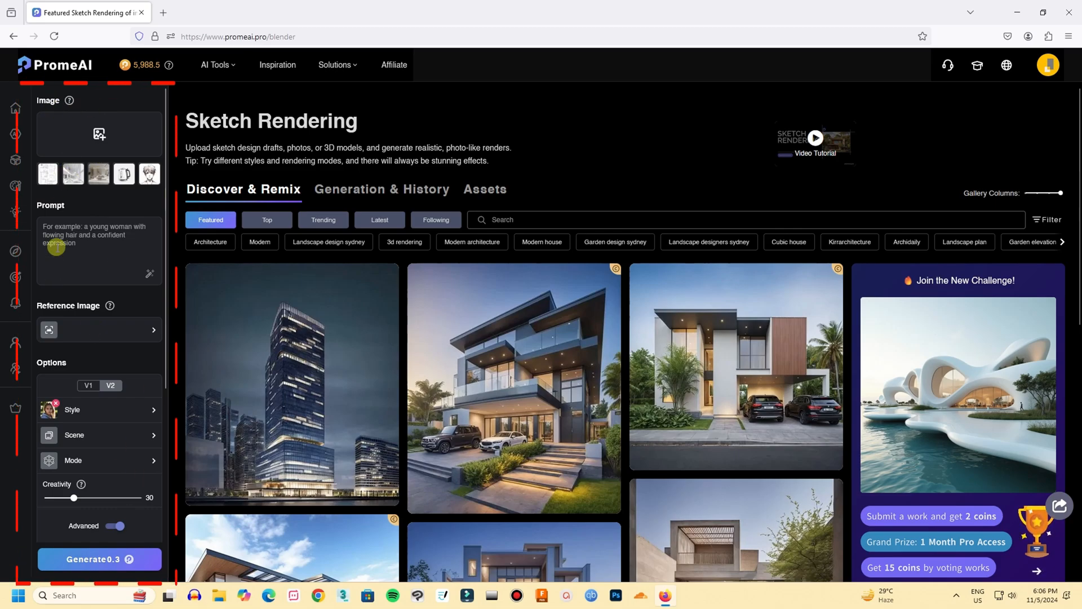
mouse_move(78, 141)
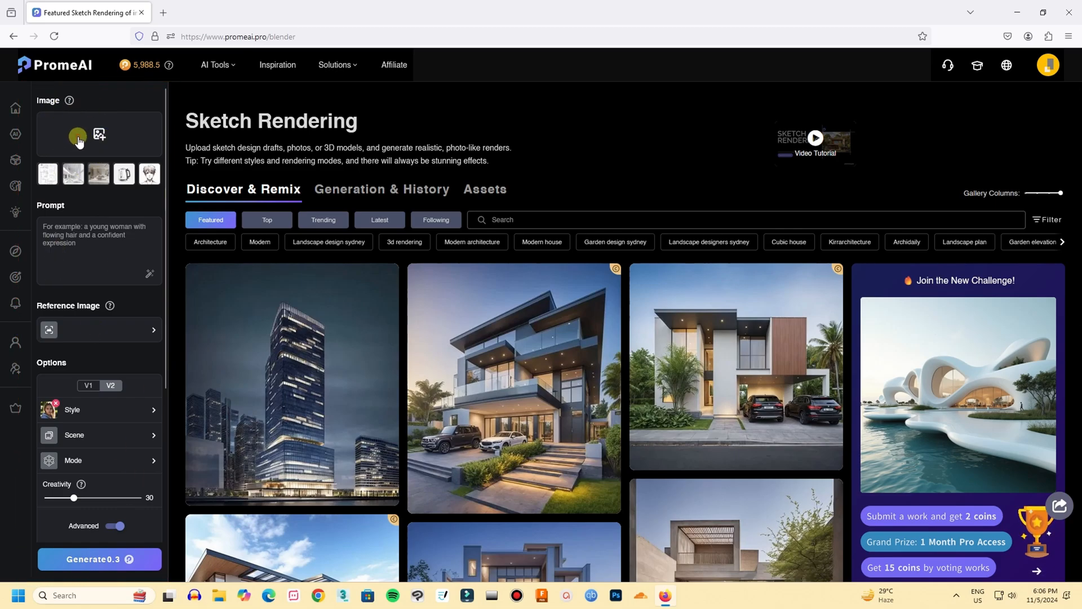
- Upload the SKKETCH house sketch file as the Sketch Rendering input image
left_click(78, 134)
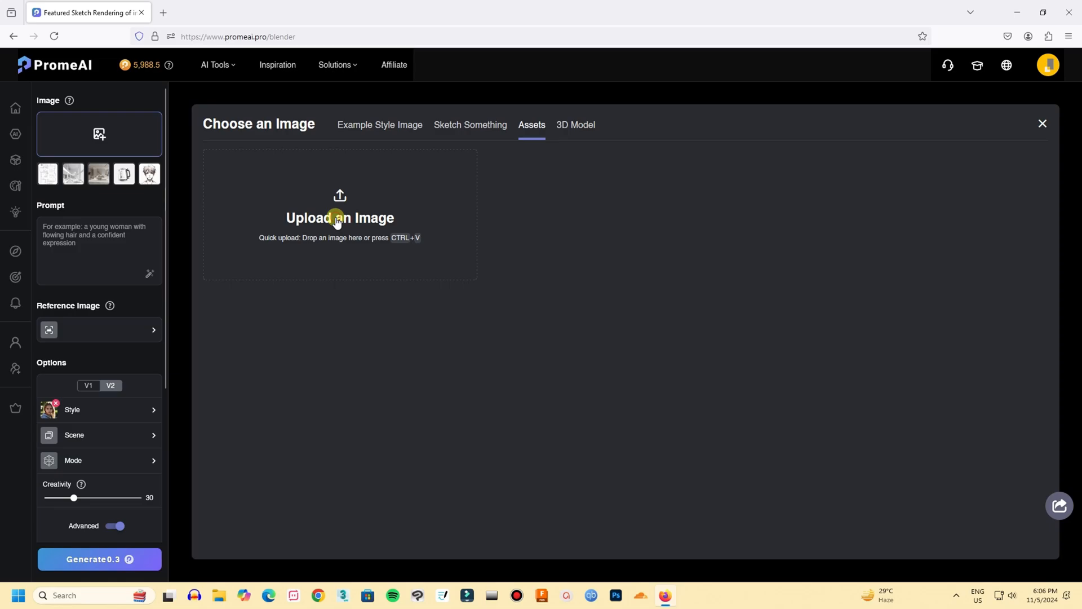
left_click(339, 218)
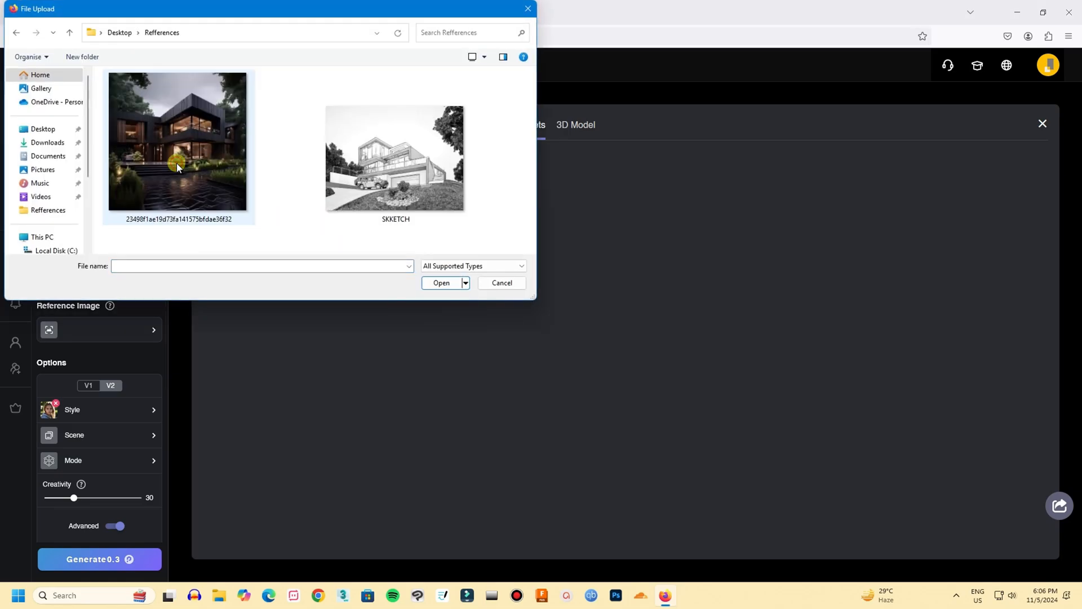
left_click(395, 159)
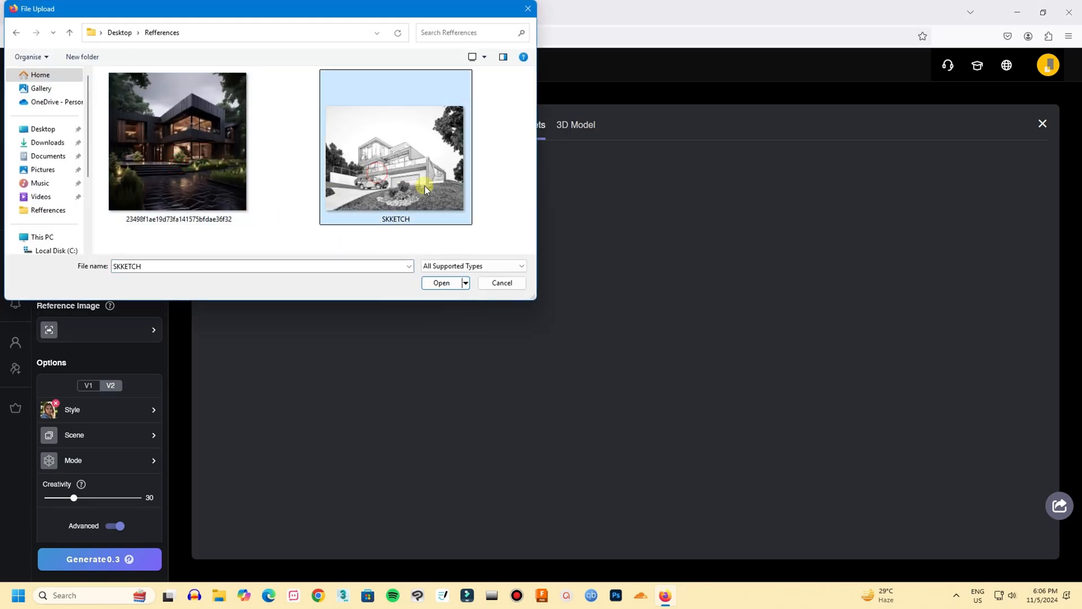
left_click(441, 285)
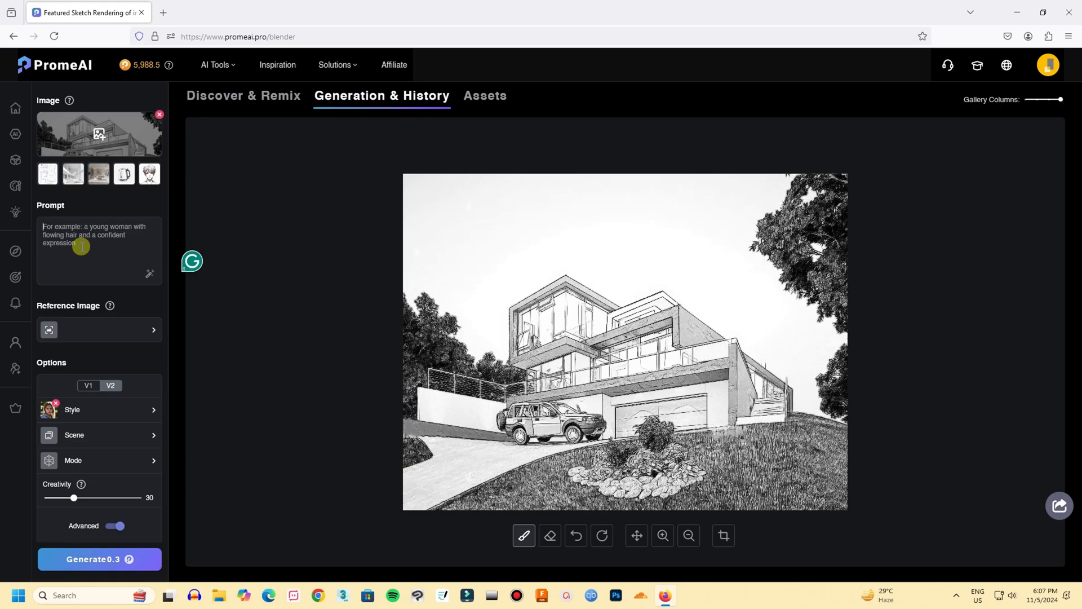
- Enter the prompt "Realistic rendering of a residential building night view"
type("Realistic")
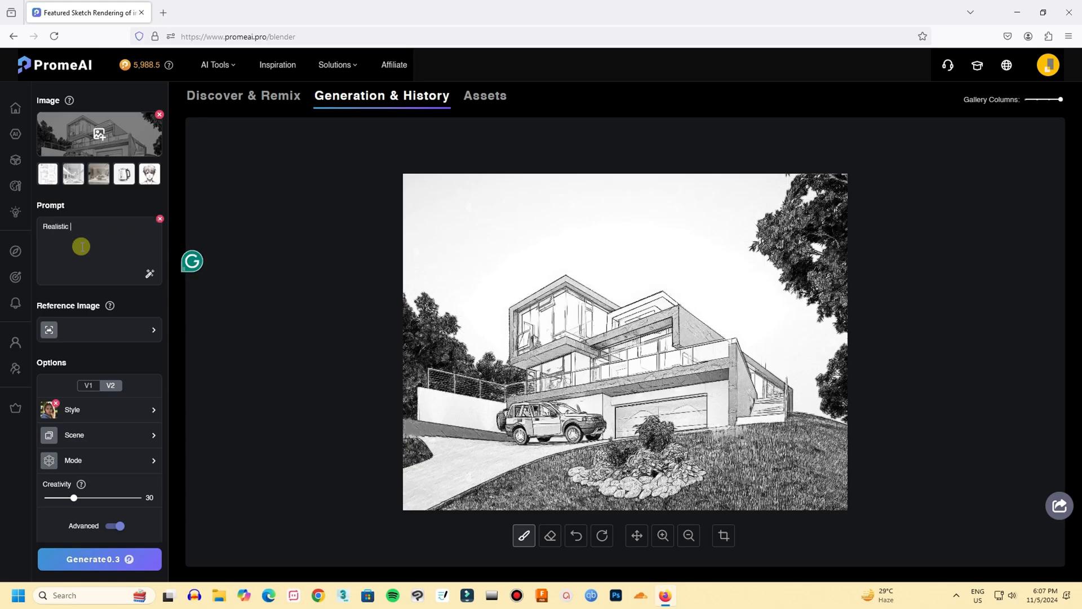
type("rendering of a residential buildi")
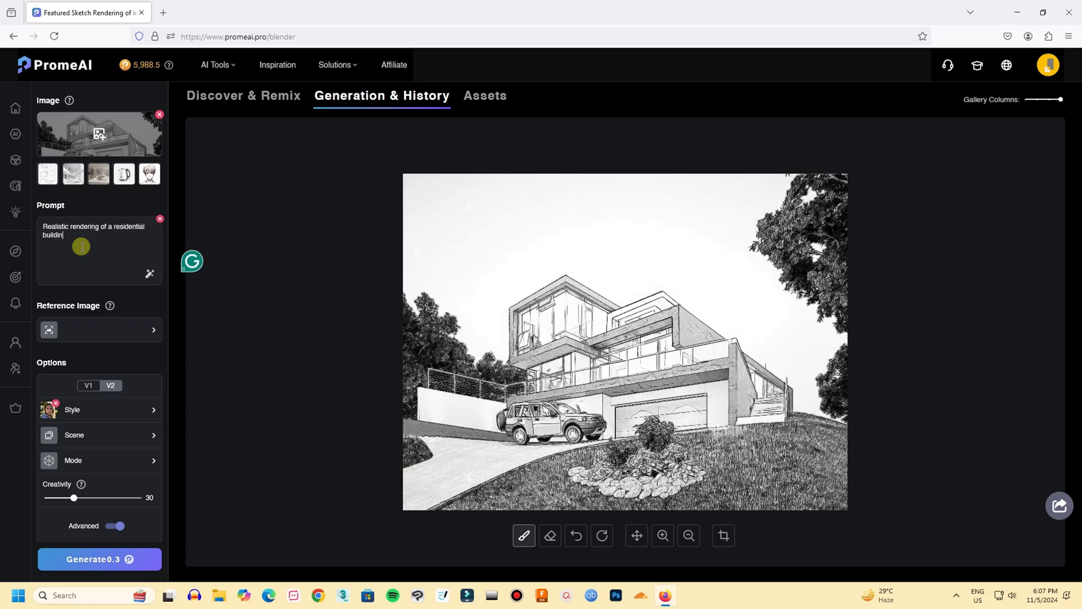
type("night view")
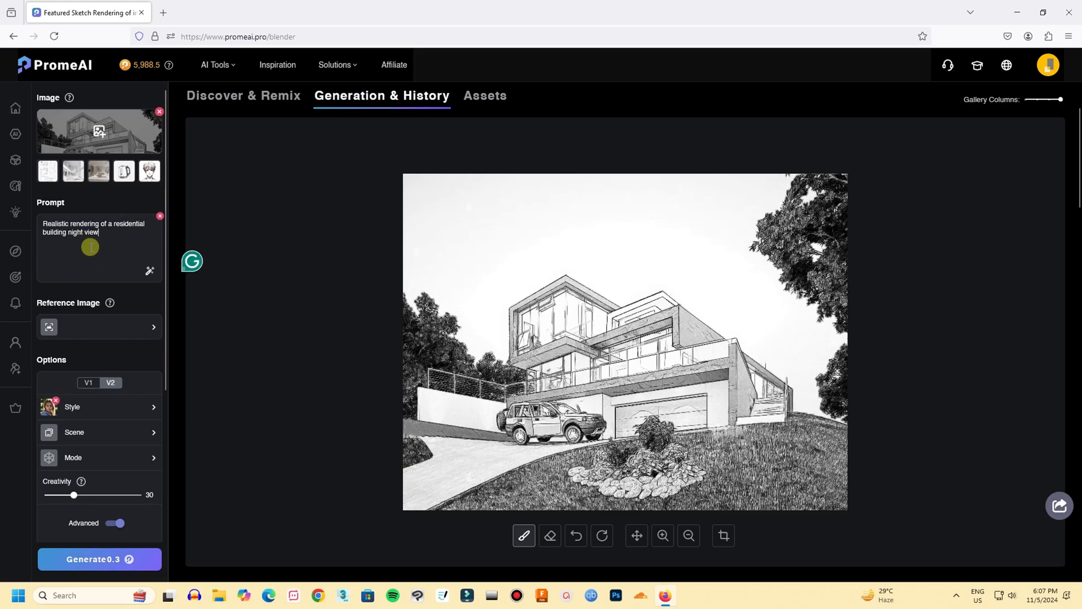
scroll("down", 3)
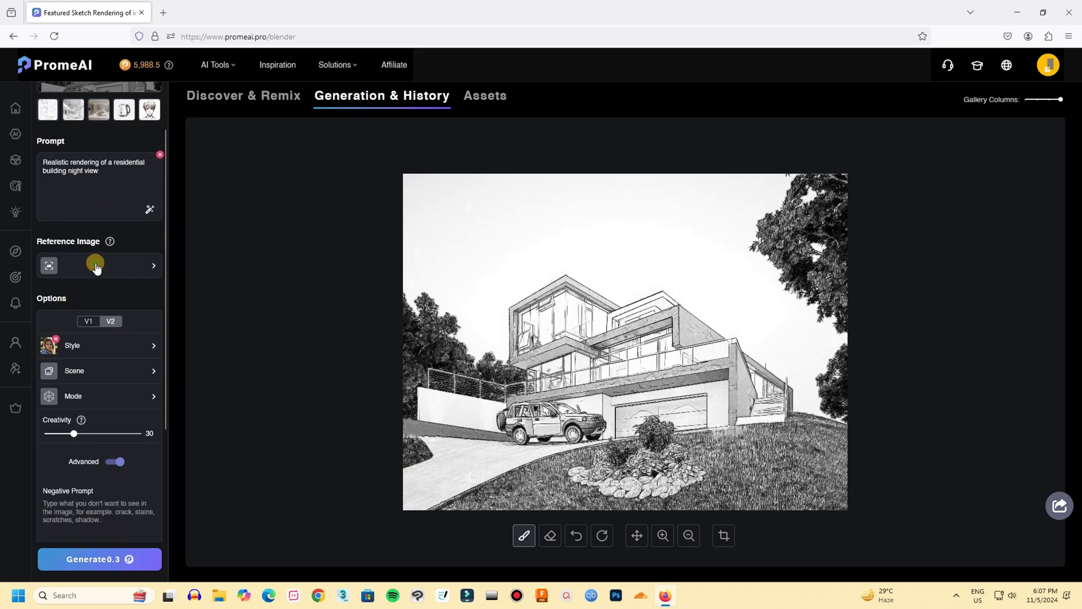
mouse_move(125, 284)
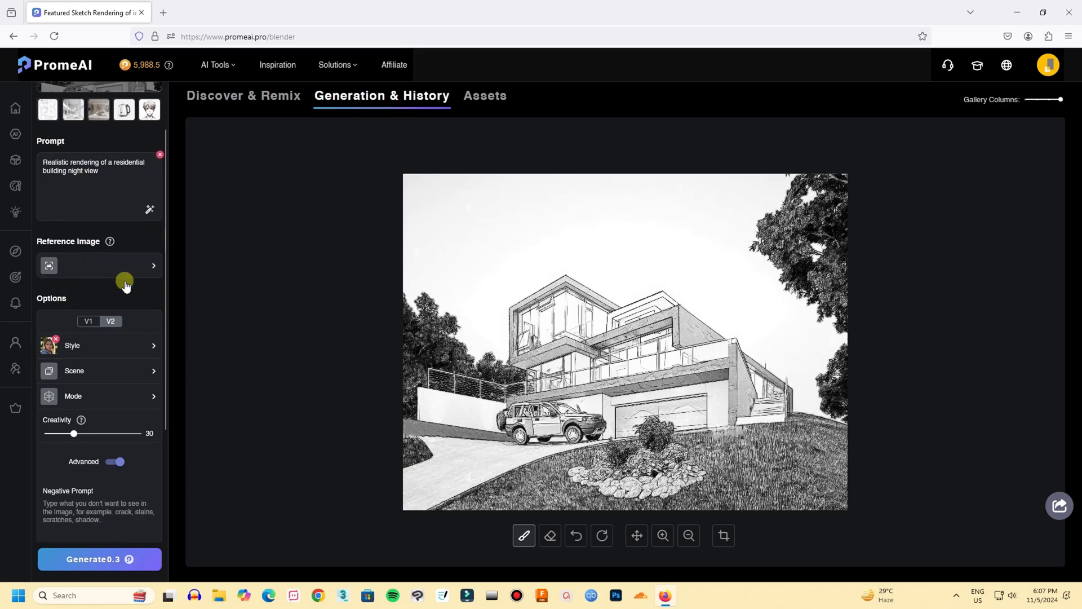
scroll("down", 3)
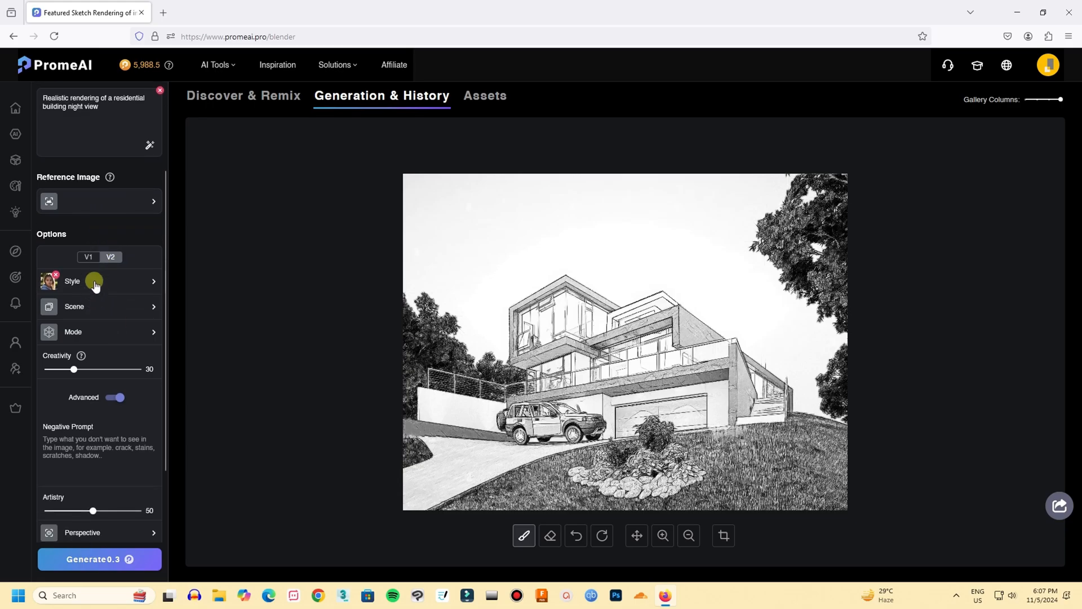
- Choose the Residence Building scene from the Architecture scene options
left_click(94, 284)
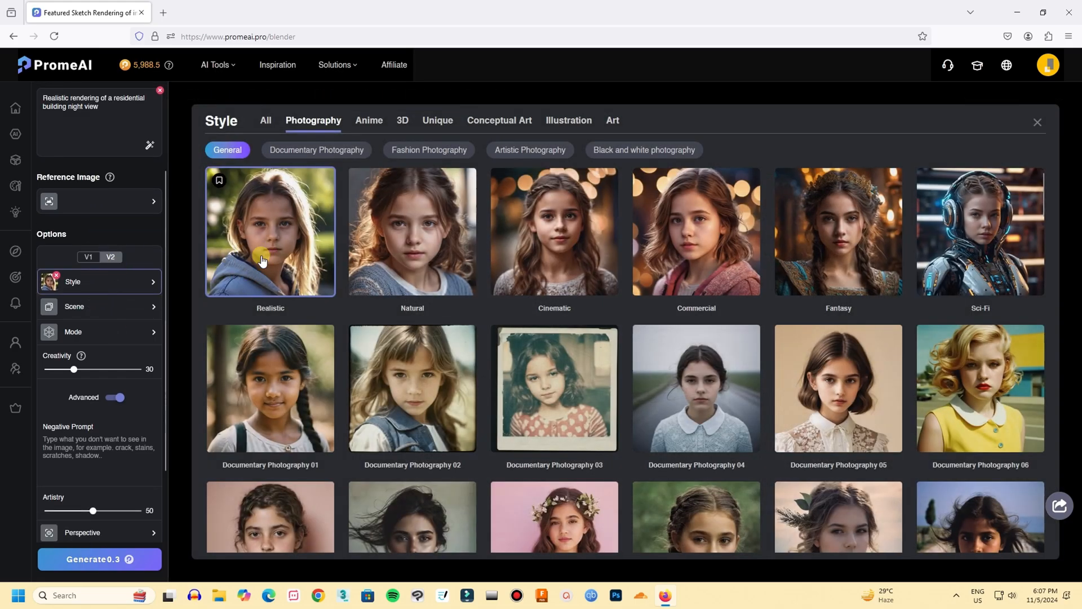
left_click(74, 306)
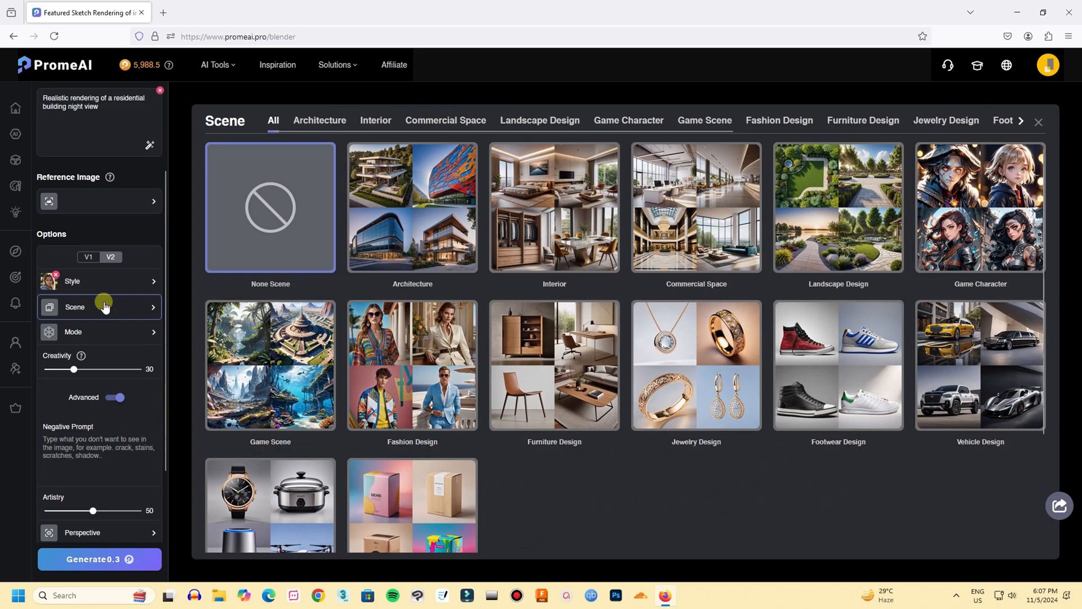
left_click(319, 121)
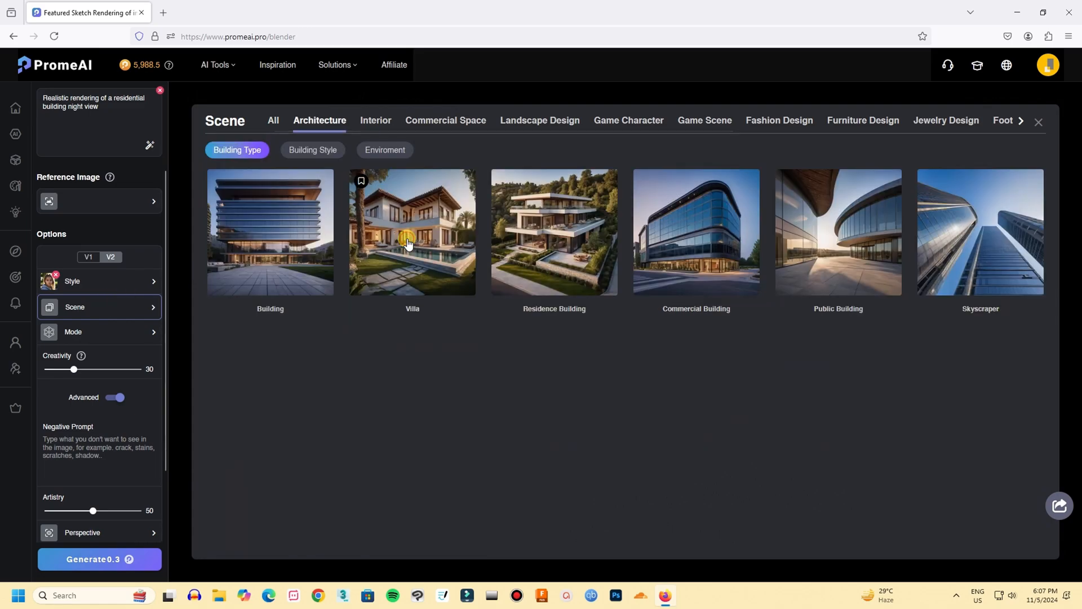
left_click(553, 231)
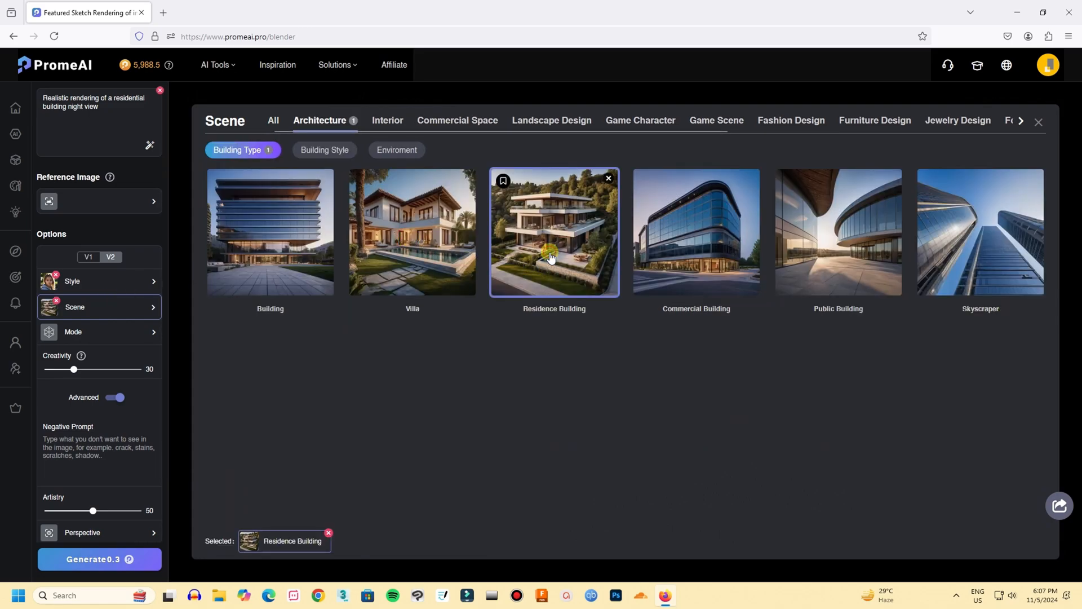
mouse_move(103, 333)
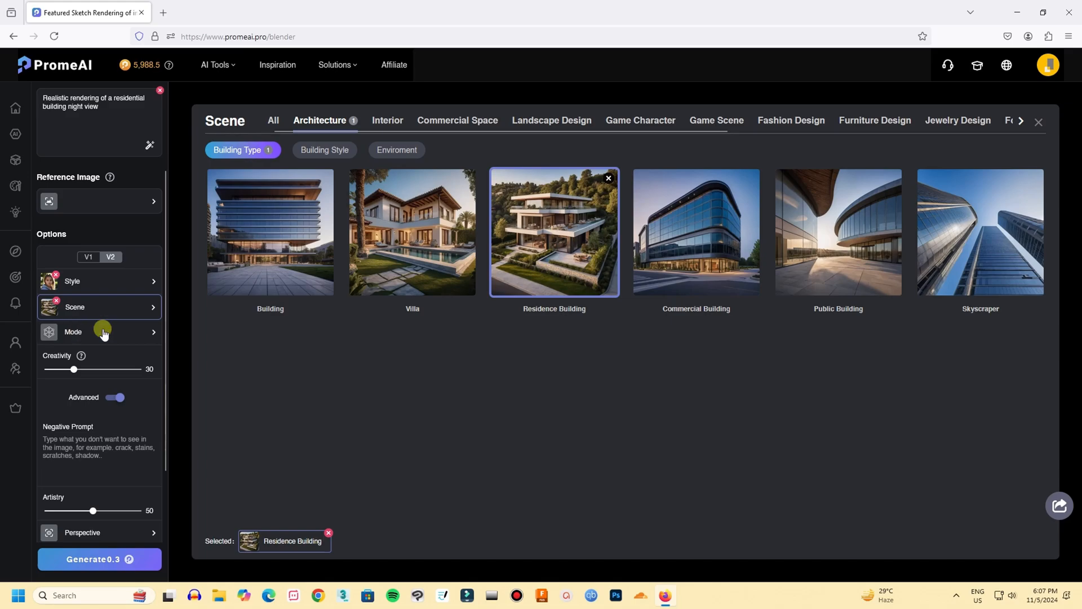
- Review the rendering mode choices, keeping Structure mode, and close the picker
left_click(73, 331)
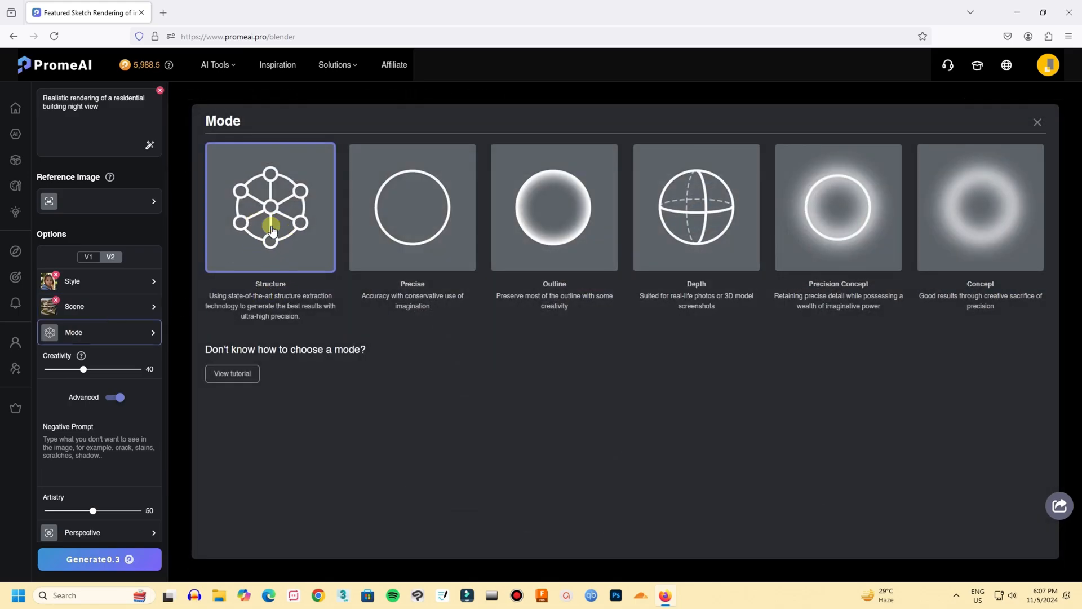
mouse_move(263, 314)
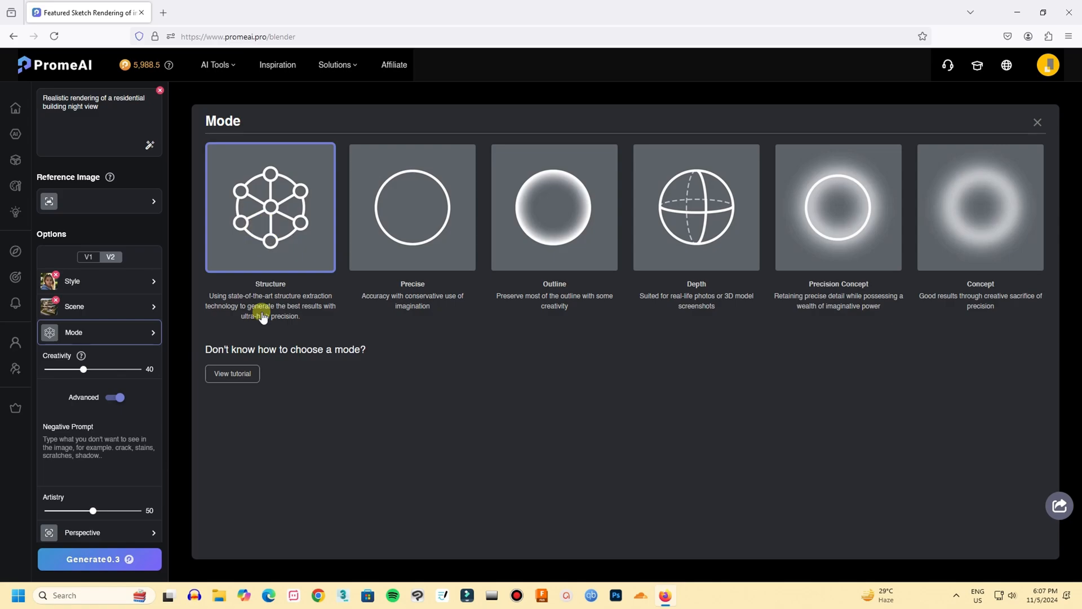
scroll("down", 3)
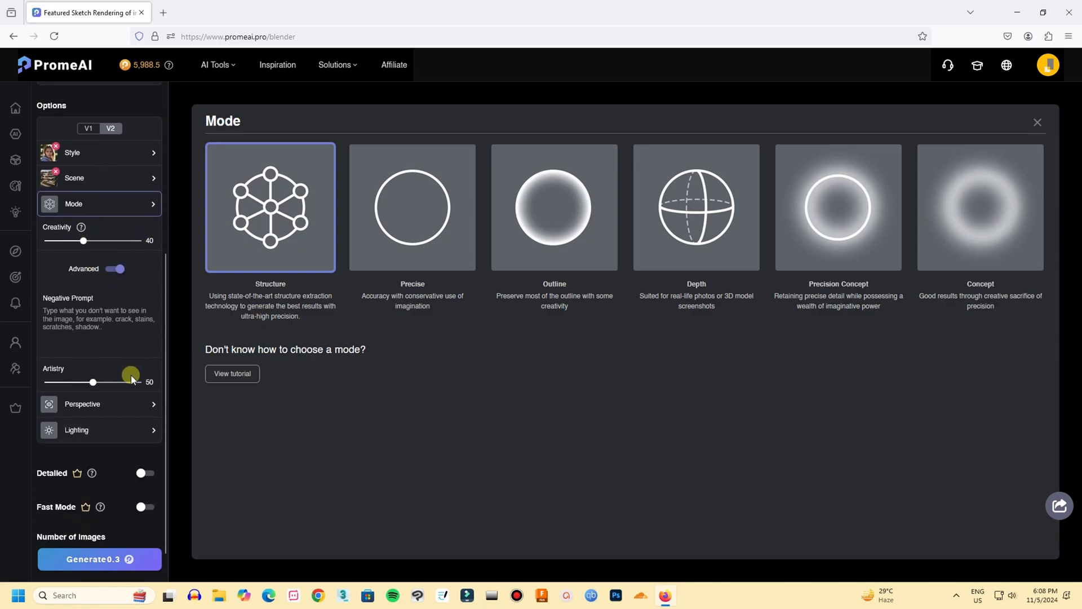
scroll("up", 3)
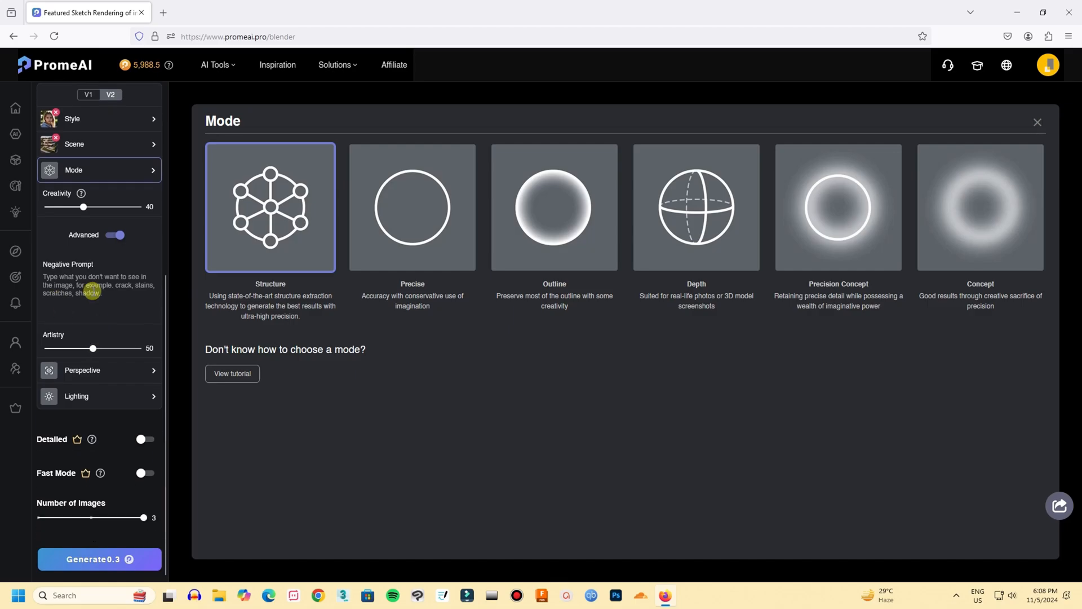
left_click(1036, 122)
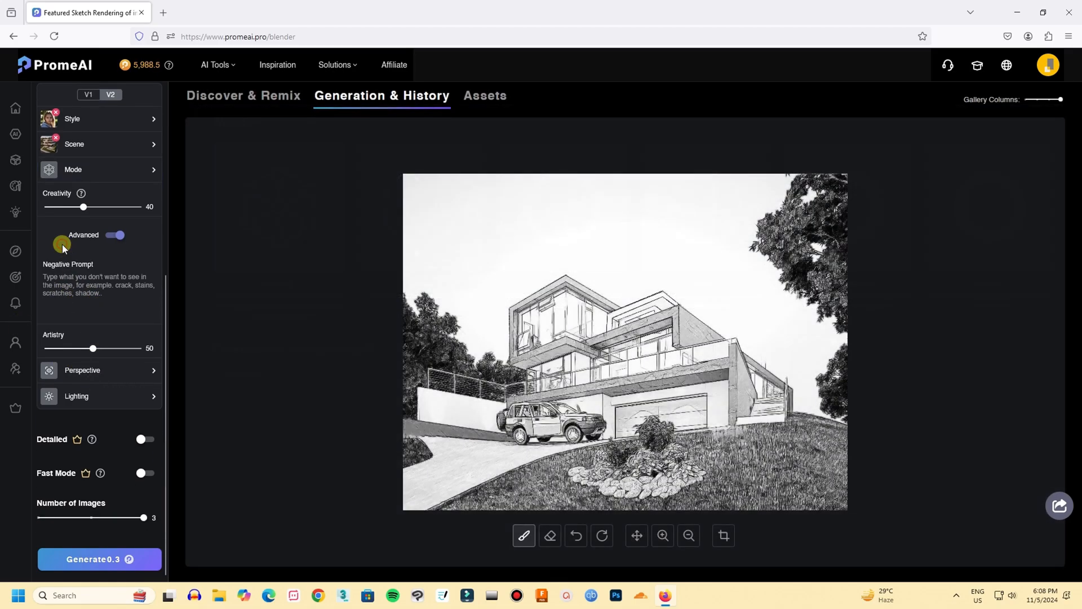
- Switch on the Detailed and Fast Mode options
left_click(143, 440)
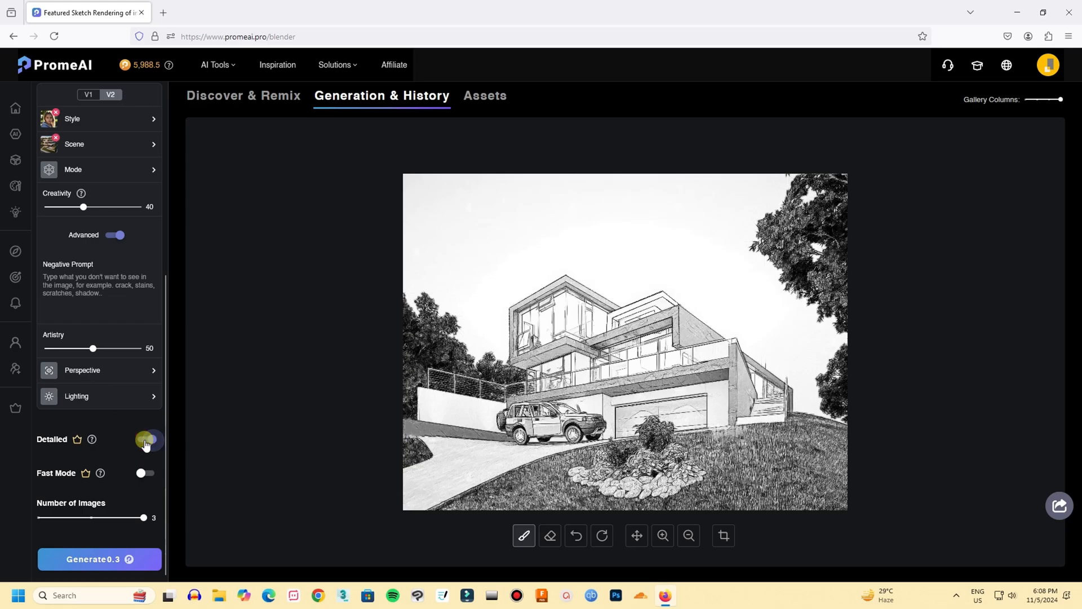
left_click(146, 438)
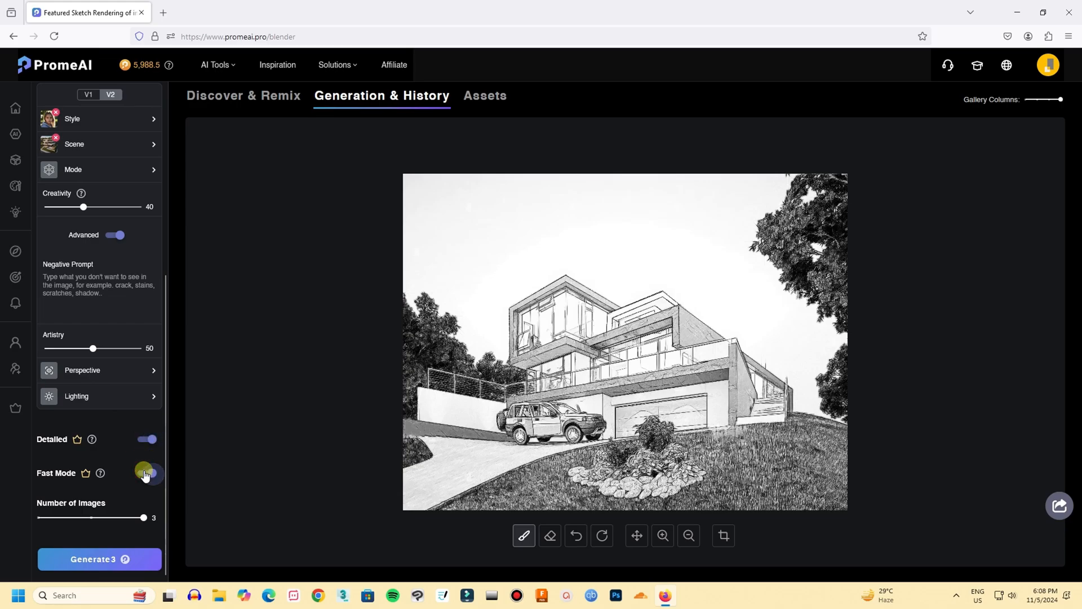
left_click(148, 472)
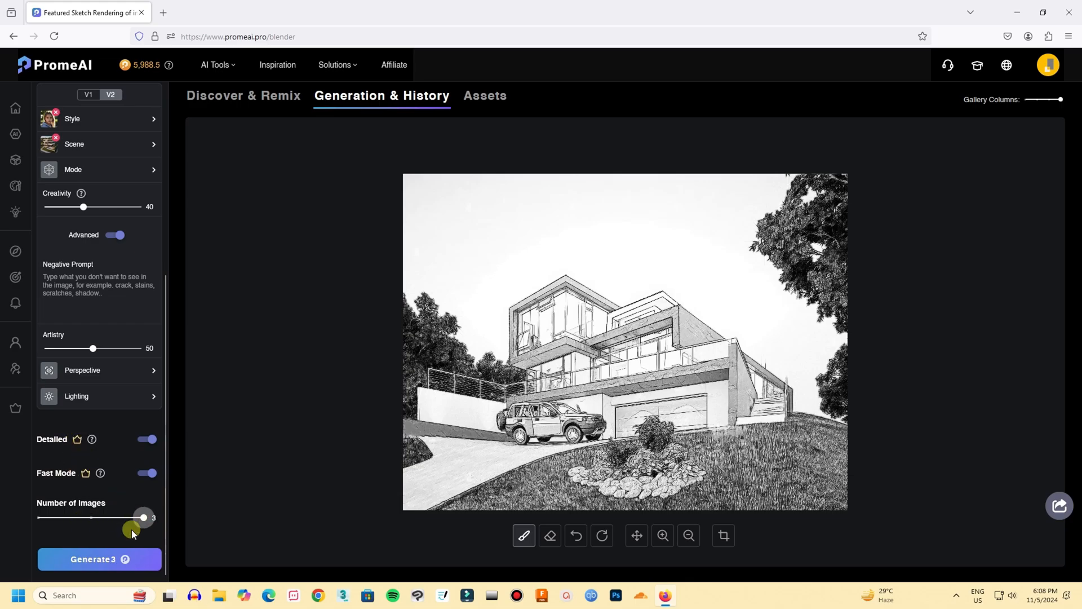
scroll("up", 3)
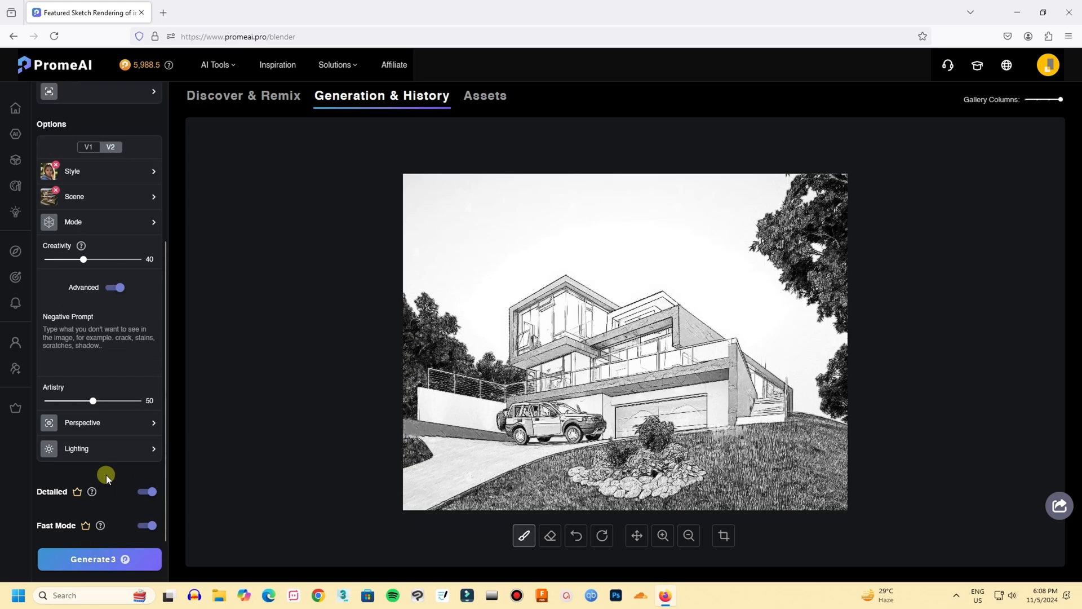
scroll("up", 3)
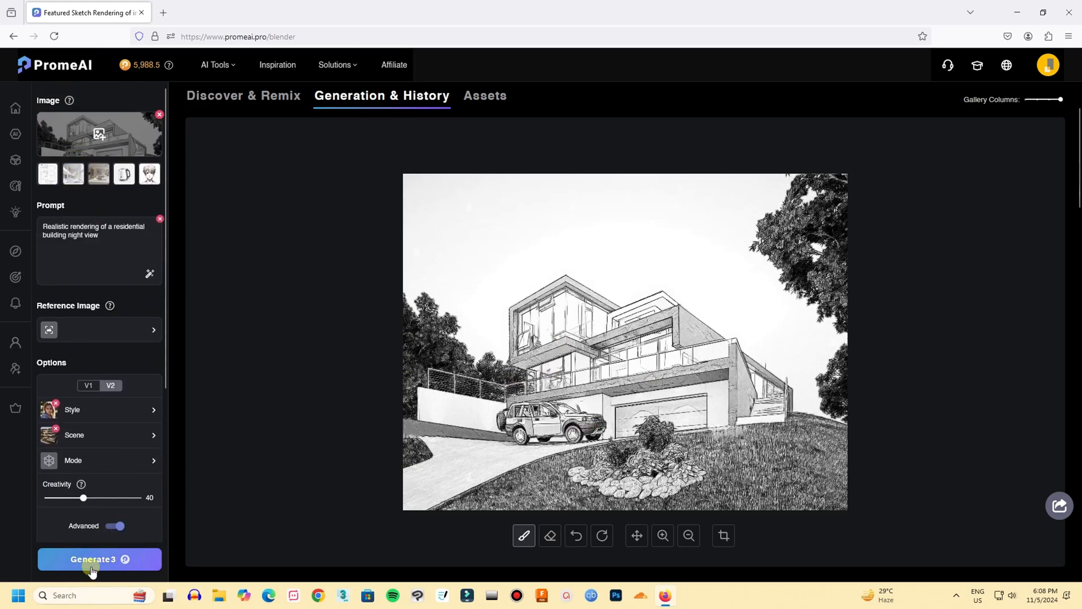
- Generate three night-view renderings from the house sketch
left_click(99, 559)
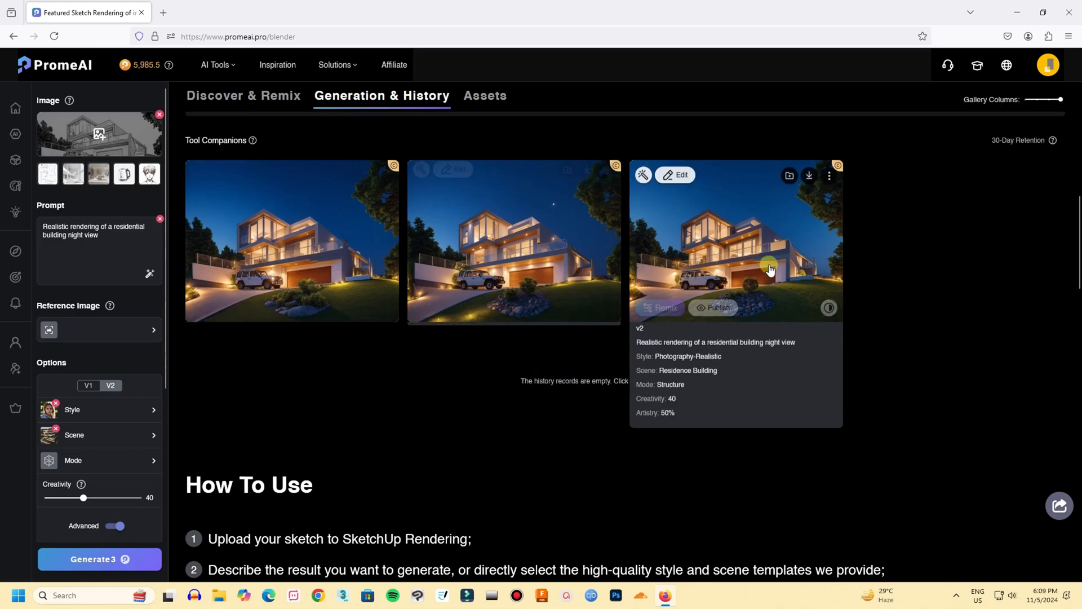
left_click(734, 240)
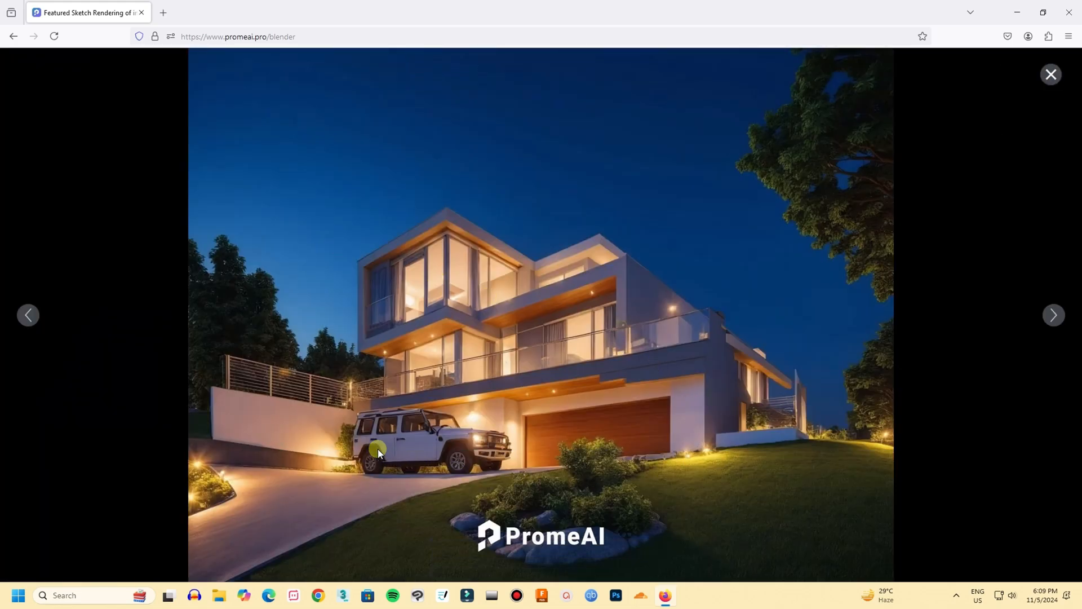
mouse_move(1053, 314)
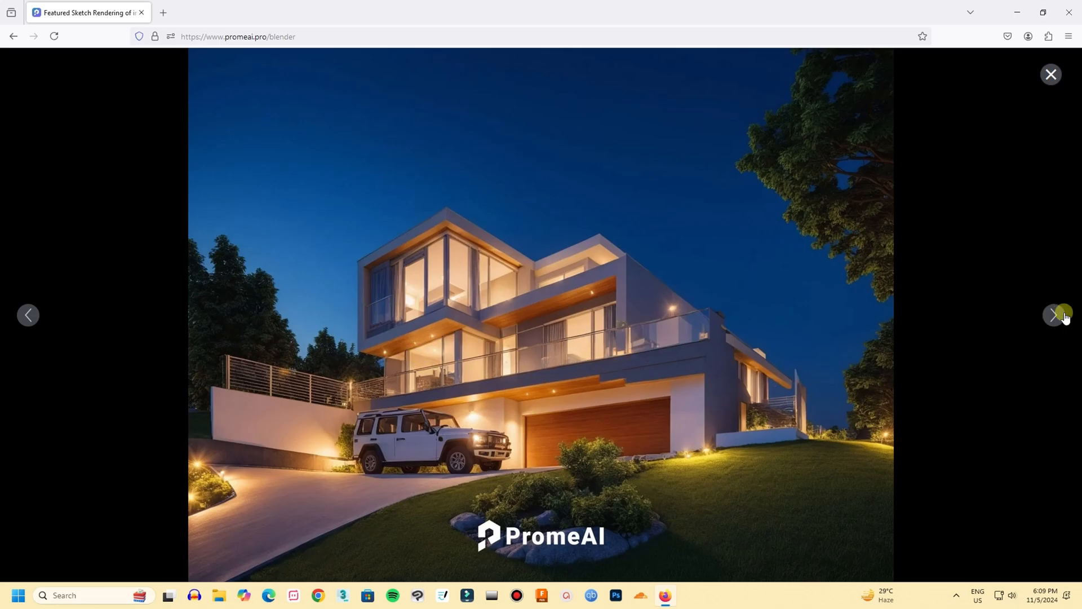
left_click(1054, 316)
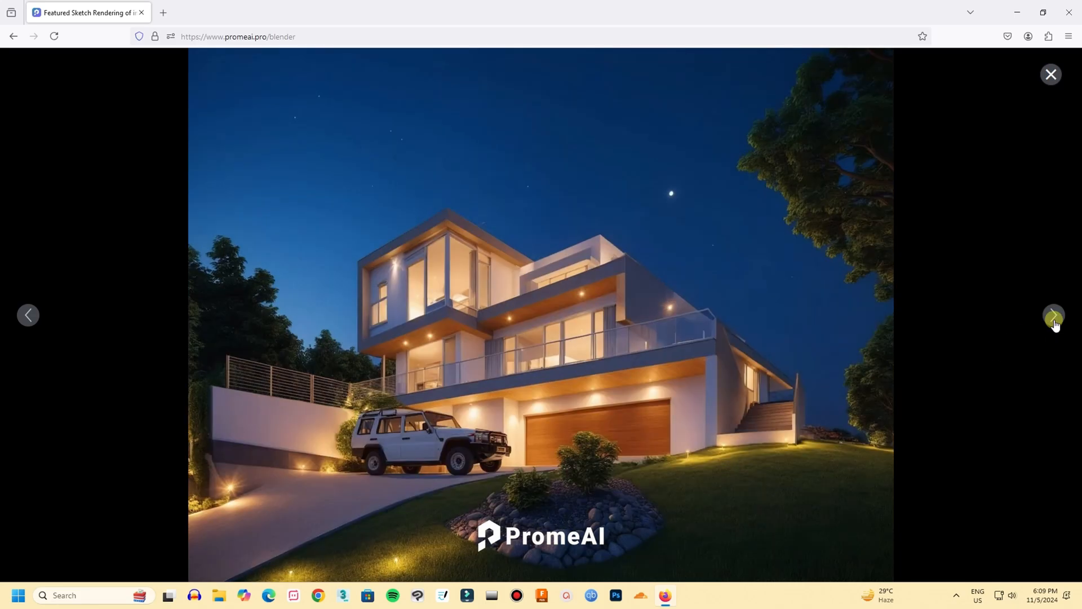
left_click(1053, 314)
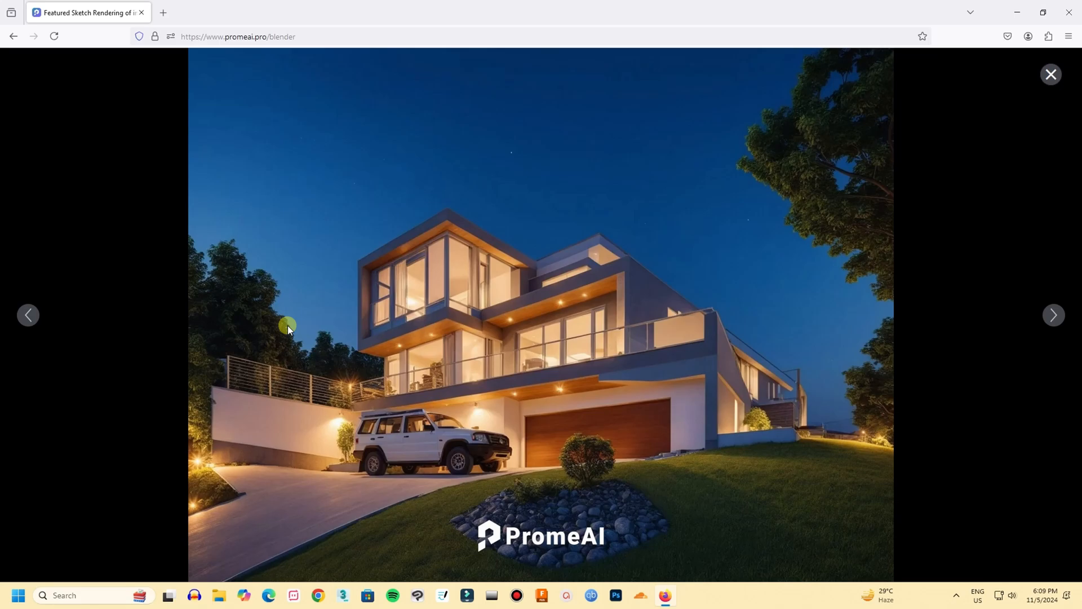
left_click(27, 314)
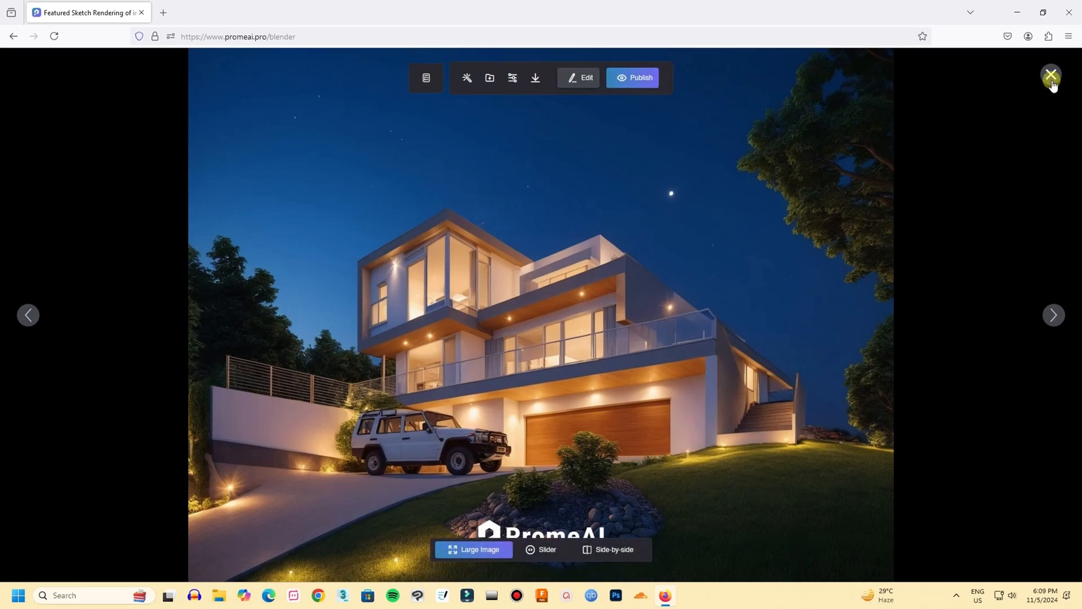
left_click(1049, 74)
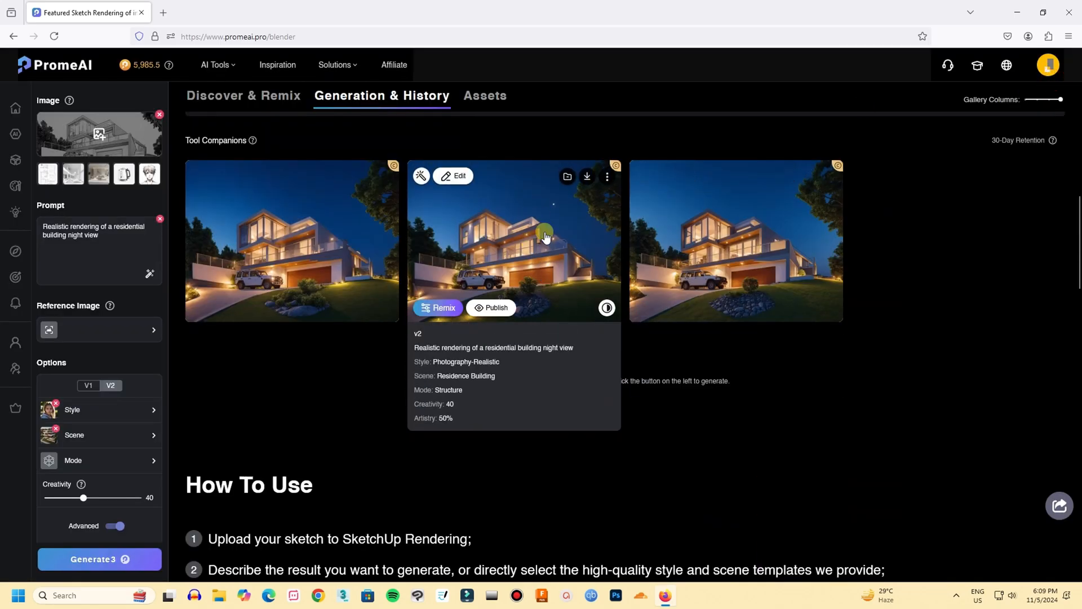
left_click(586, 177)
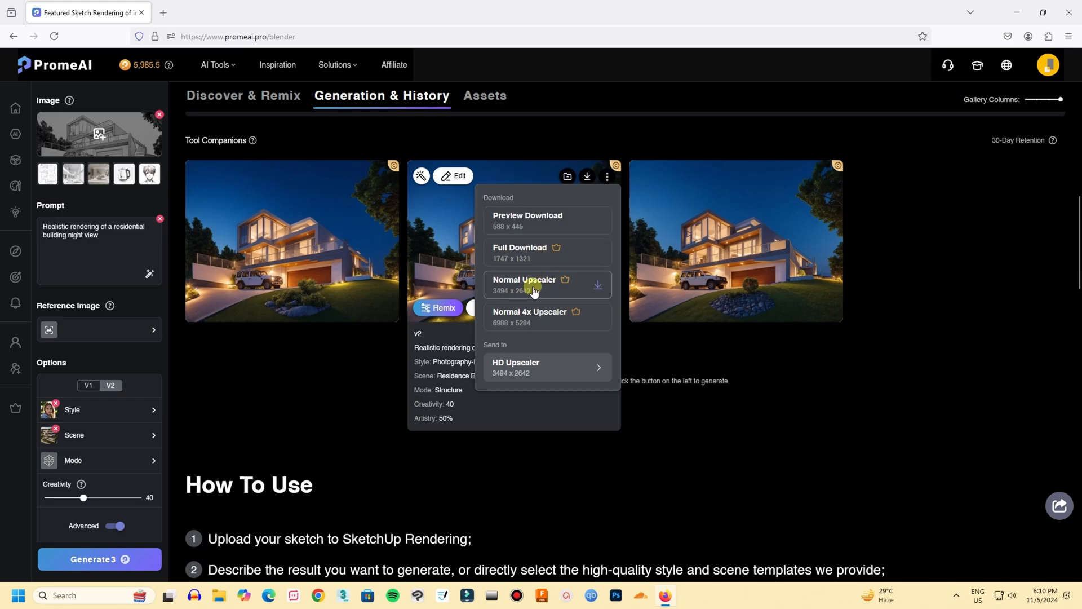
- Download the second night rendering with the Normal Upscaler as a PNG
left_click(533, 284)
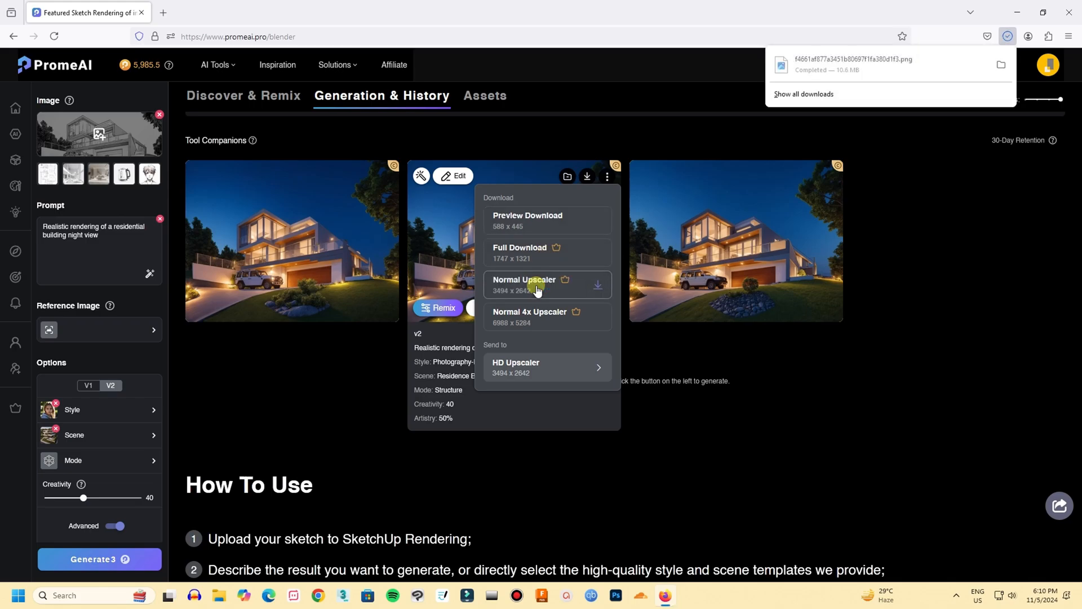
left_click(1000, 64)
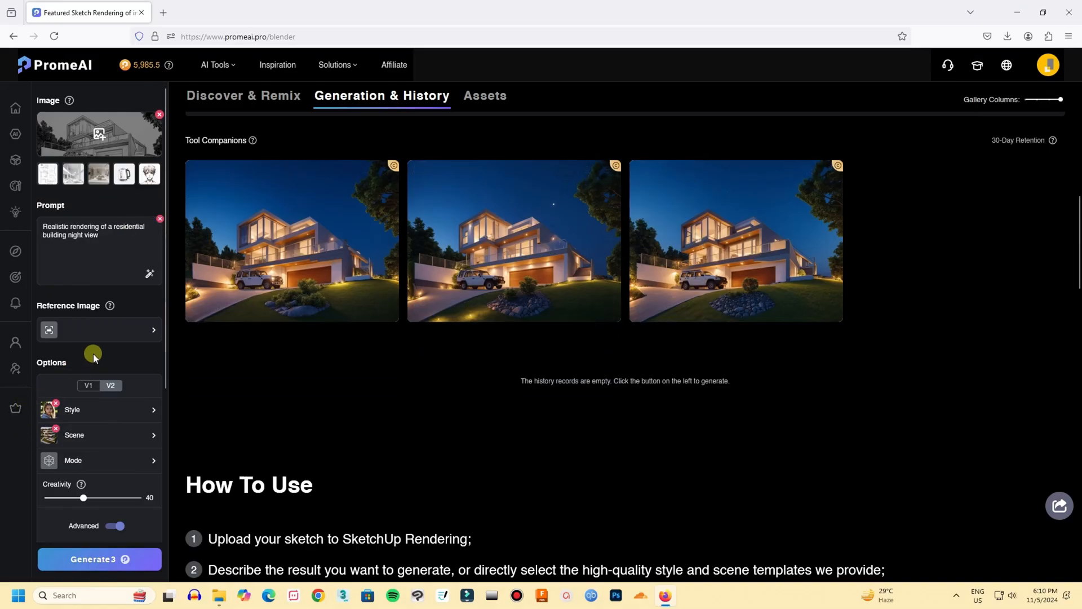
- Upload the dark modern house photo as the reference image
left_click(100, 329)
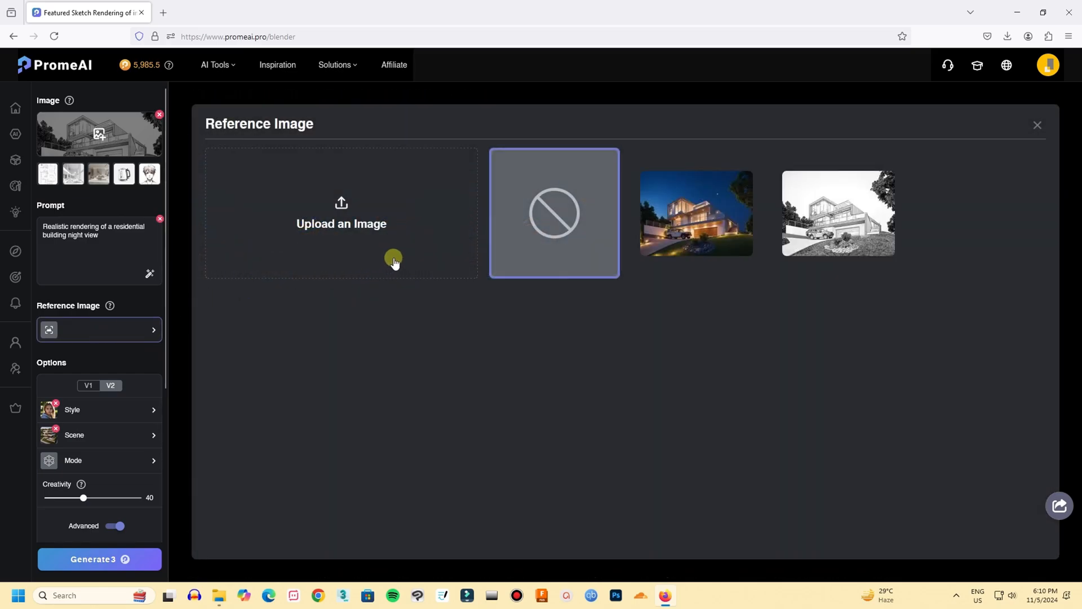
left_click(340, 223)
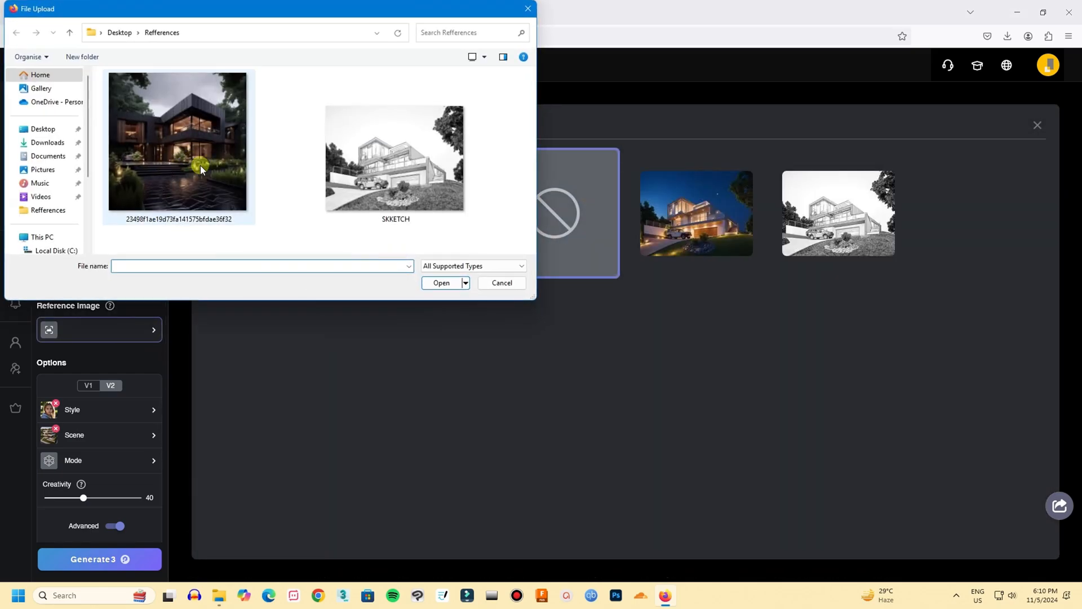
left_click(177, 142)
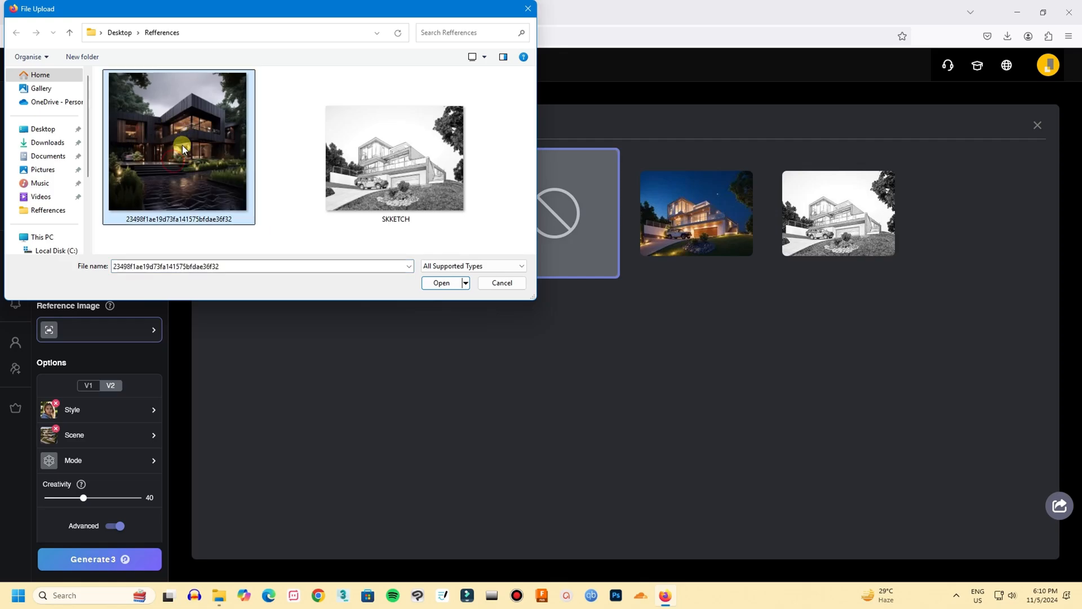
left_click(441, 283)
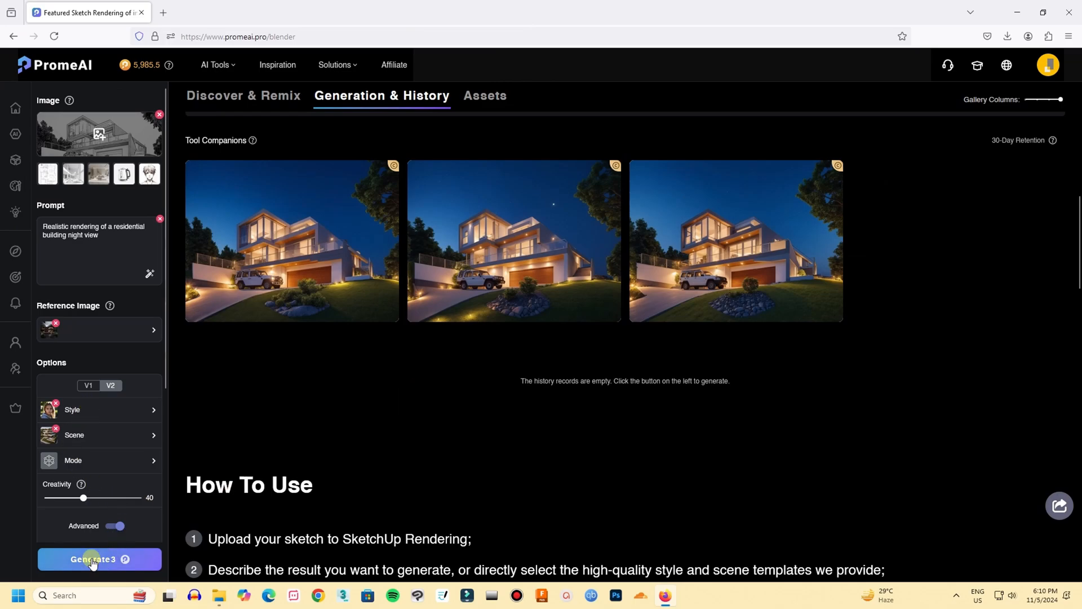
- Generate new night renderings using the reference photo
left_click(100, 559)
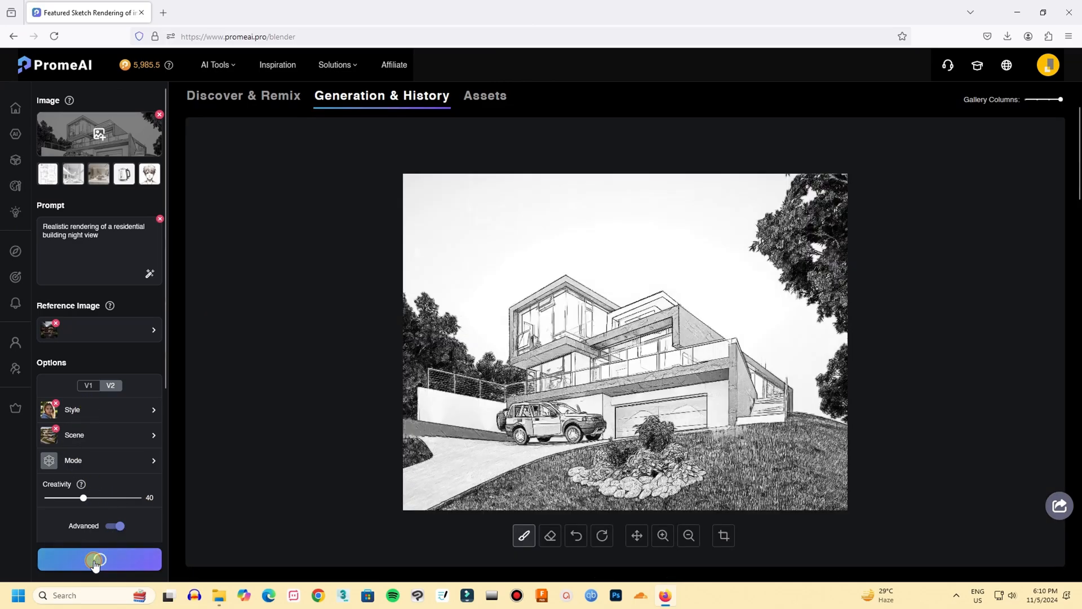
left_click(99, 559)
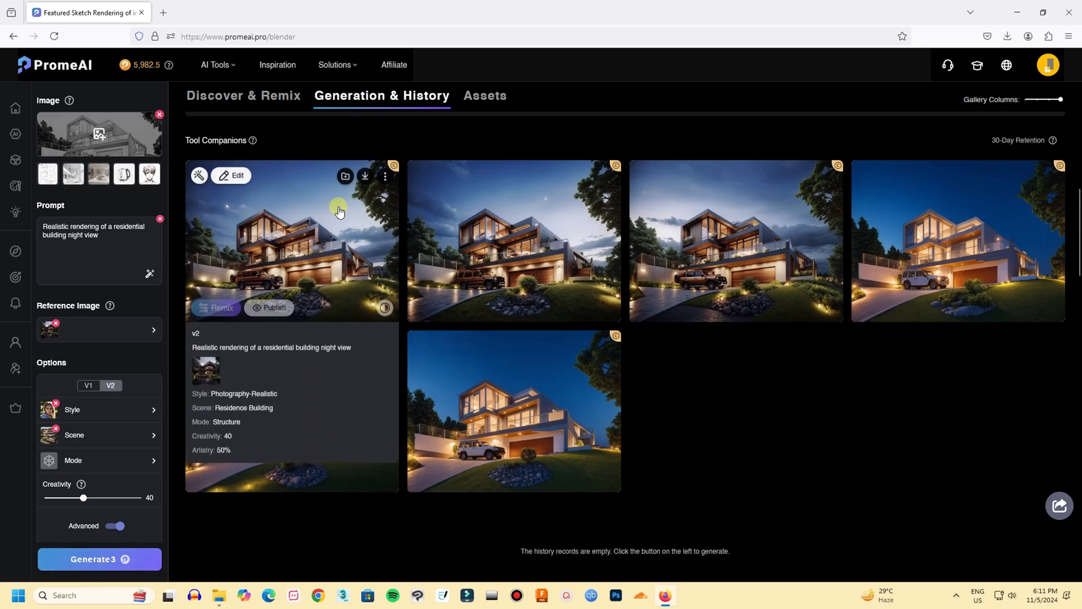
mouse_move(328, 257)
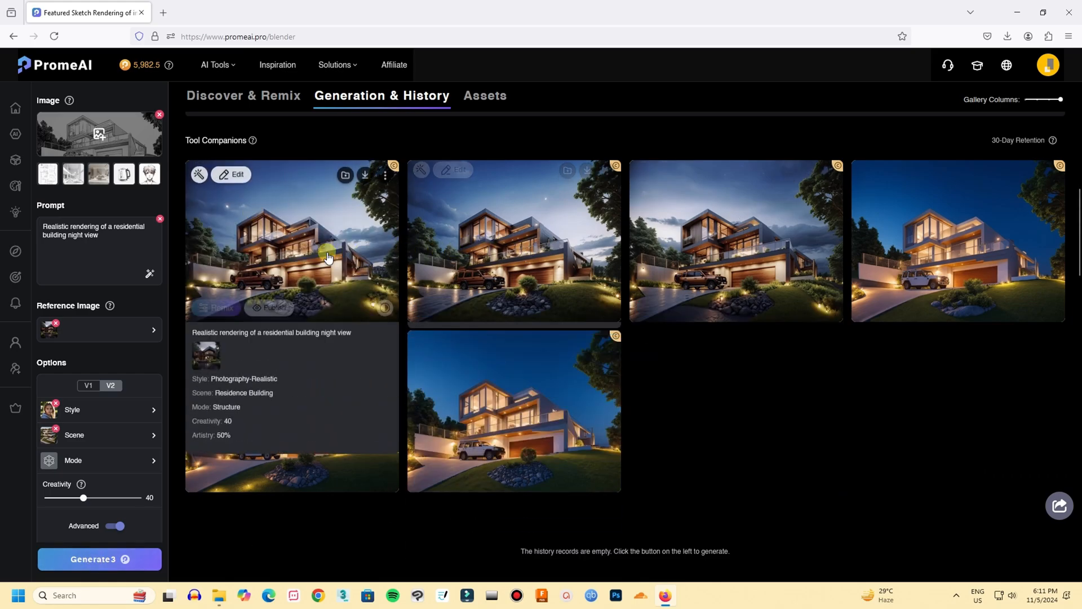
- Browse the reference-guided night renders at full size, then close the preview
left_click(291, 240)
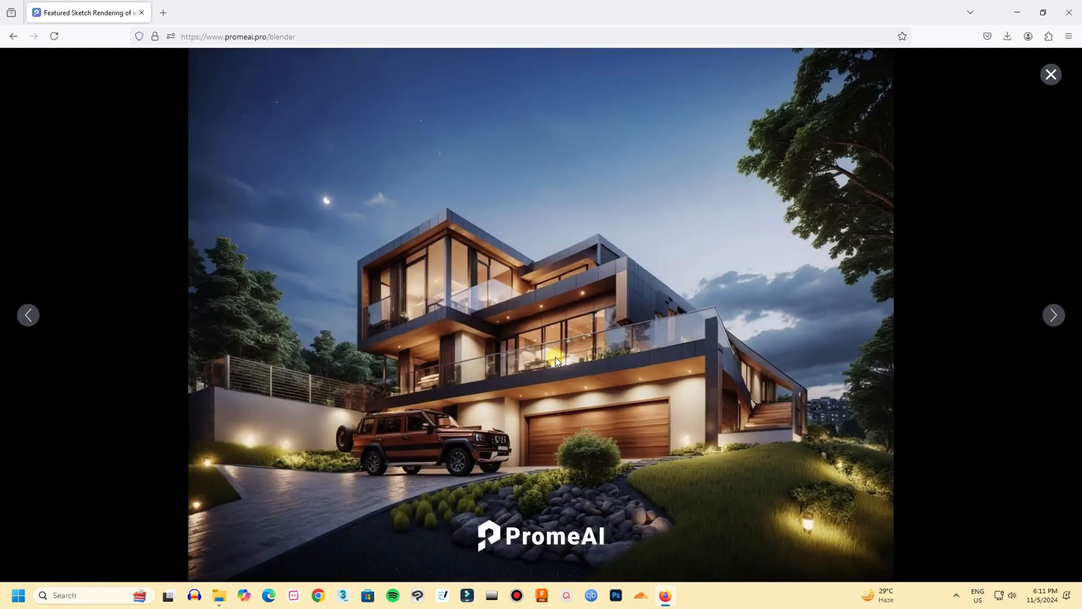
mouse_move(1047, 315)
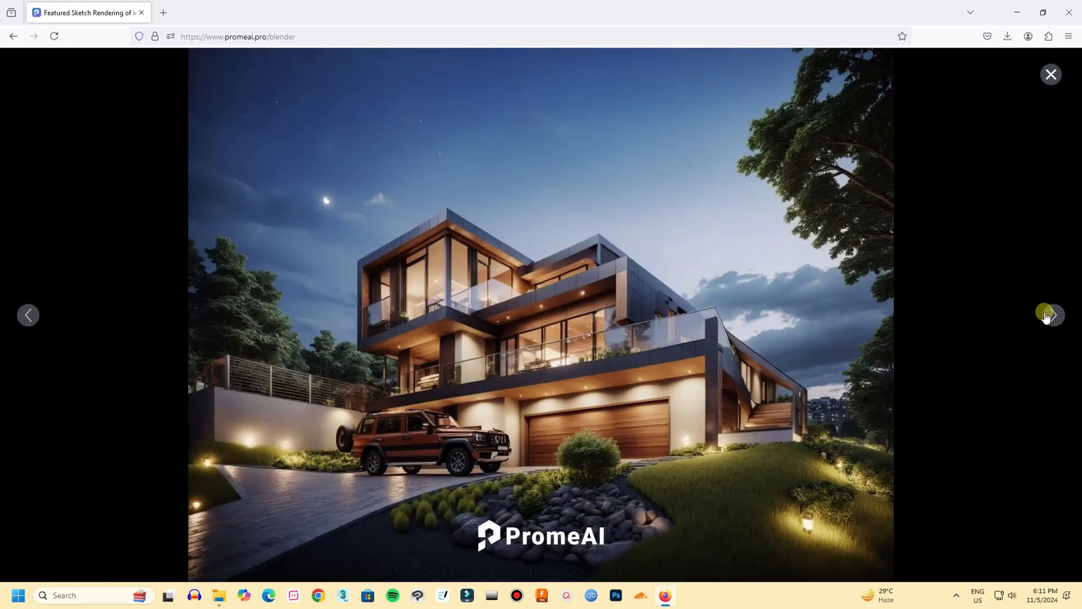
left_click(1051, 315)
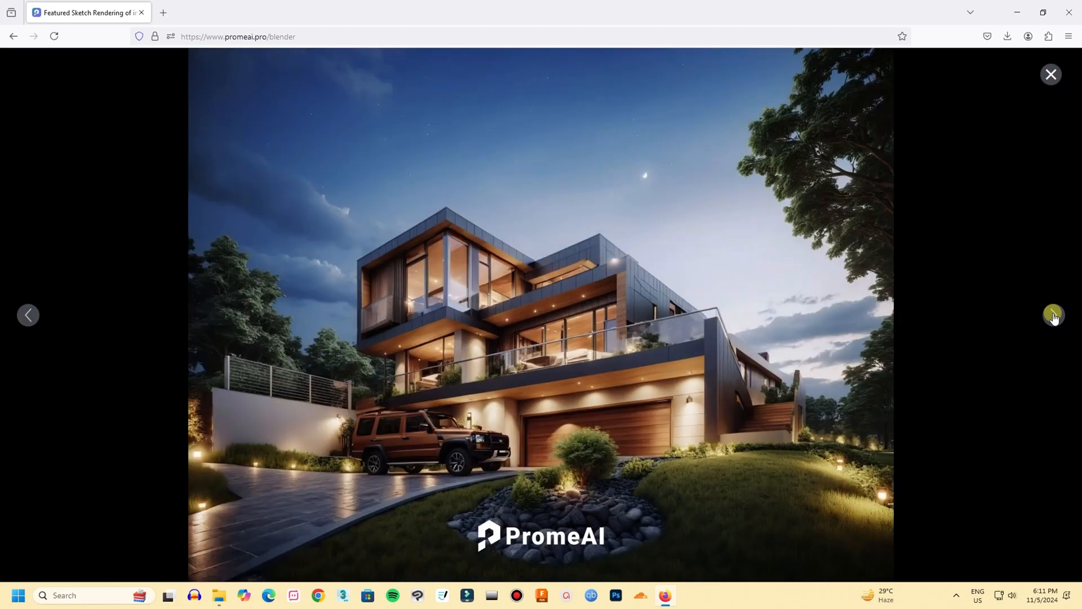
left_click(1053, 316)
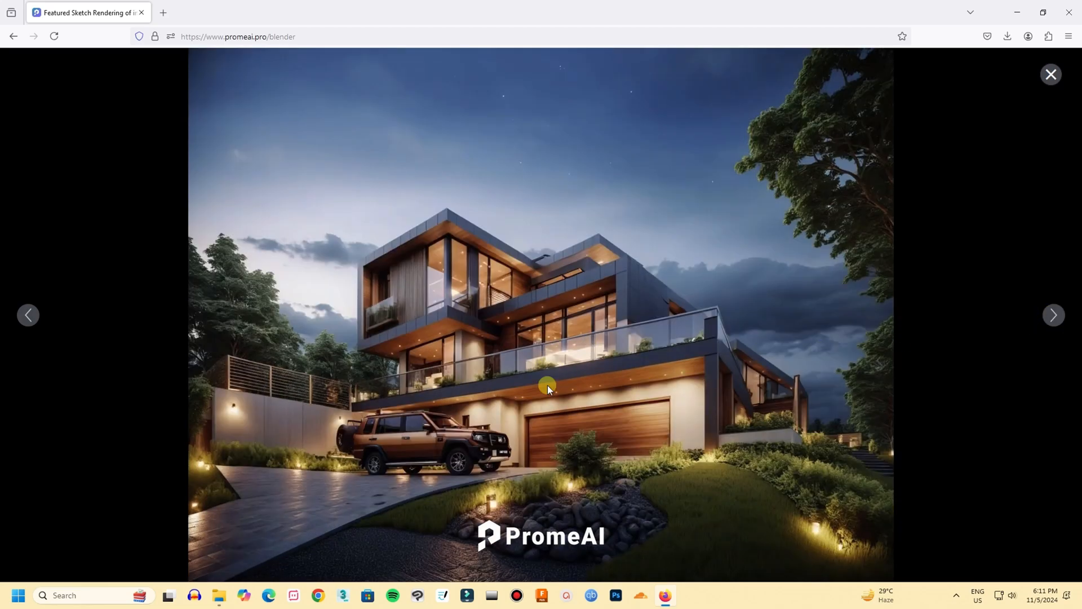
mouse_move(48, 328)
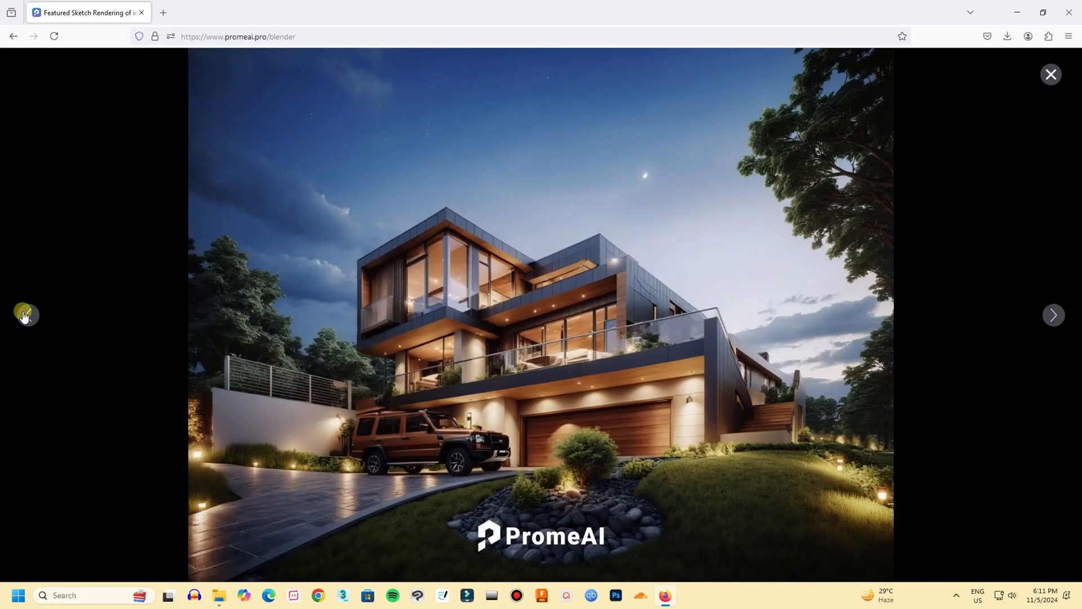
mouse_move(490, 312)
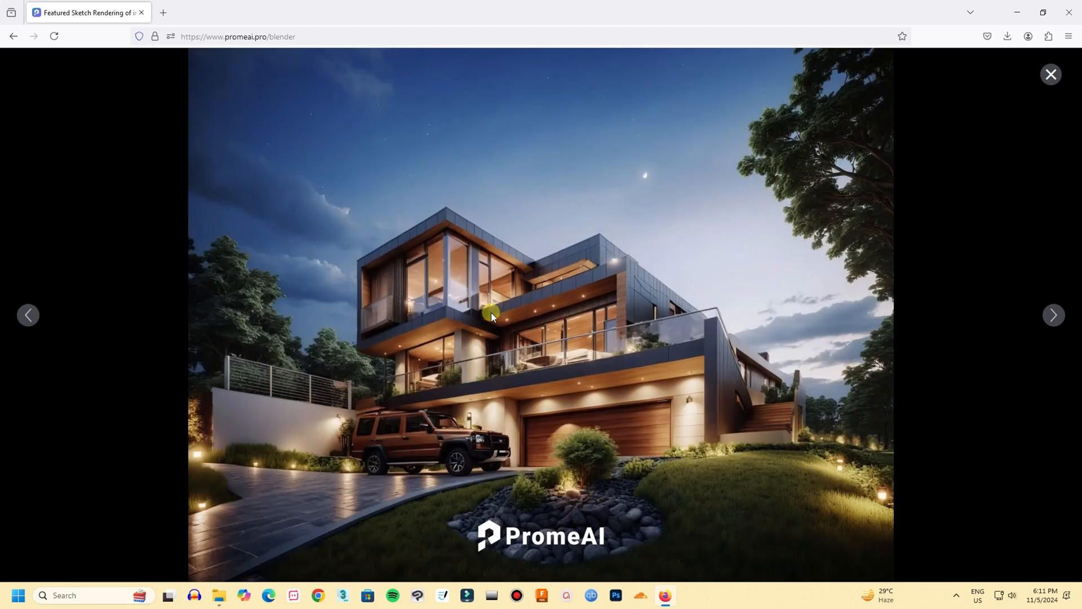
mouse_move(476, 364)
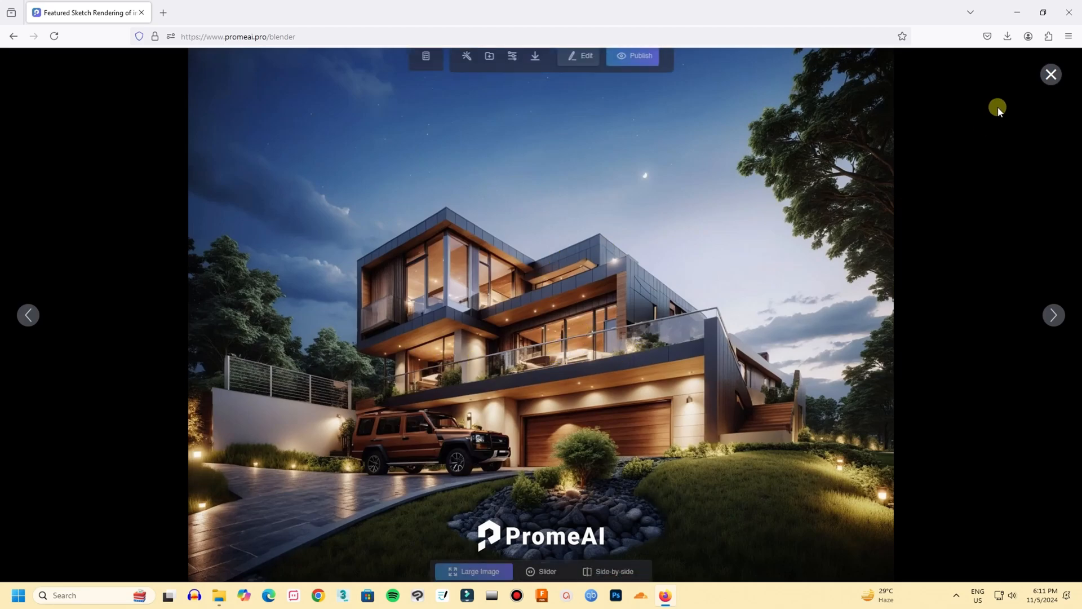
left_click(1049, 75)
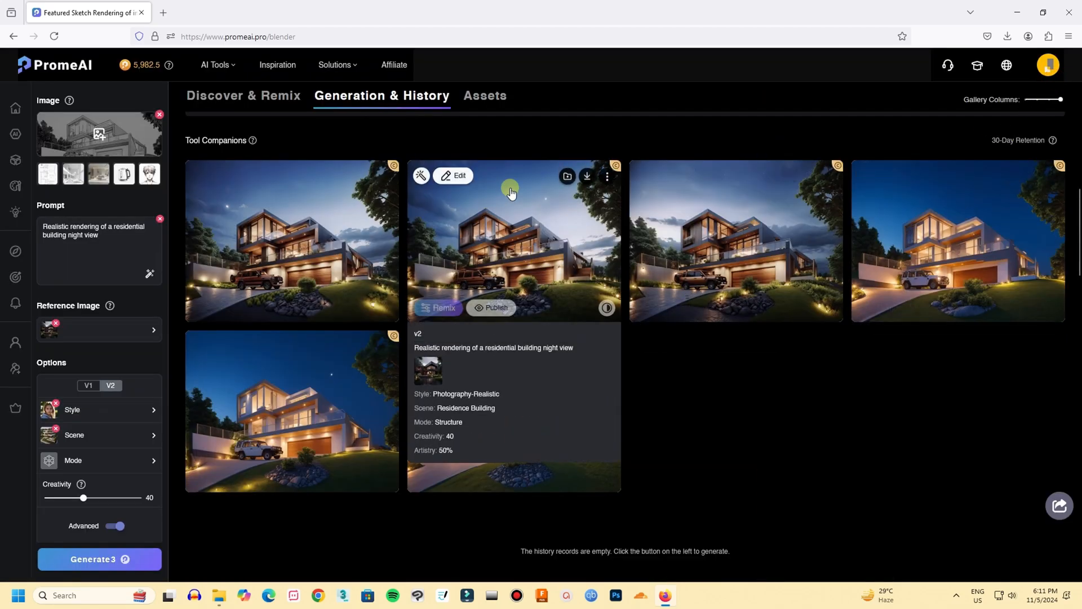
left_click(586, 176)
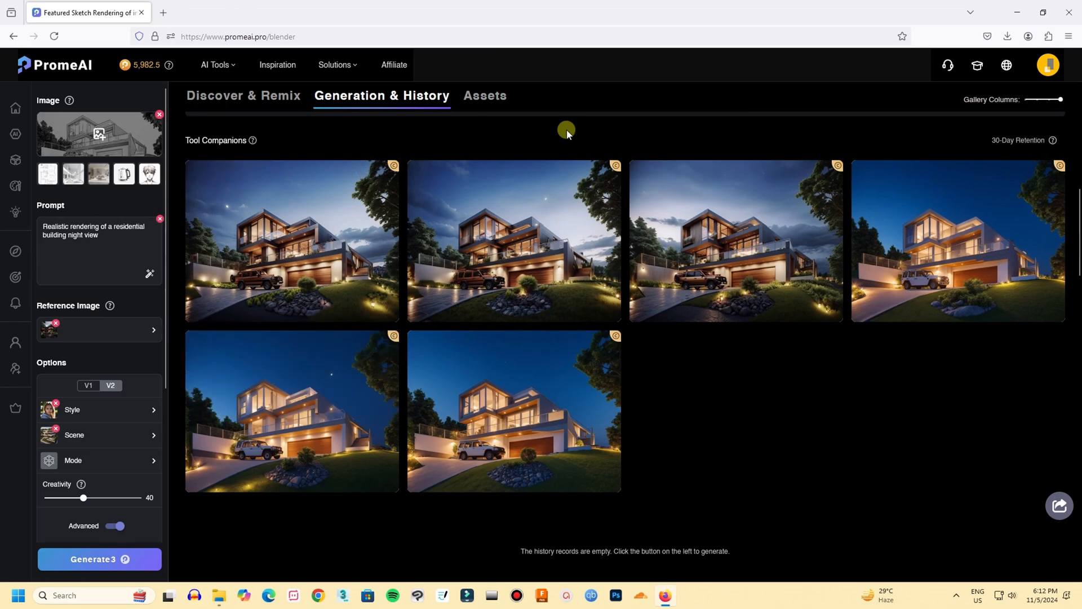
mouse_move(1015, 13)
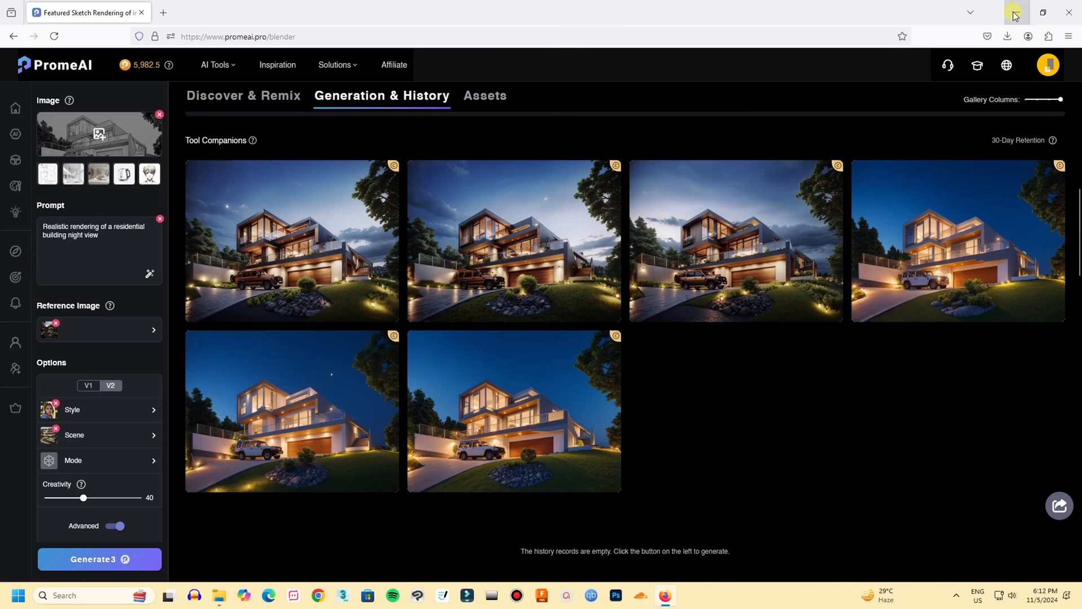
left_click(689, 595)
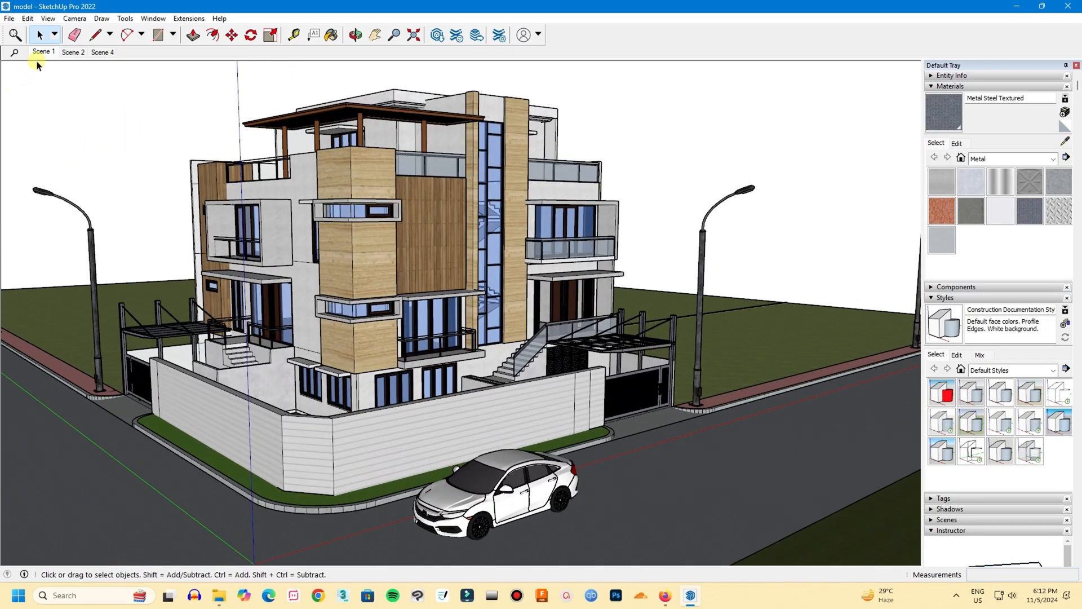
left_click(42, 52)
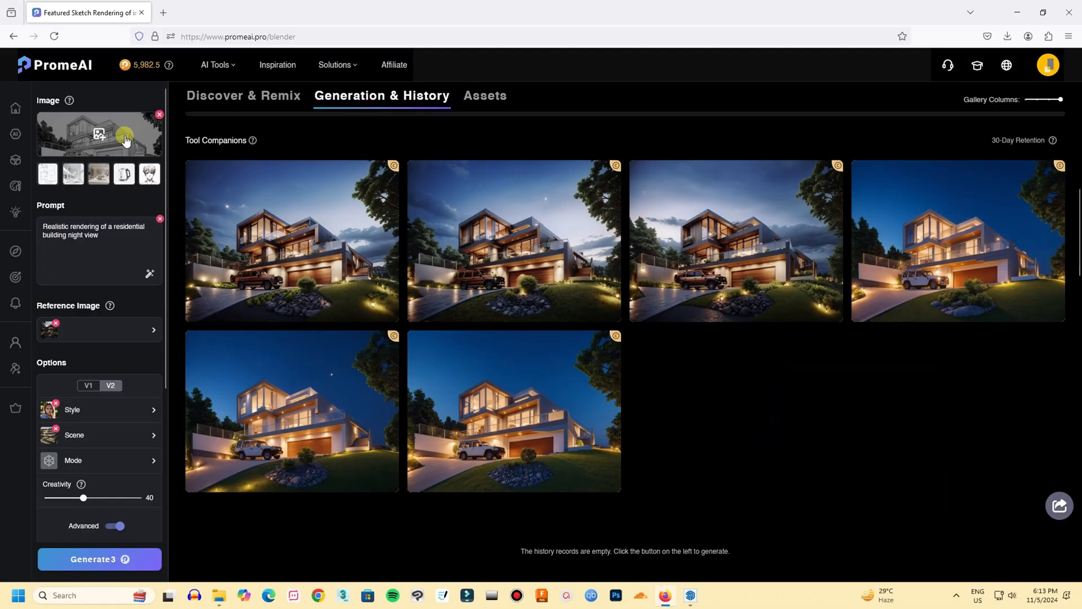
- Upload the SketchUp 'model' screenshot as input and generate three night renderings of it
left_click(124, 135)
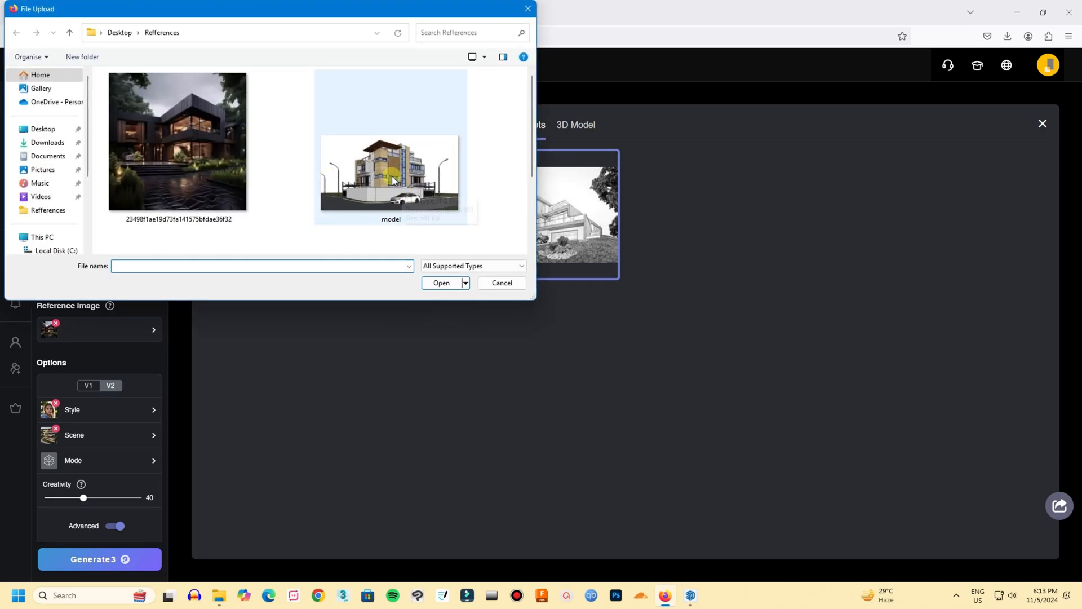
left_click(441, 282)
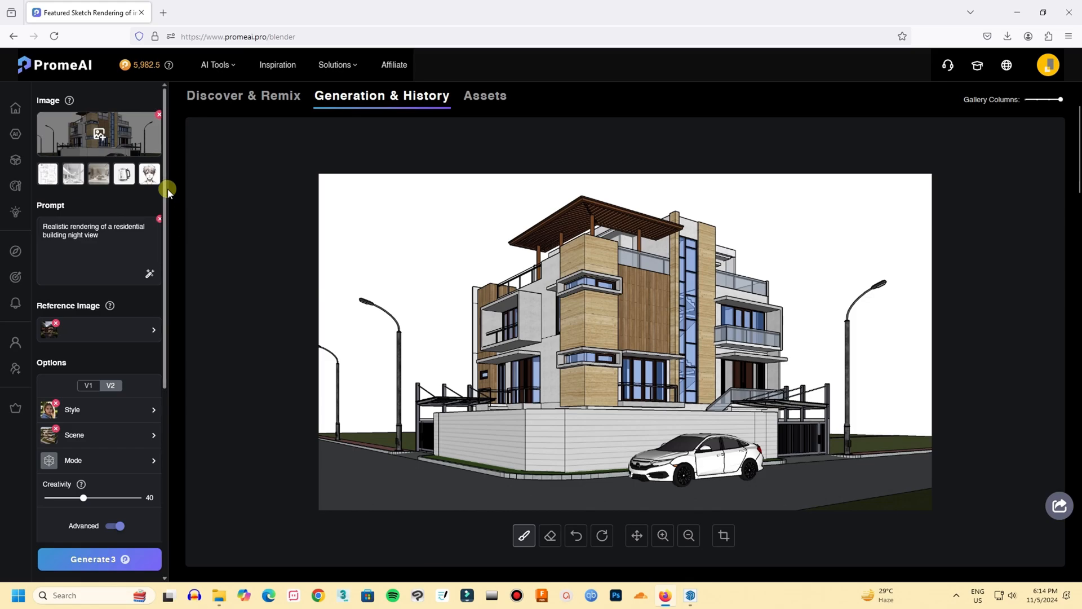
scroll("down", 3)
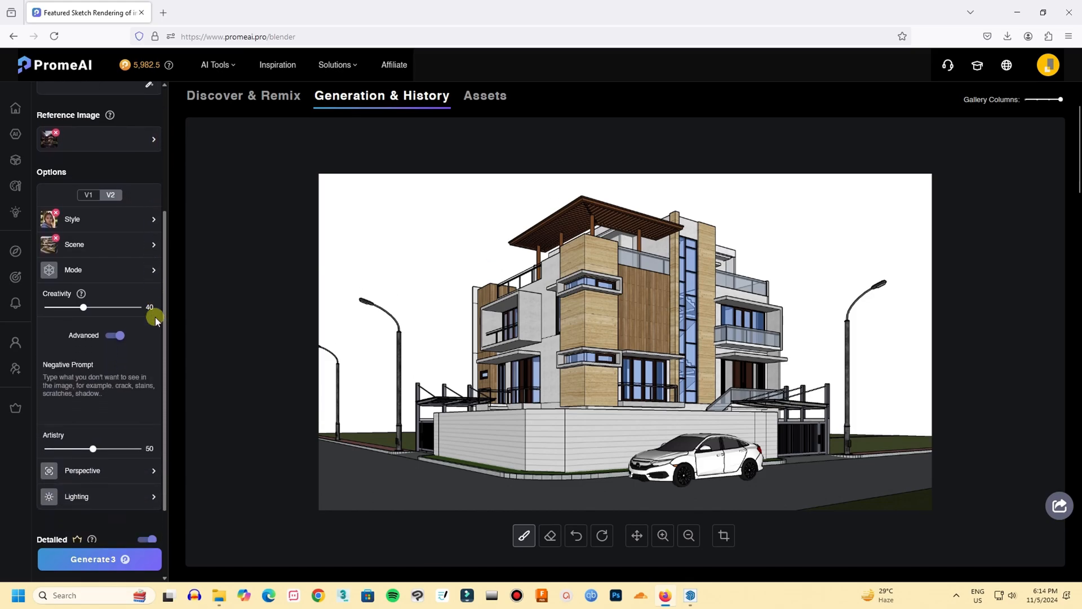
scroll("down", 3)
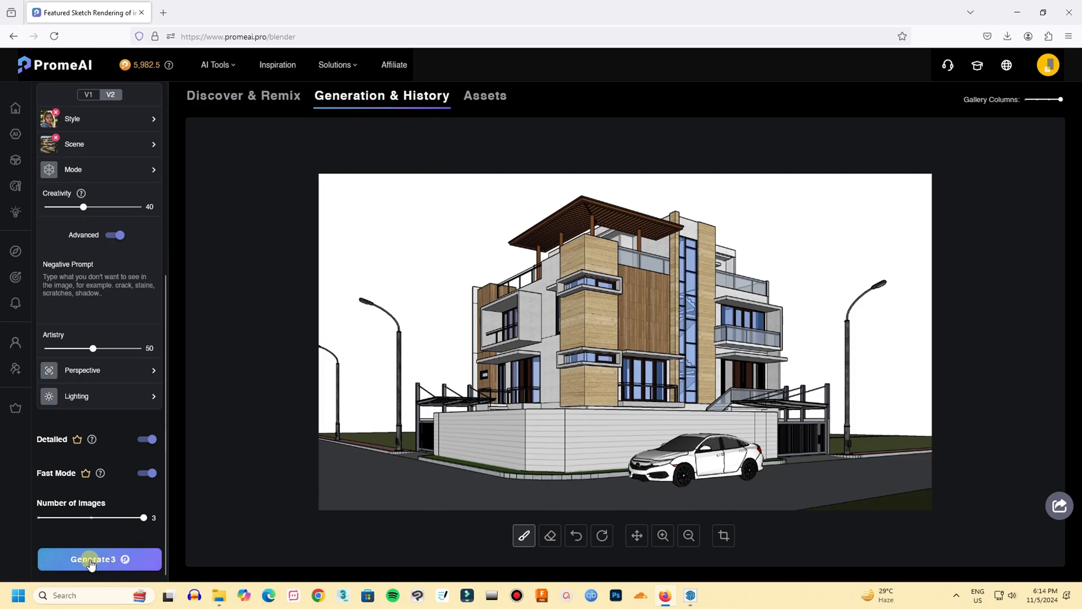
left_click(99, 559)
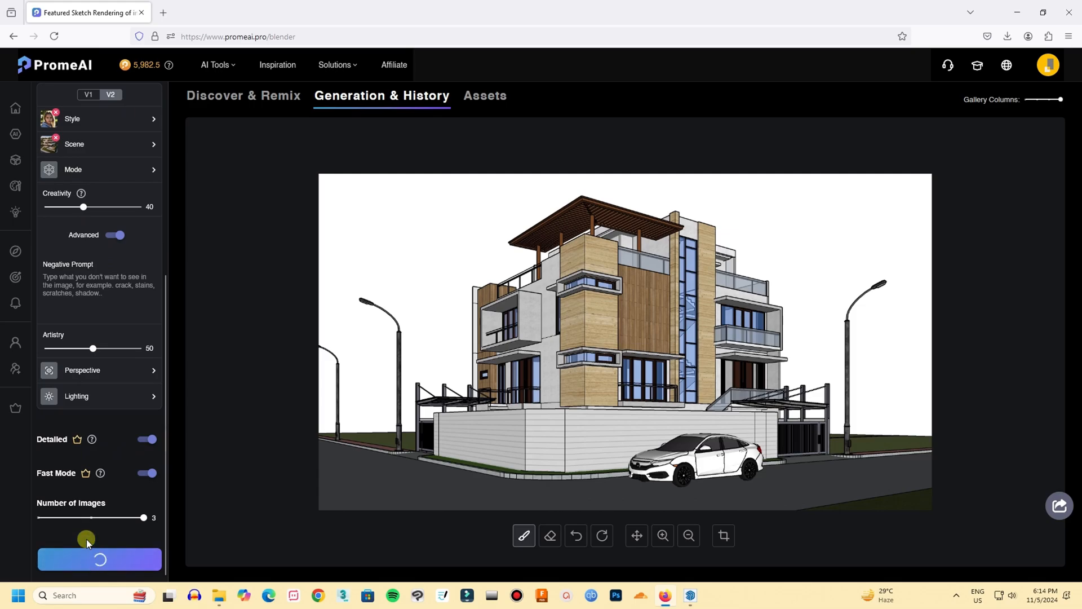
left_click(99, 559)
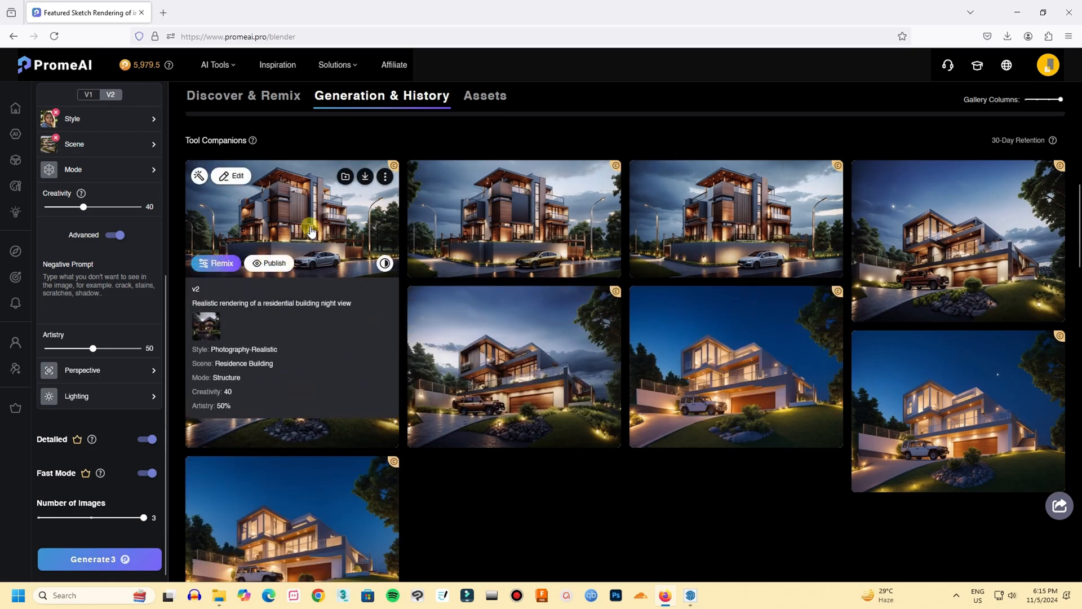
left_click(289, 217)
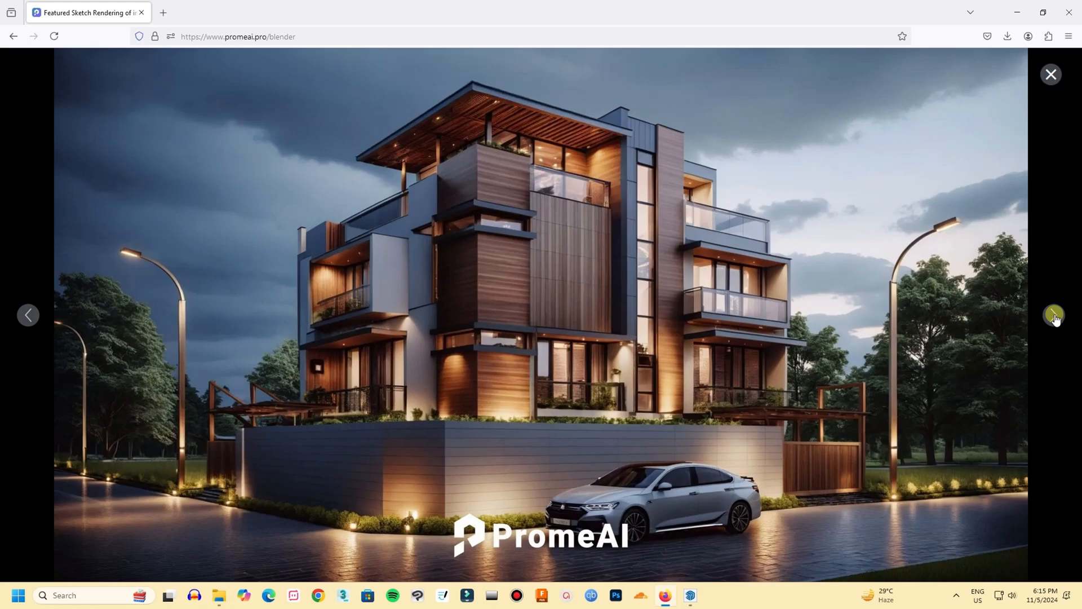
left_click(1054, 315)
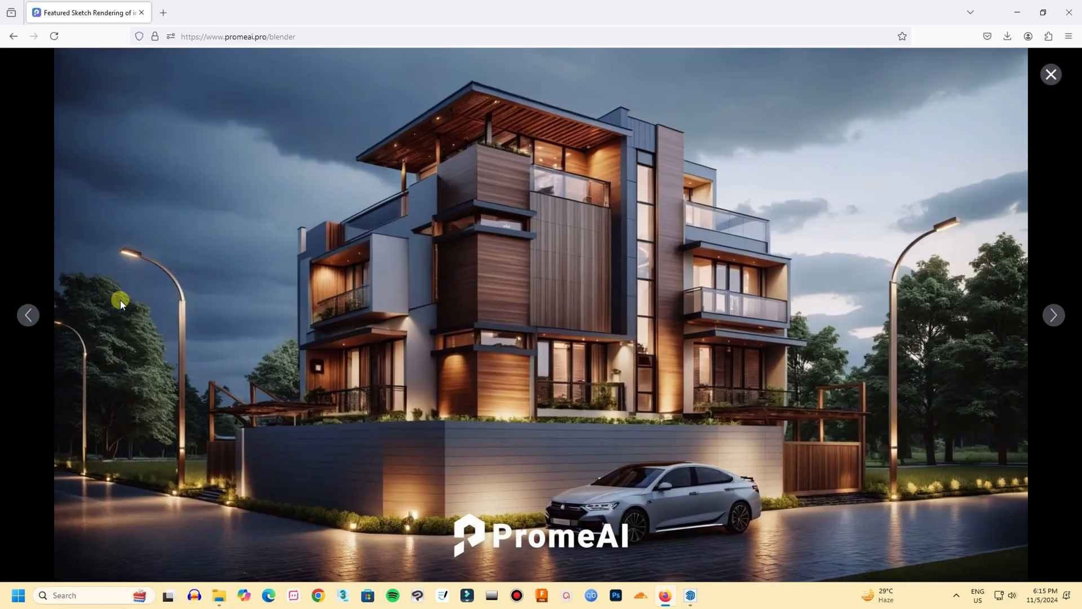
mouse_move(1016, 117)
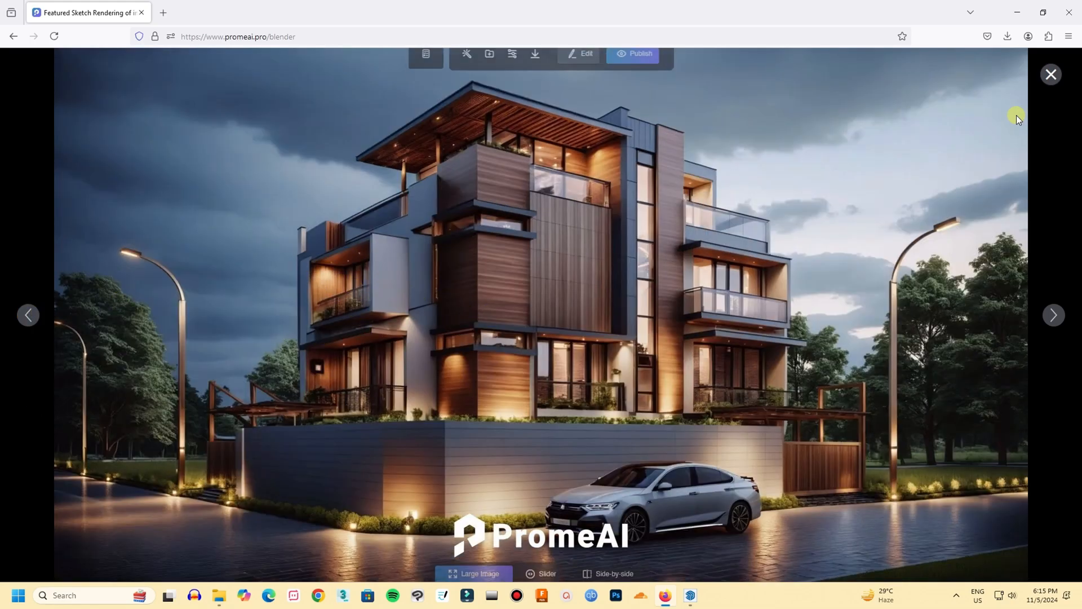
left_click(1050, 75)
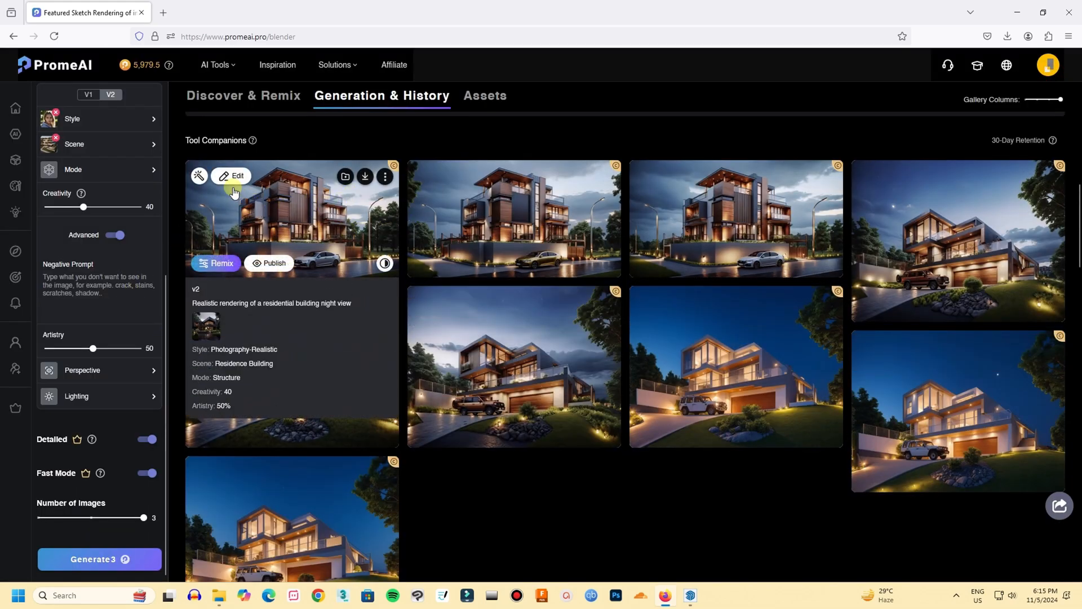
- Send the first dusk render of the model to the Erase & Replace tool
left_click(232, 176)
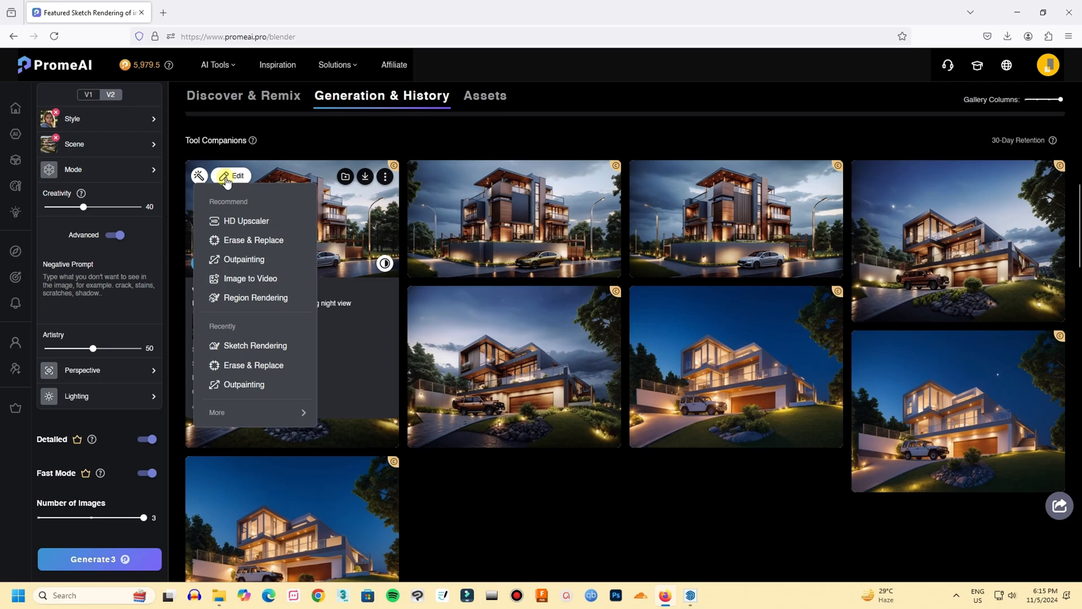
mouse_move(250, 279)
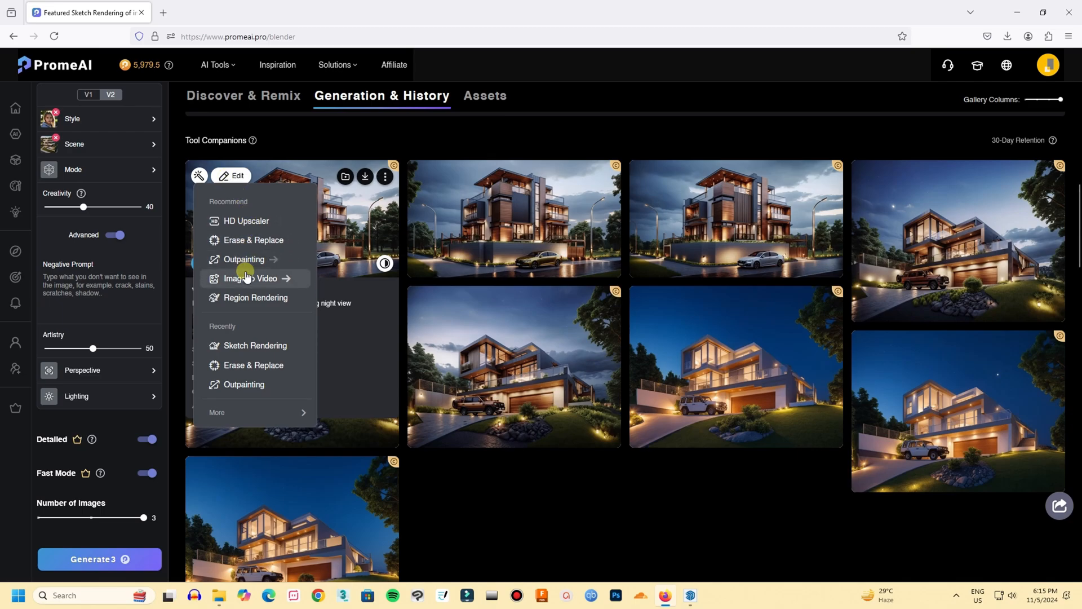
mouse_move(245, 239)
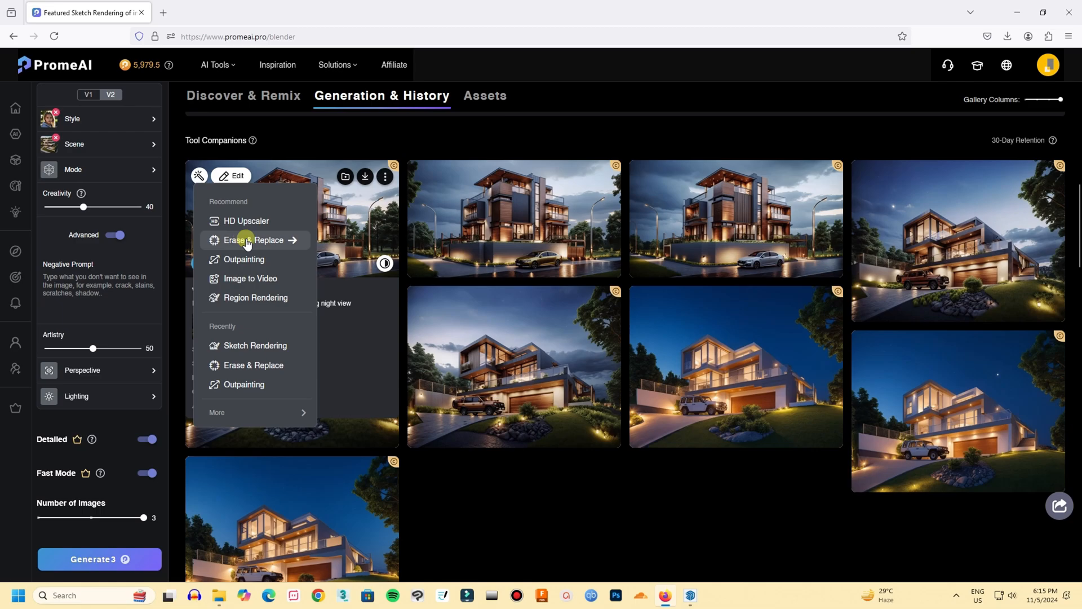
left_click(254, 239)
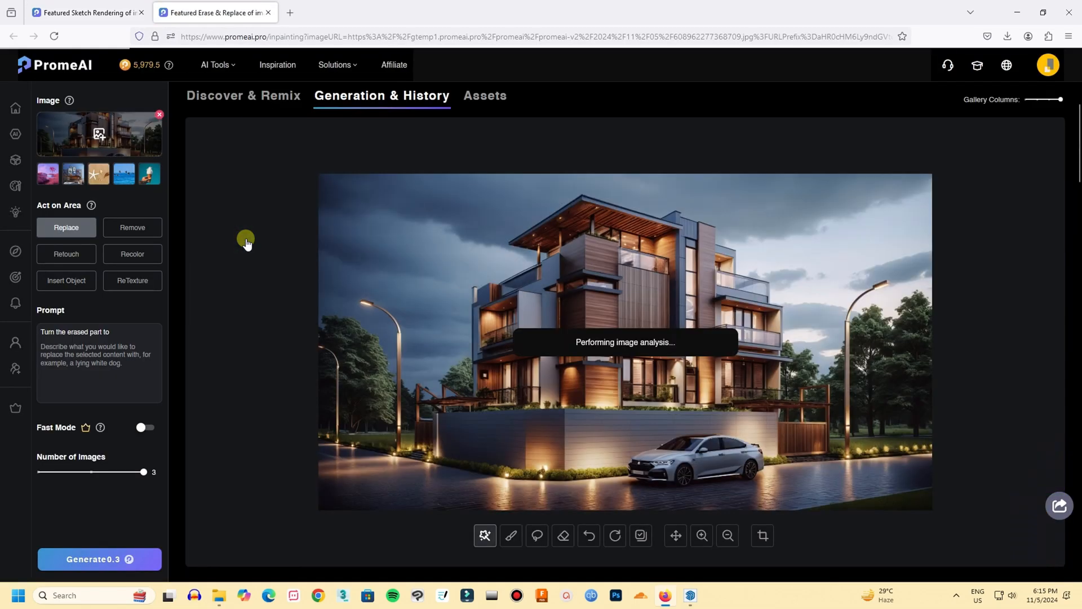
mouse_move(454, 441)
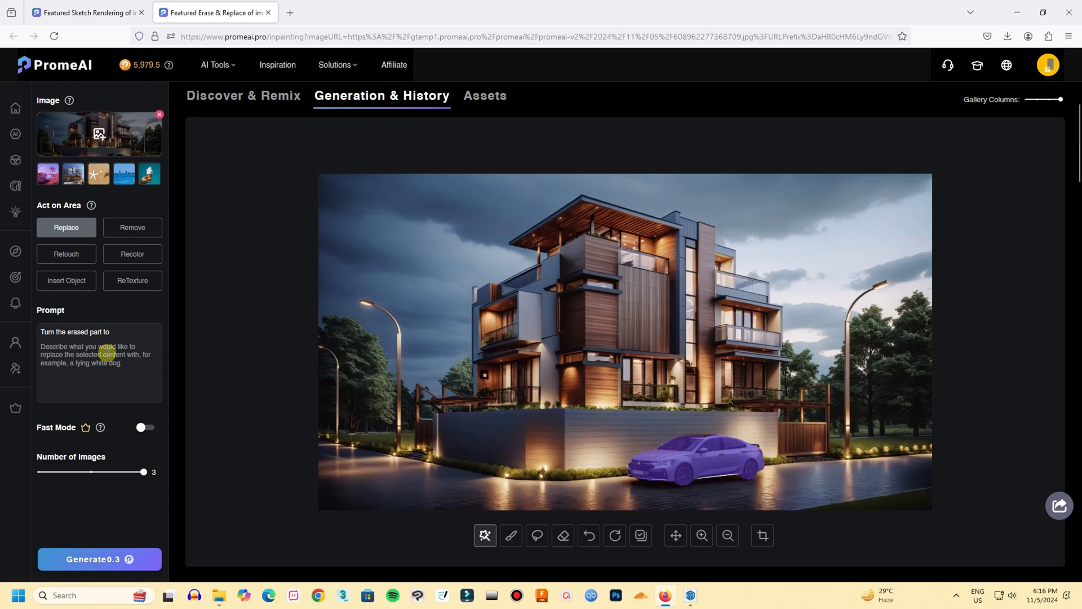
- Choose Recolor for the masked car and pick 000000 black as the new colour
left_click(132, 254)
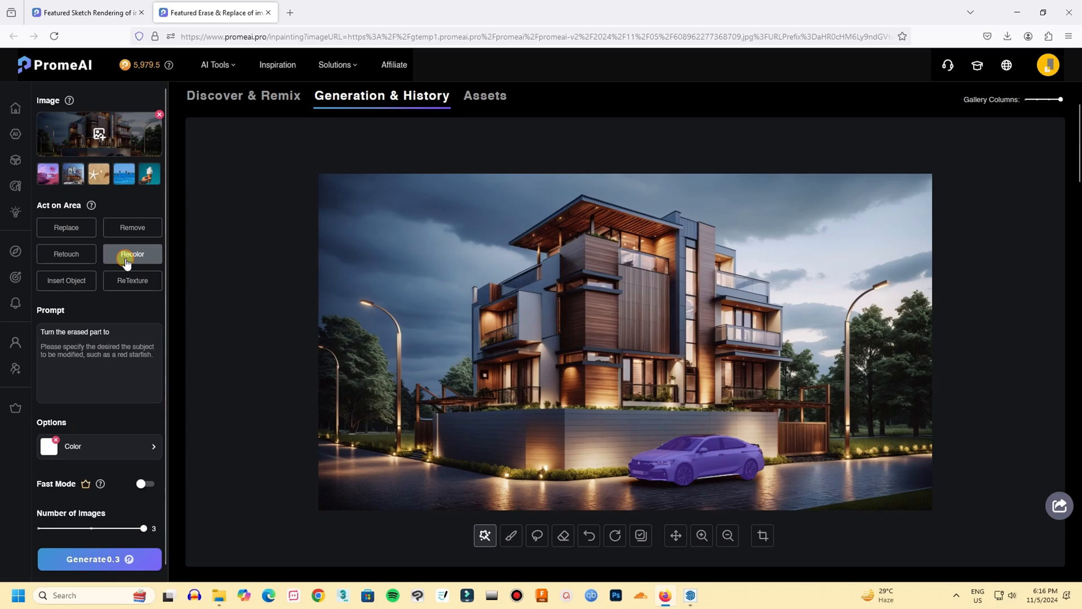
mouse_move(121, 449)
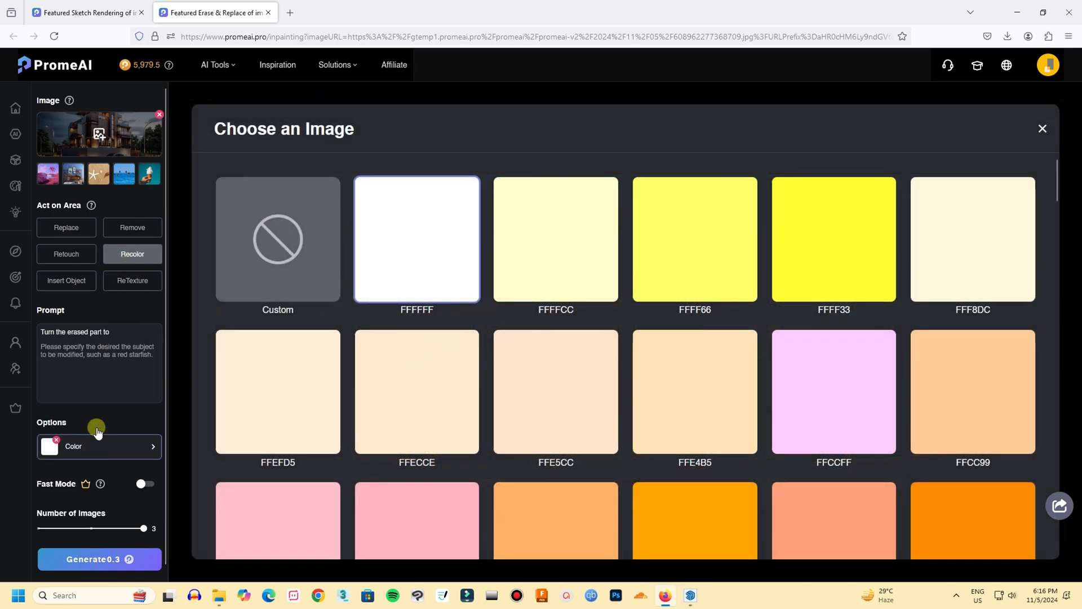
scroll("down", 3)
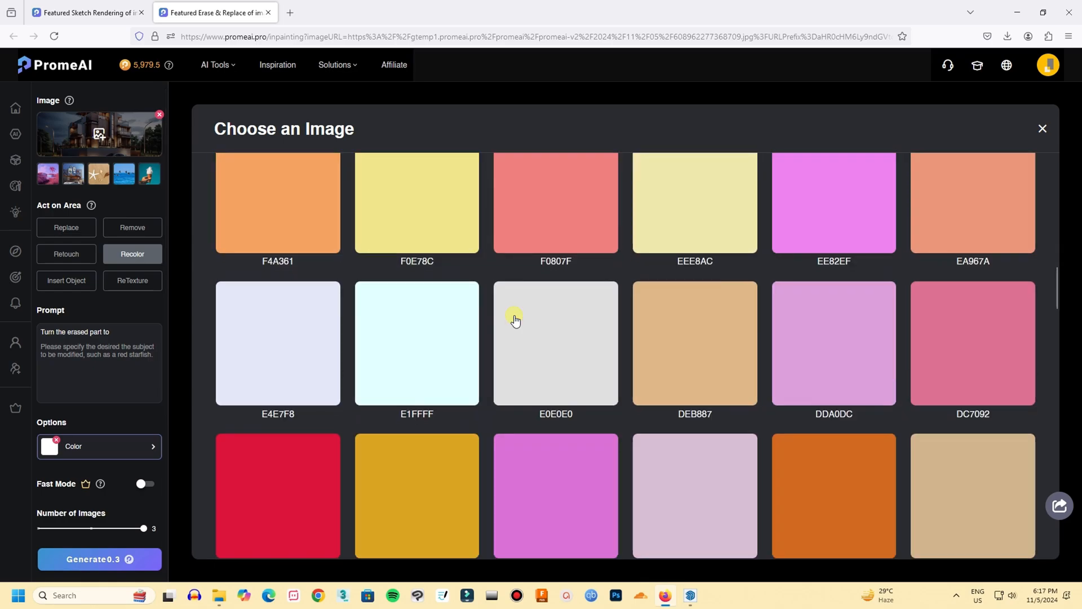
scroll("down", 3)
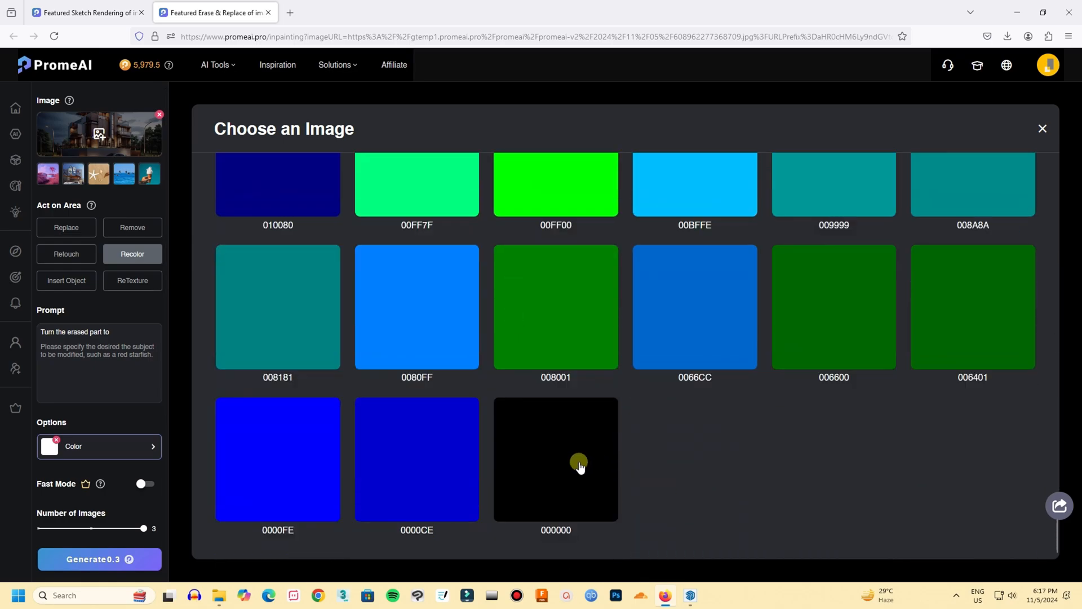
left_click(554, 459)
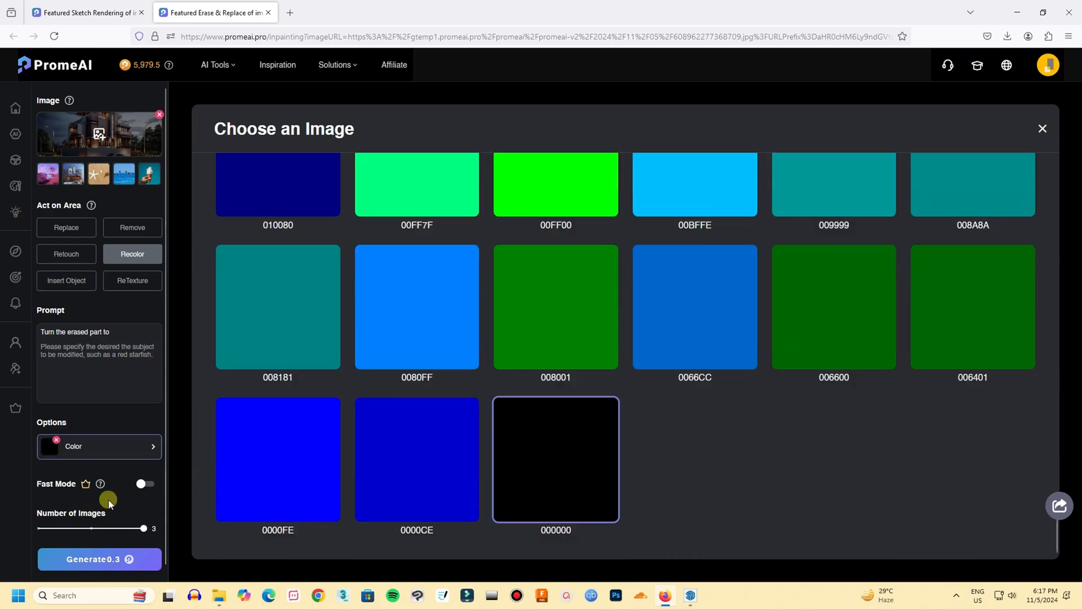
left_click(555, 459)
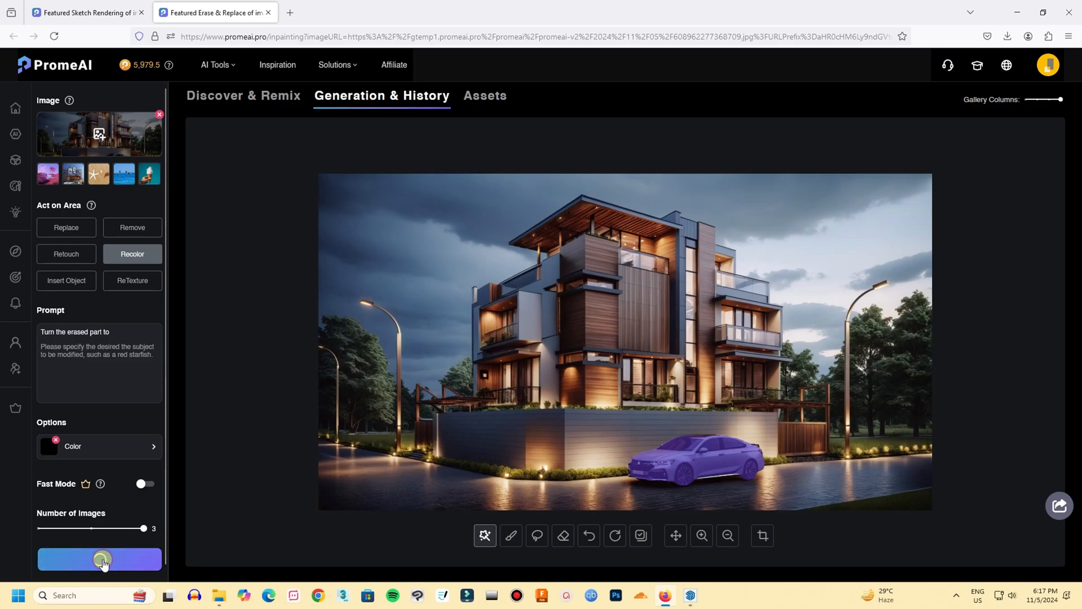
- Generate the recolored versions and accept the one with the black car
left_click(99, 559)
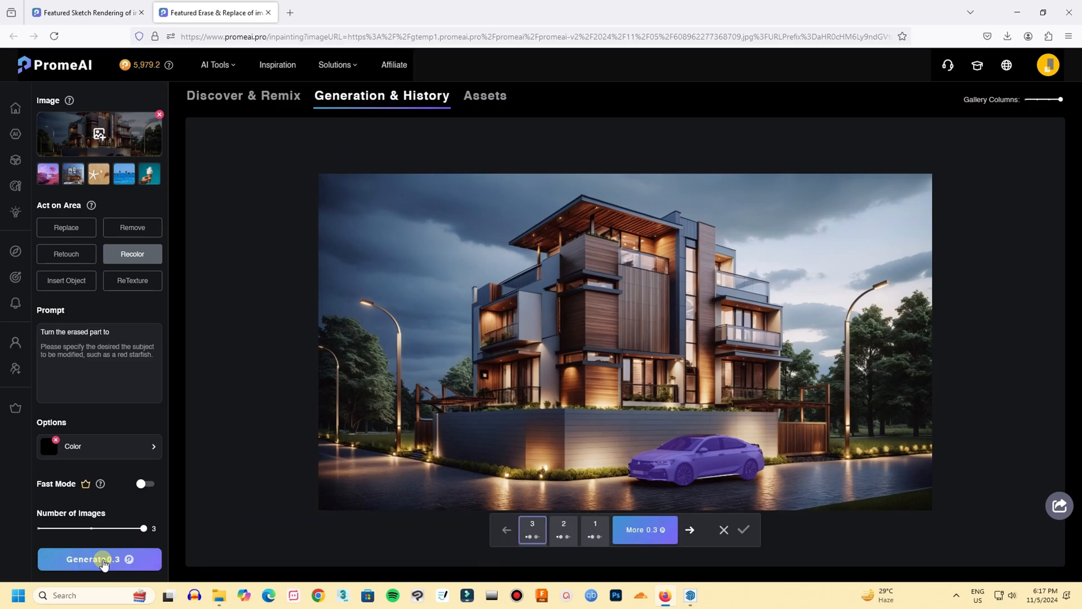
left_click(99, 559)
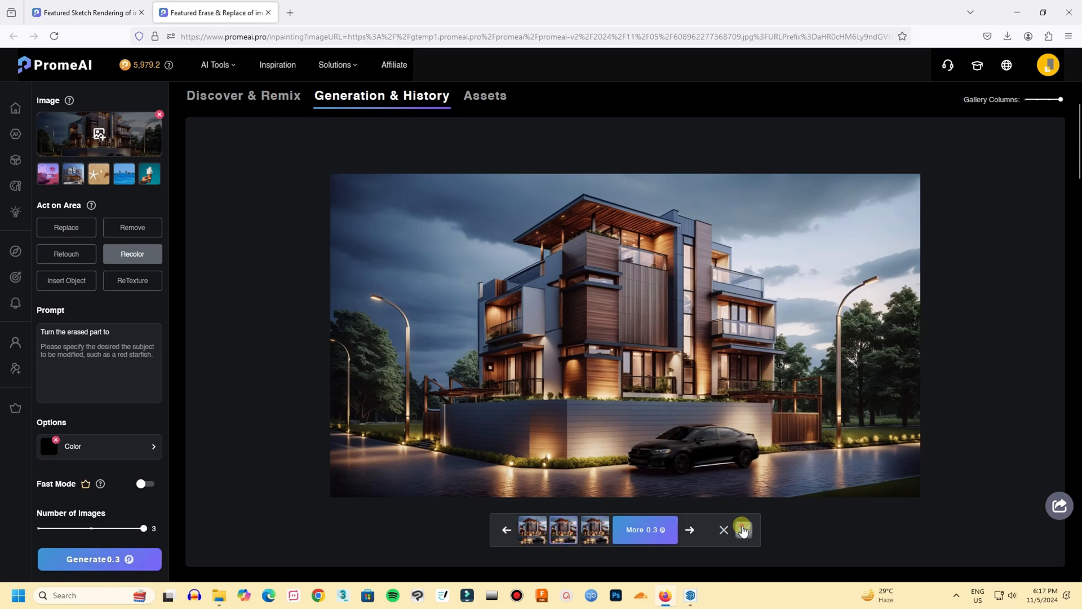
left_click(741, 529)
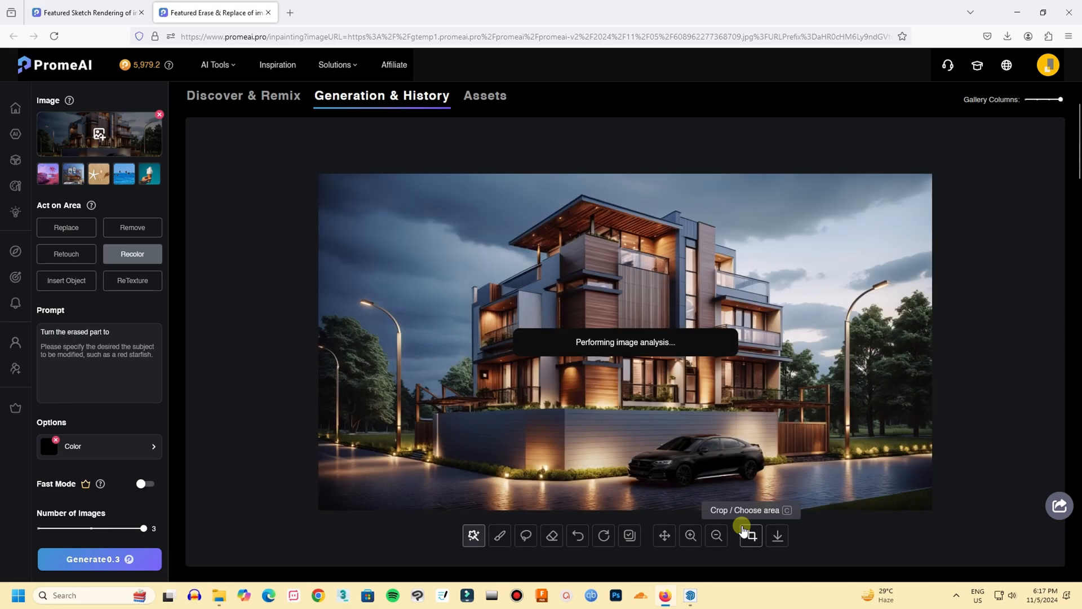
scroll("down", 3)
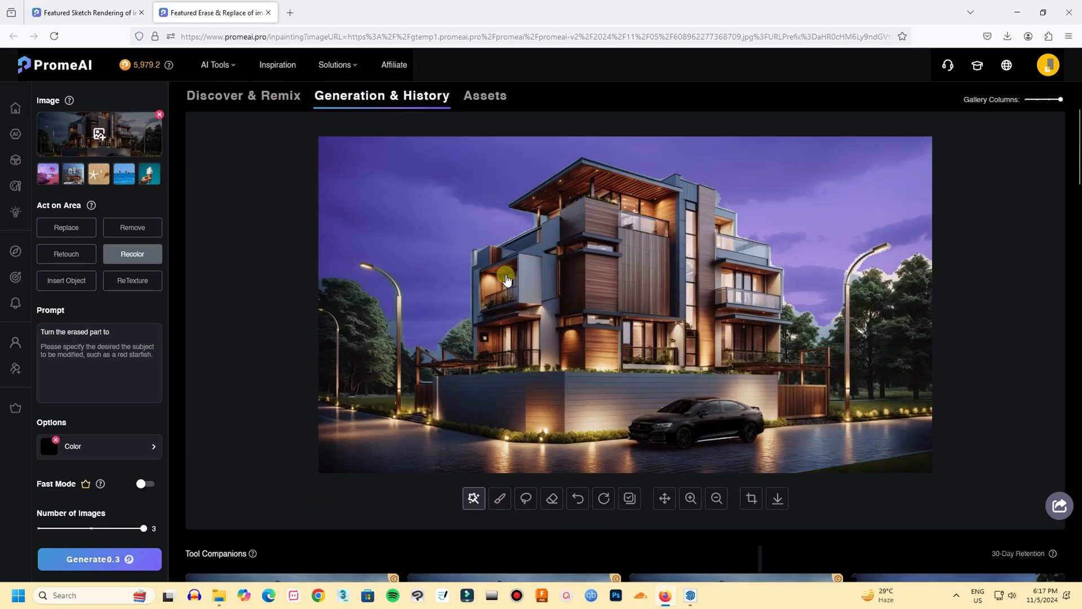
scroll("down", 3)
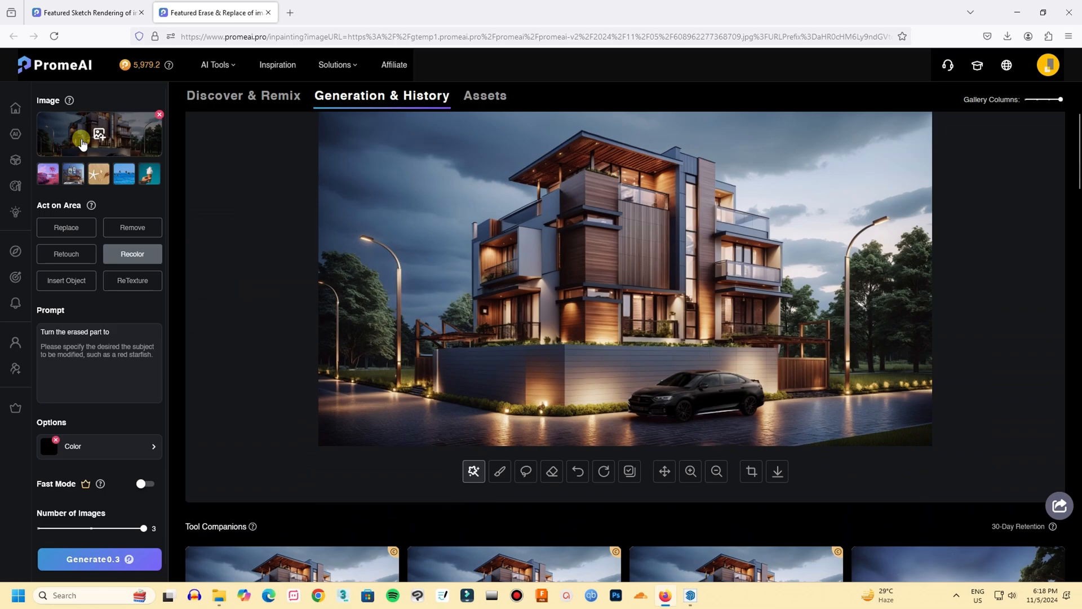
mouse_move(10, 36)
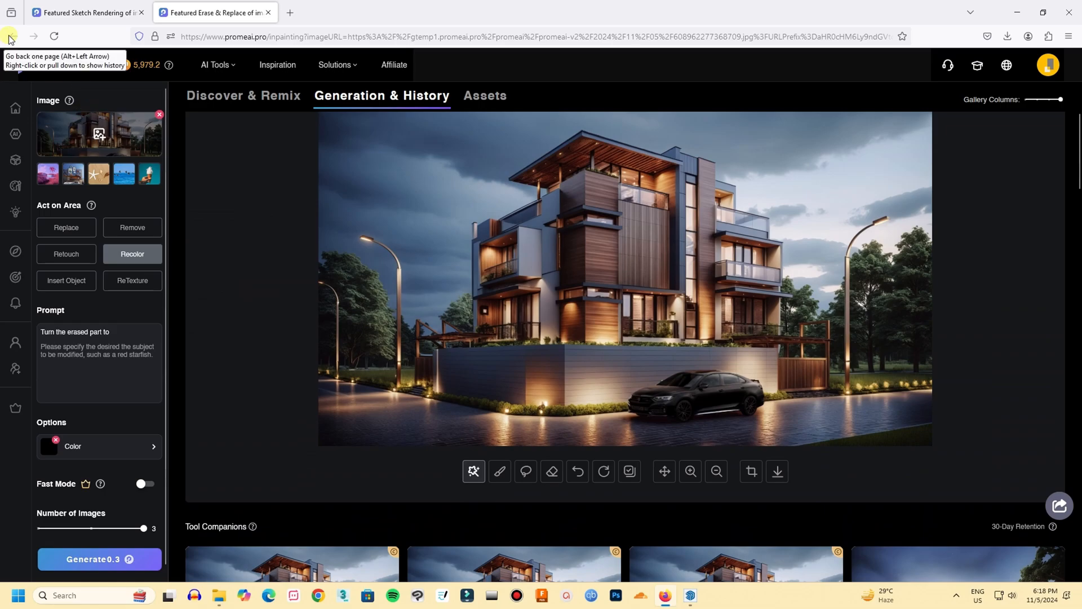
- Return to the sketch rendering history and send the first night render to Outpainting
left_click(9, 37)
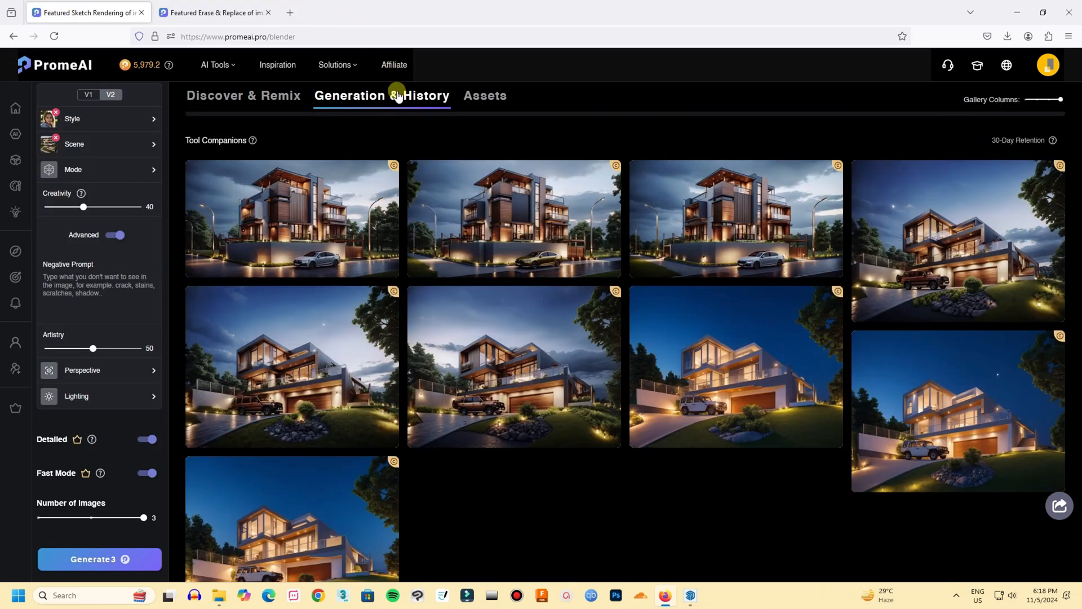
left_click(234, 176)
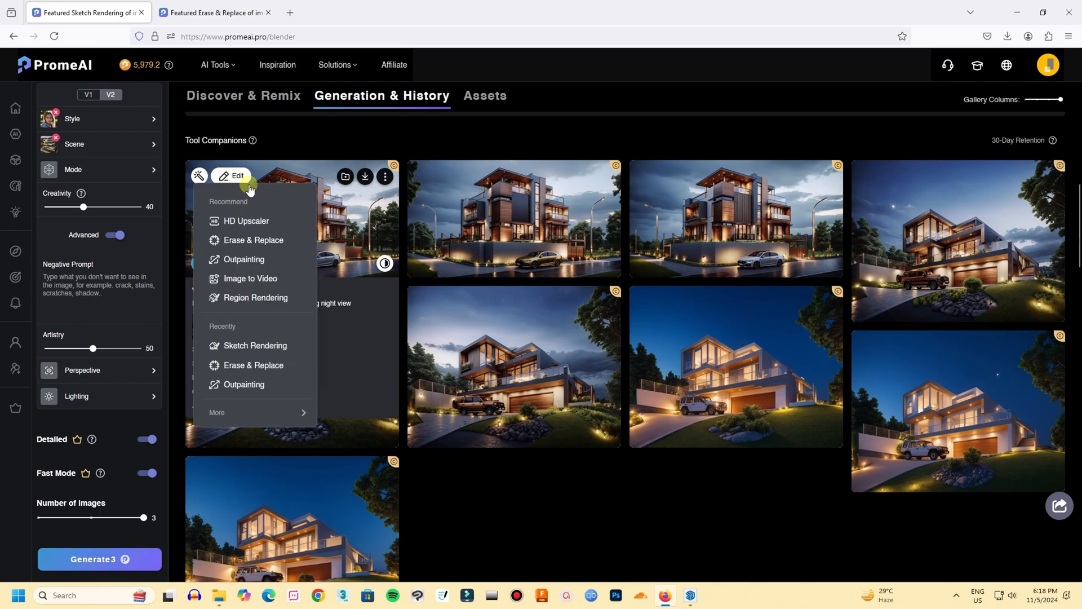
mouse_move(243, 262)
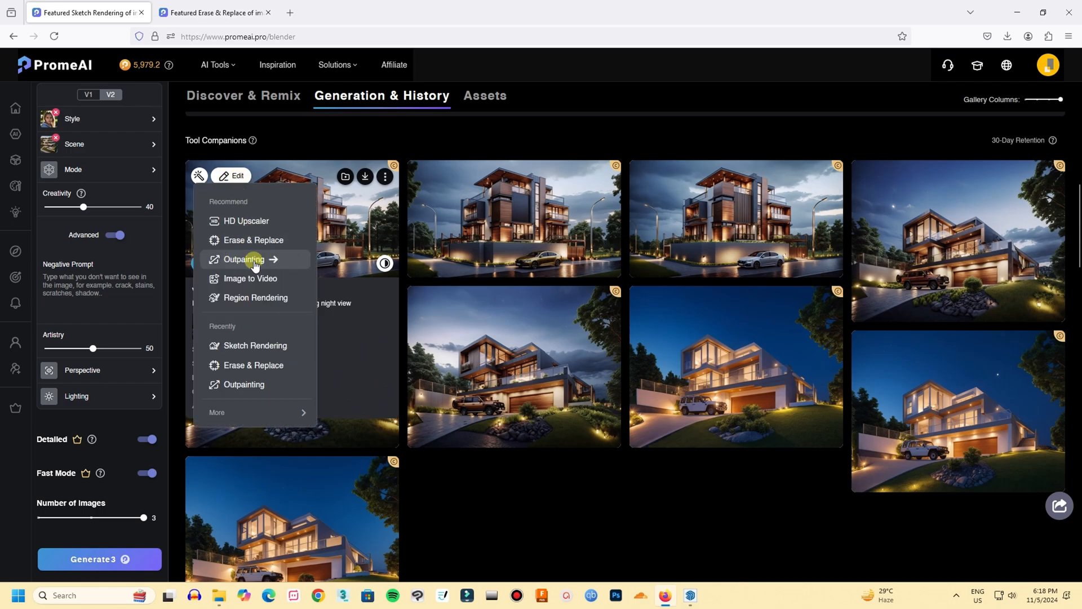
mouse_move(234, 262)
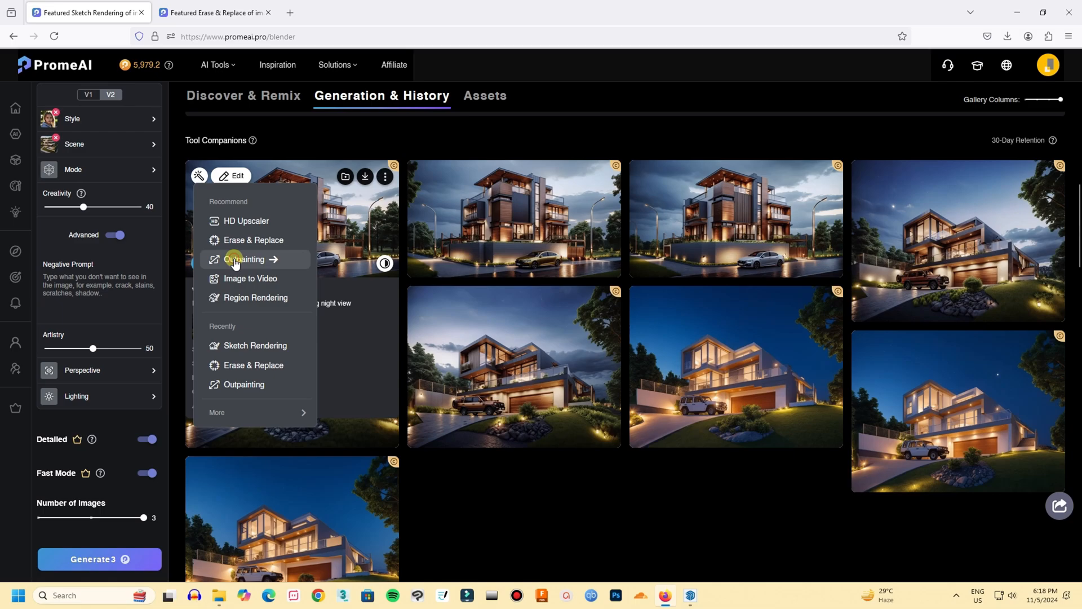
left_click(243, 260)
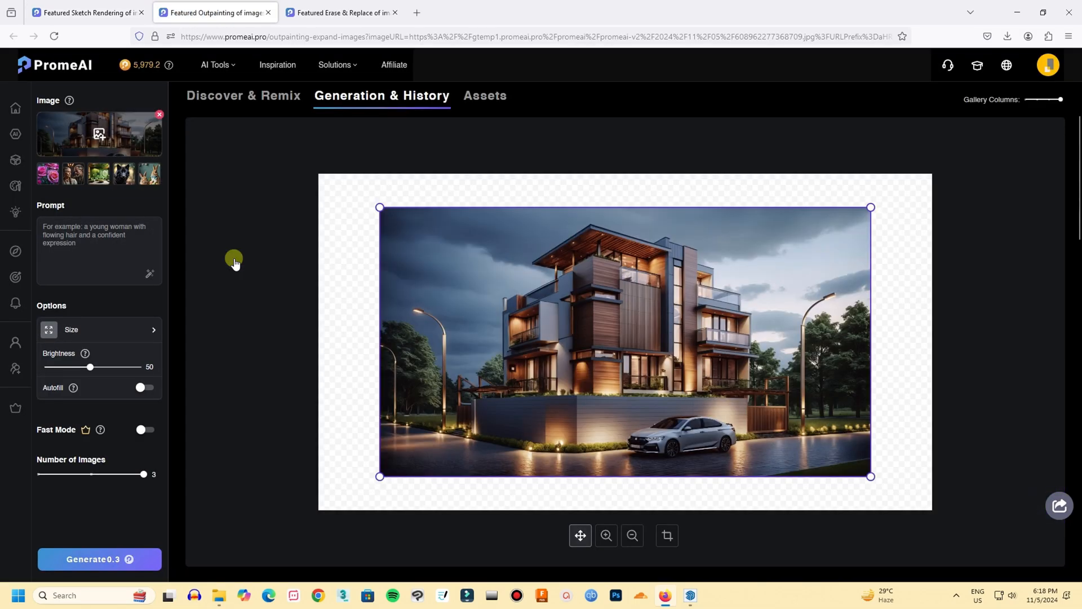
mouse_move(946, 217)
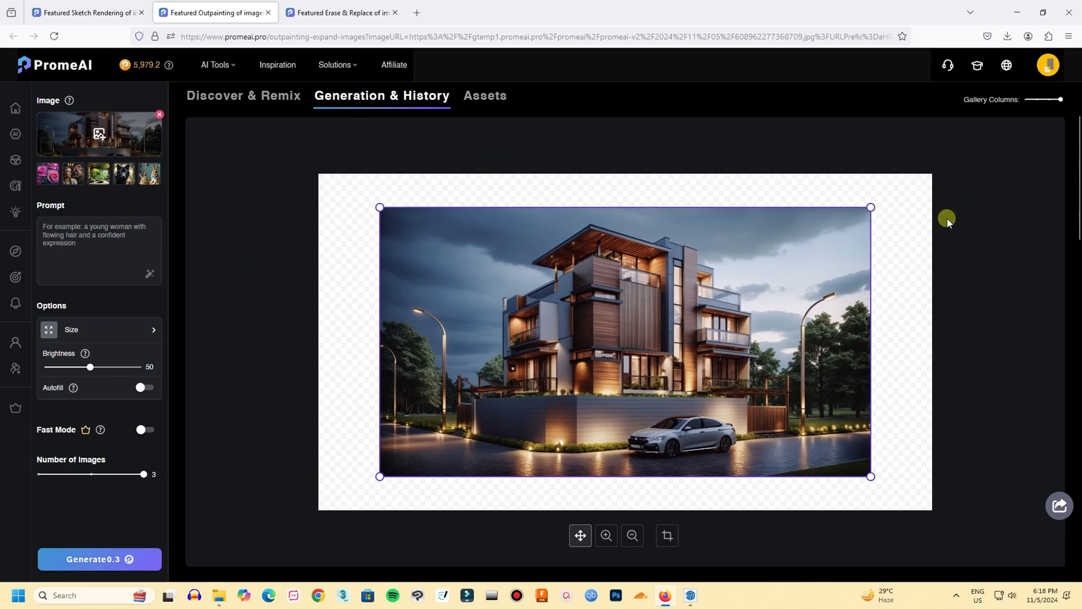
mouse_move(364, 386)
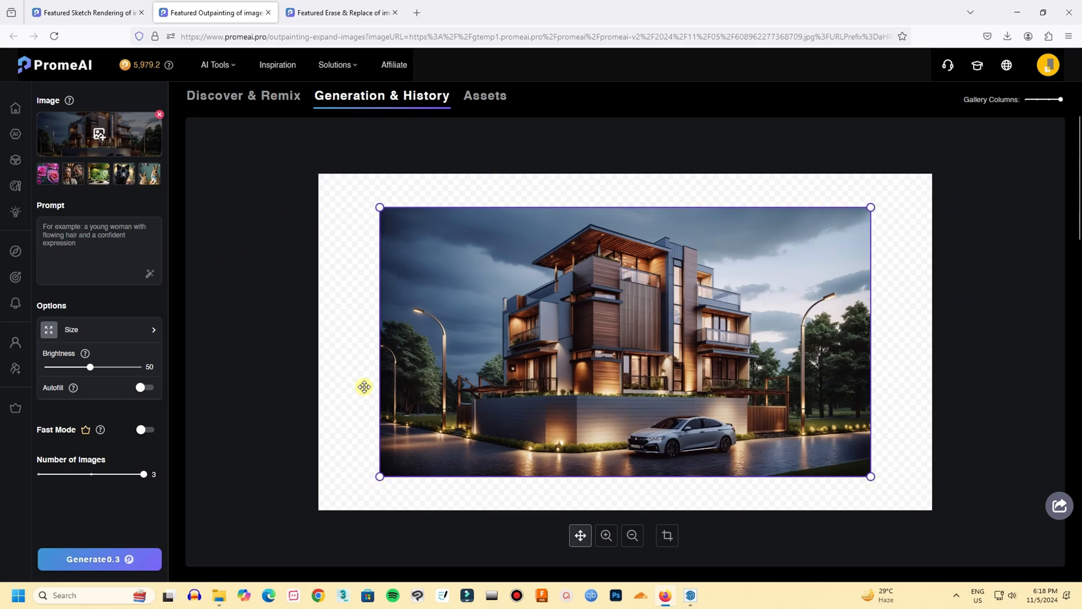
mouse_move(474, 226)
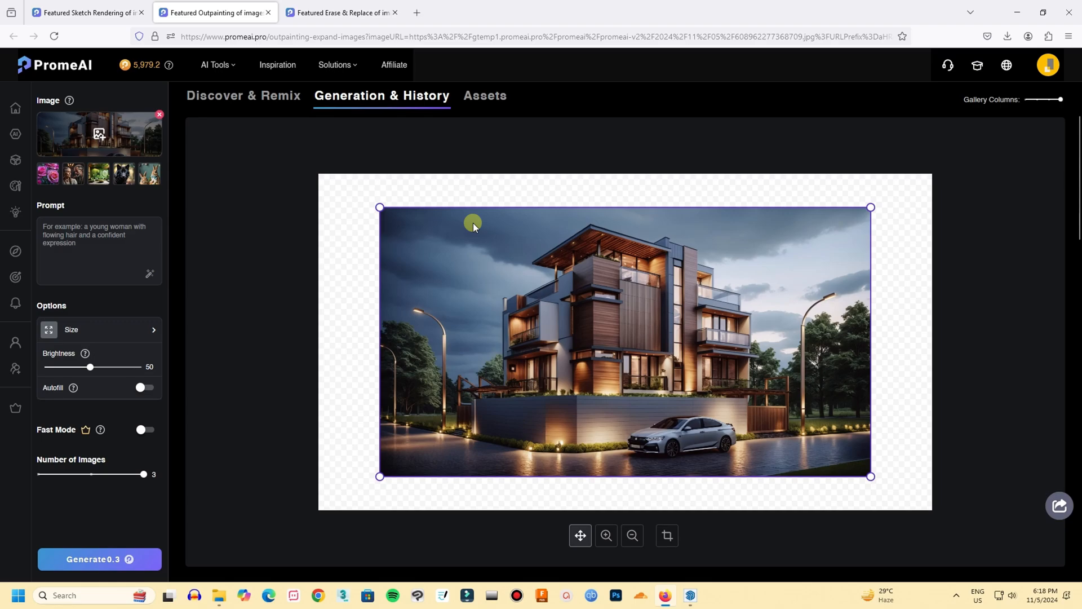
mouse_move(657, 291)
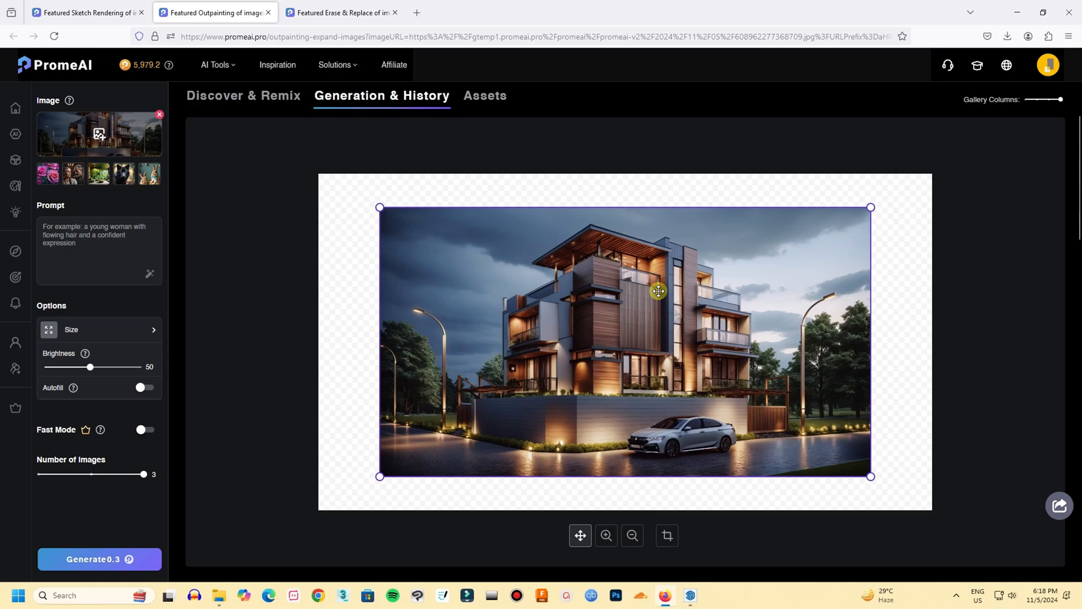
mouse_move(601, 334)
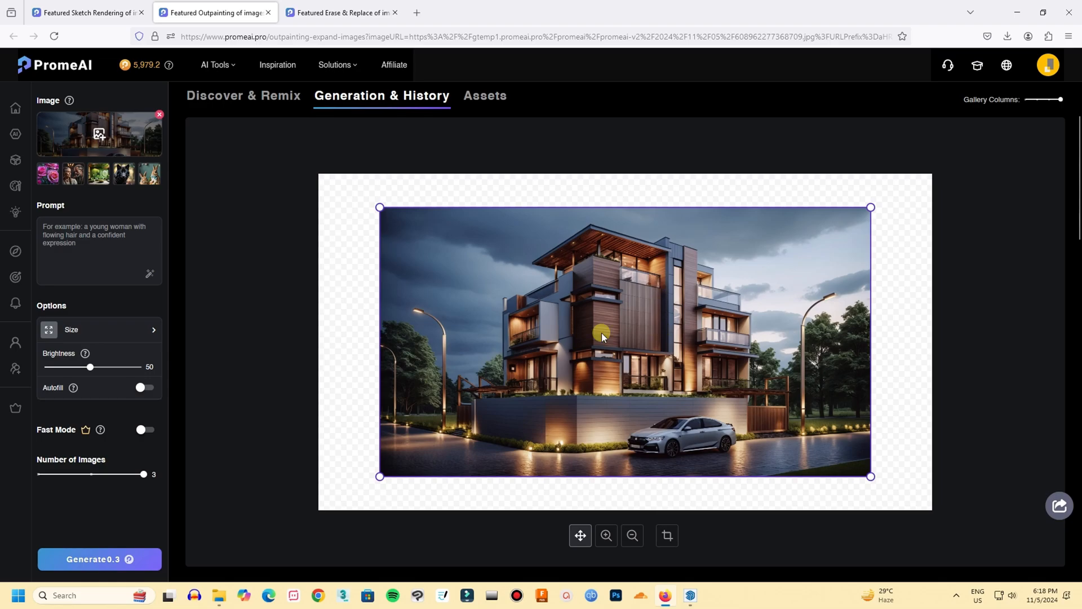
mouse_move(47, 309)
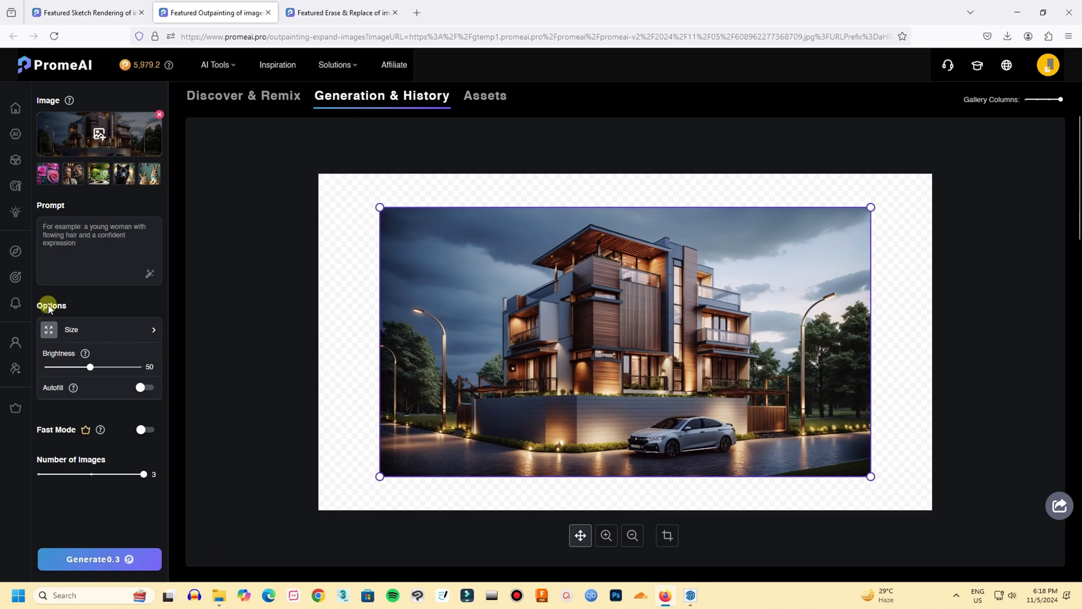
- Show the outpainting canvas size choices for the 2454 x 1345 render
left_click(99, 330)
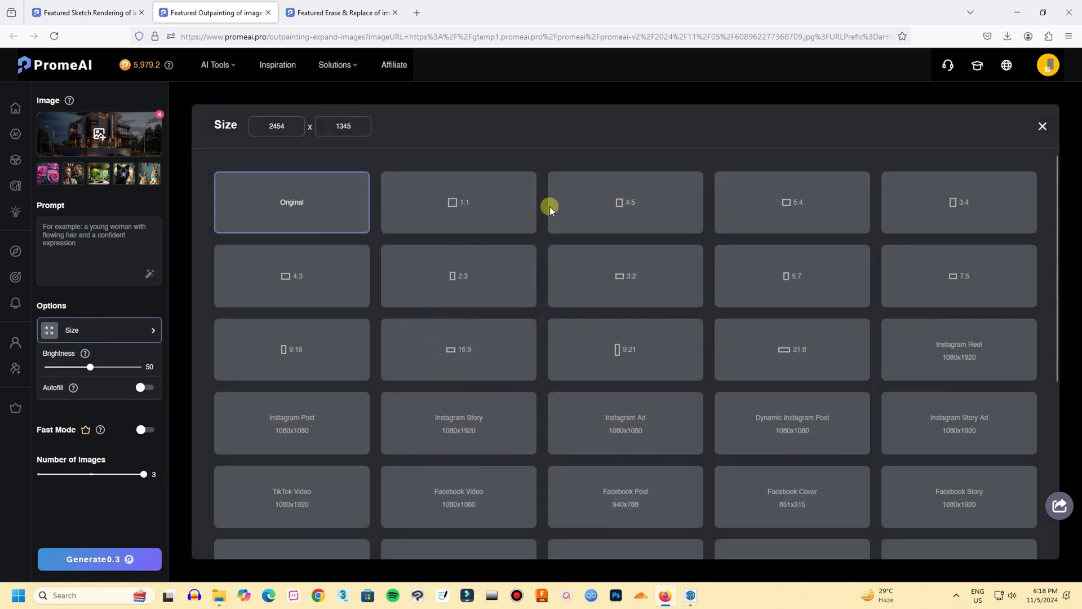
- Set the outpainting canvas to a 4:5 portrait, 2454 x 3067
left_click(625, 202)
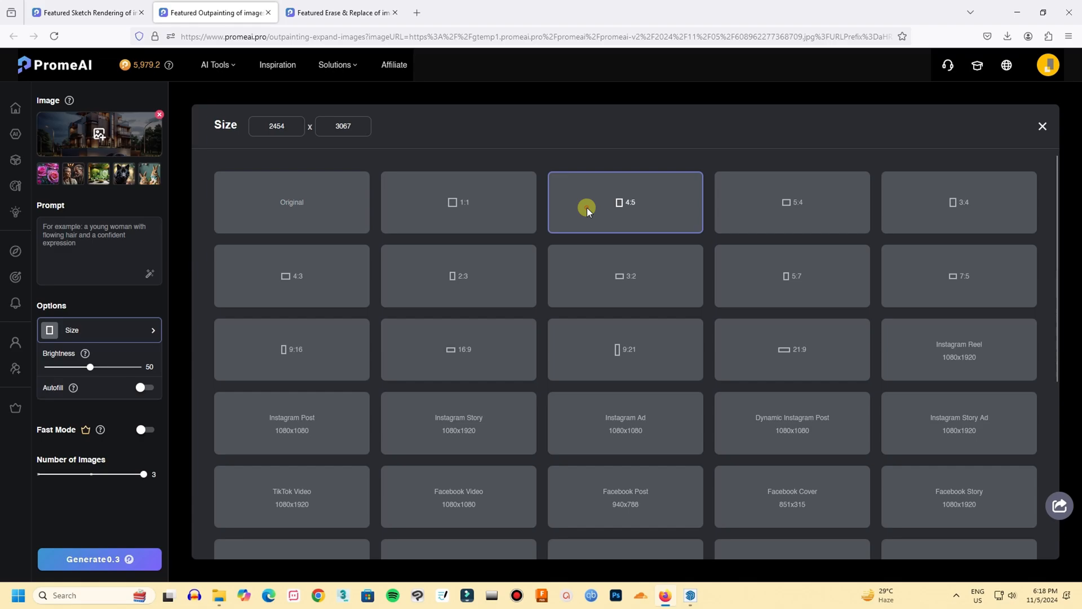
mouse_move(74, 421)
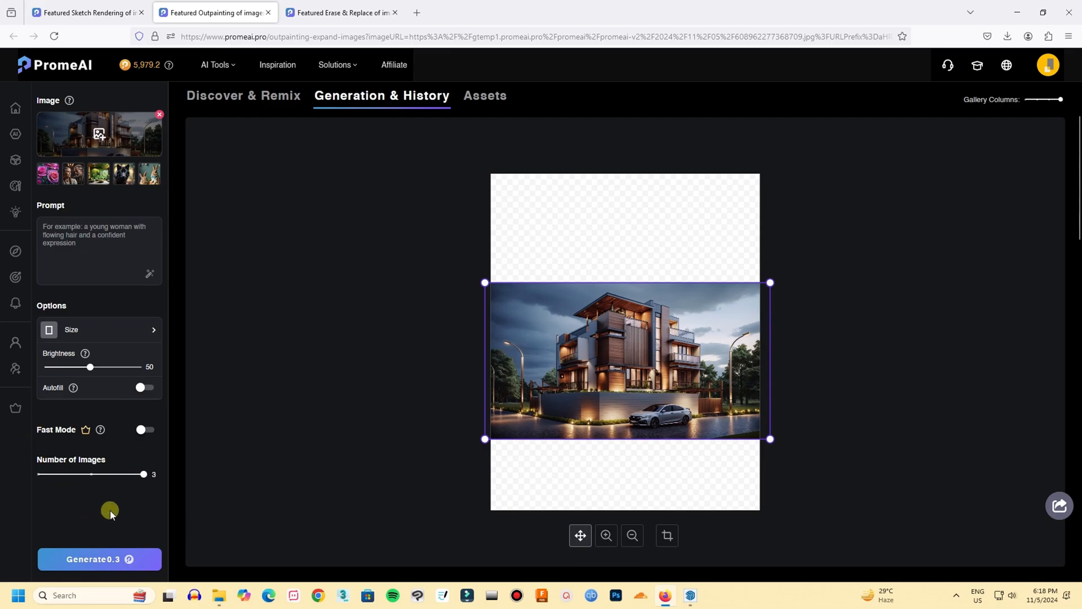
left_click(145, 428)
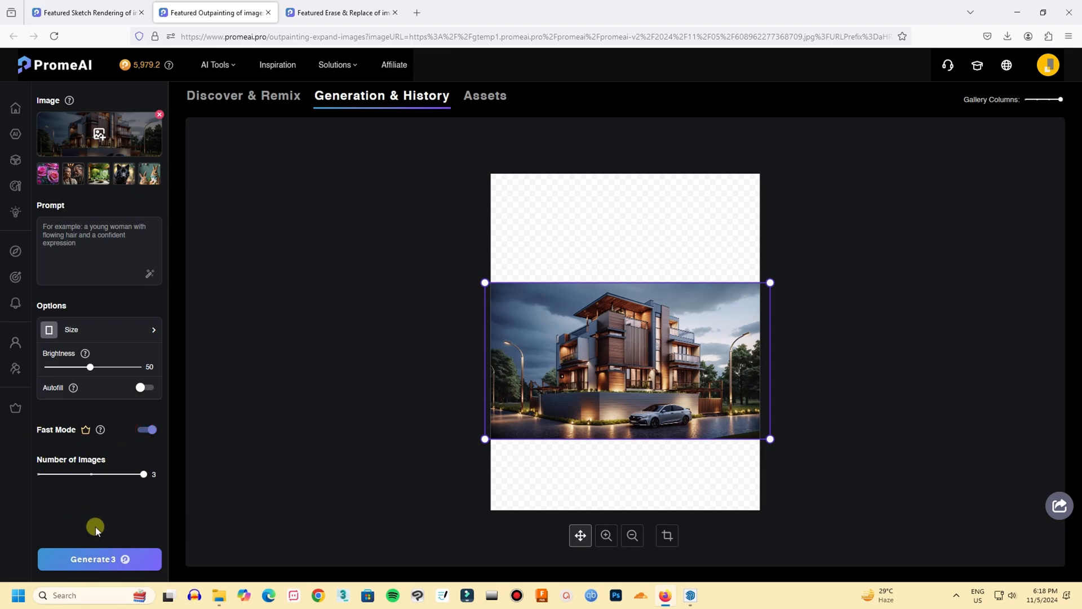
- Generate the portrait outpaintings and inspect the third result enlarged
left_click(99, 559)
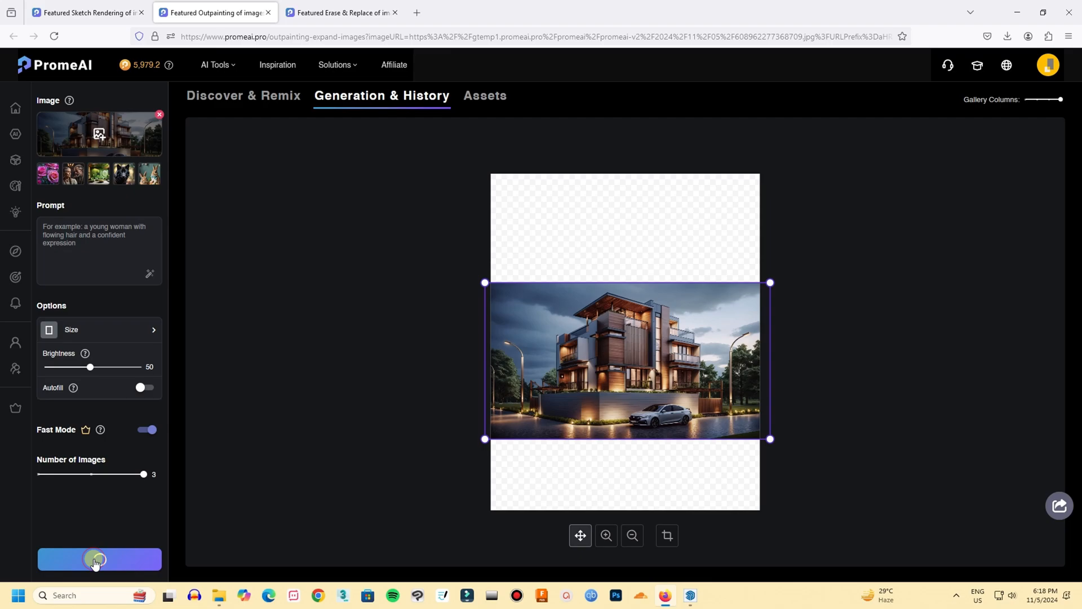
left_click(99, 559)
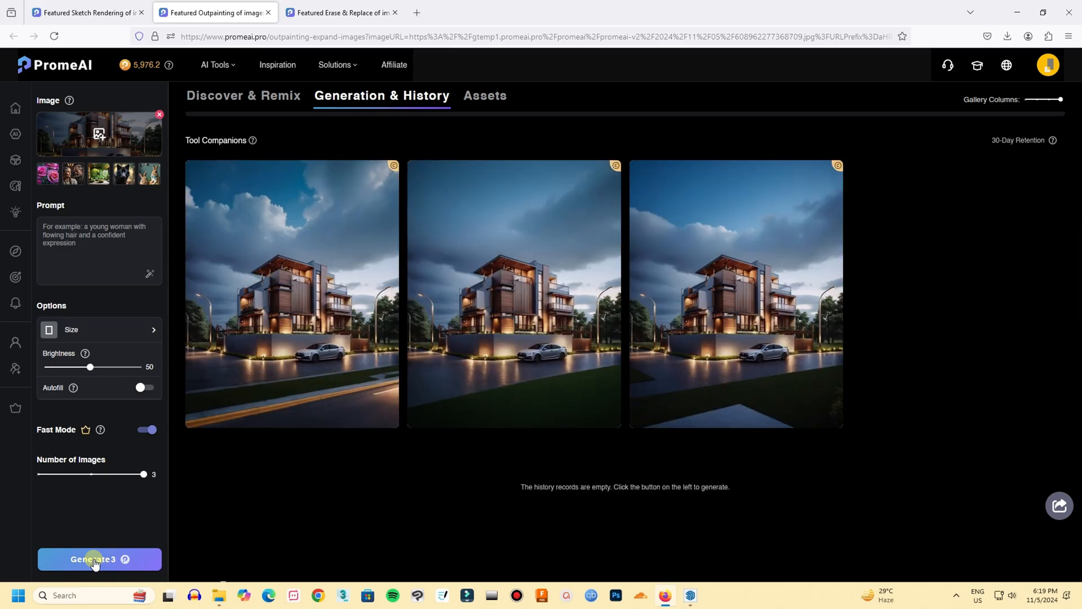
mouse_move(680, 340)
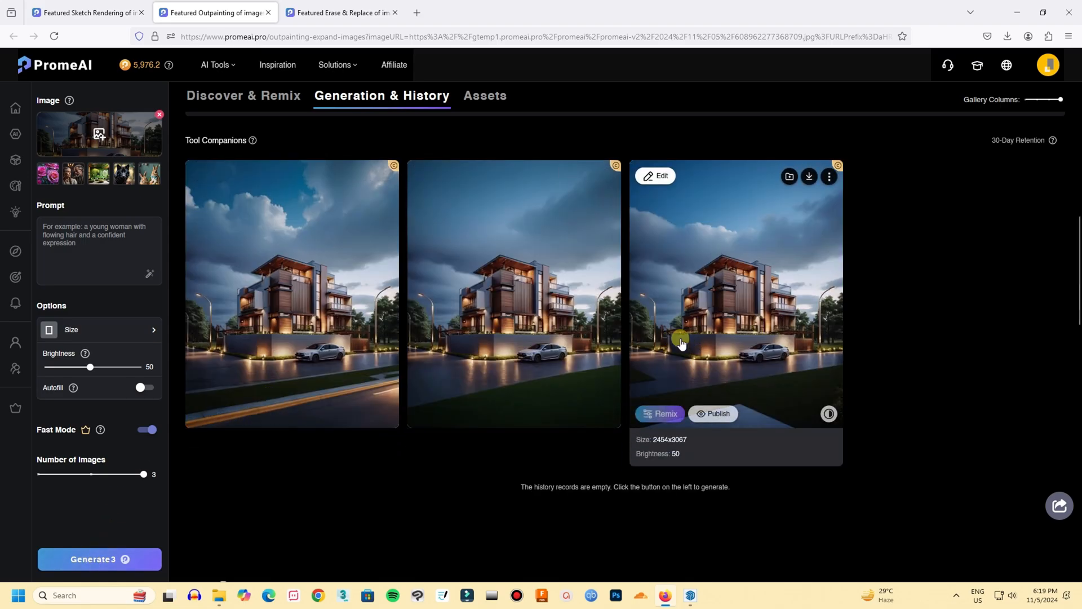
left_click(735, 290)
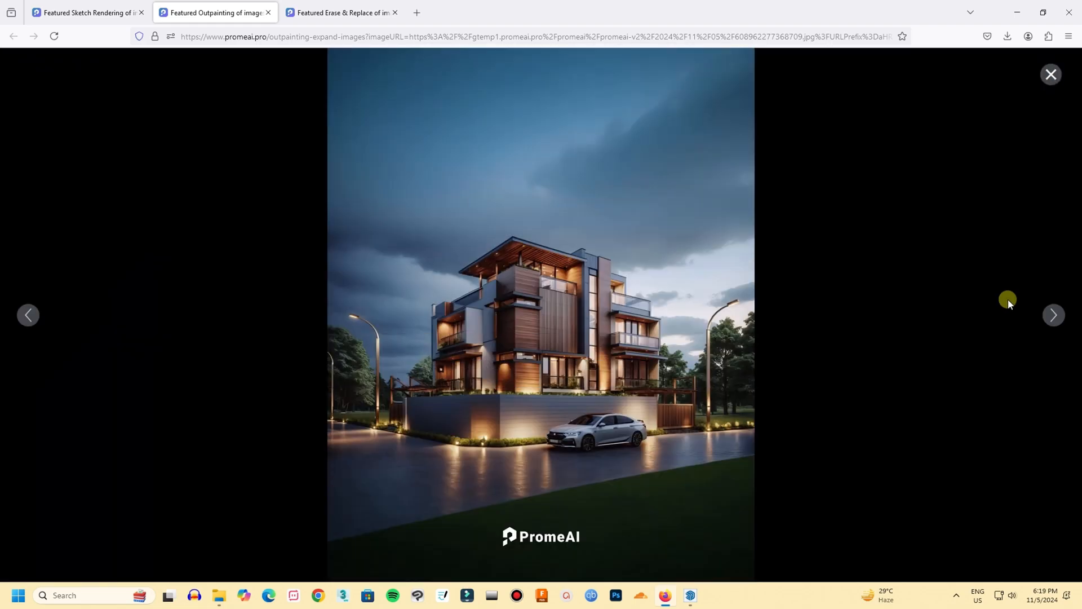
mouse_move(887, 364)
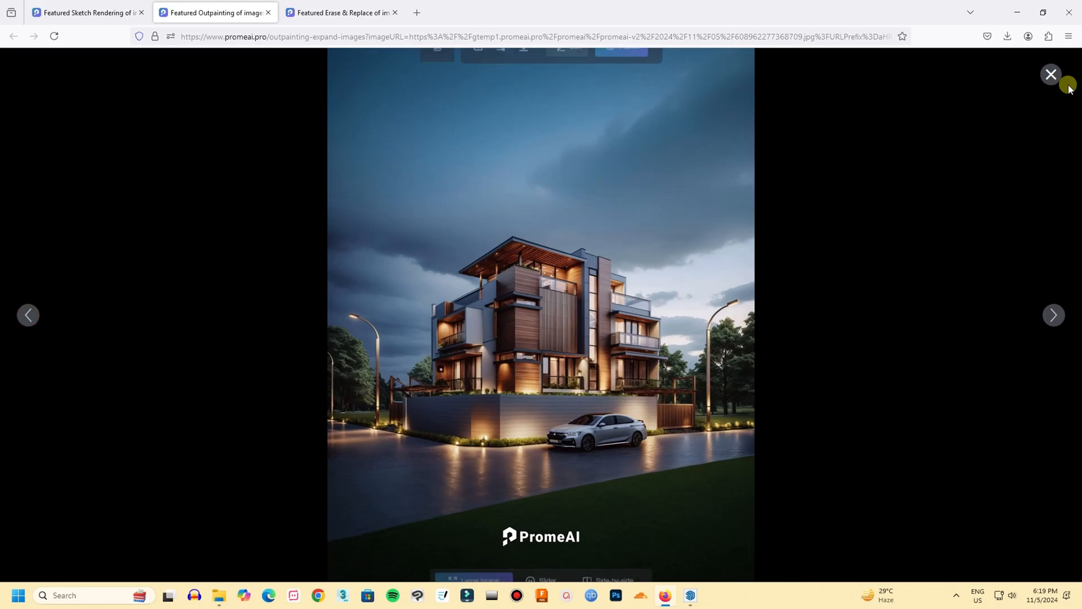
left_click(1049, 75)
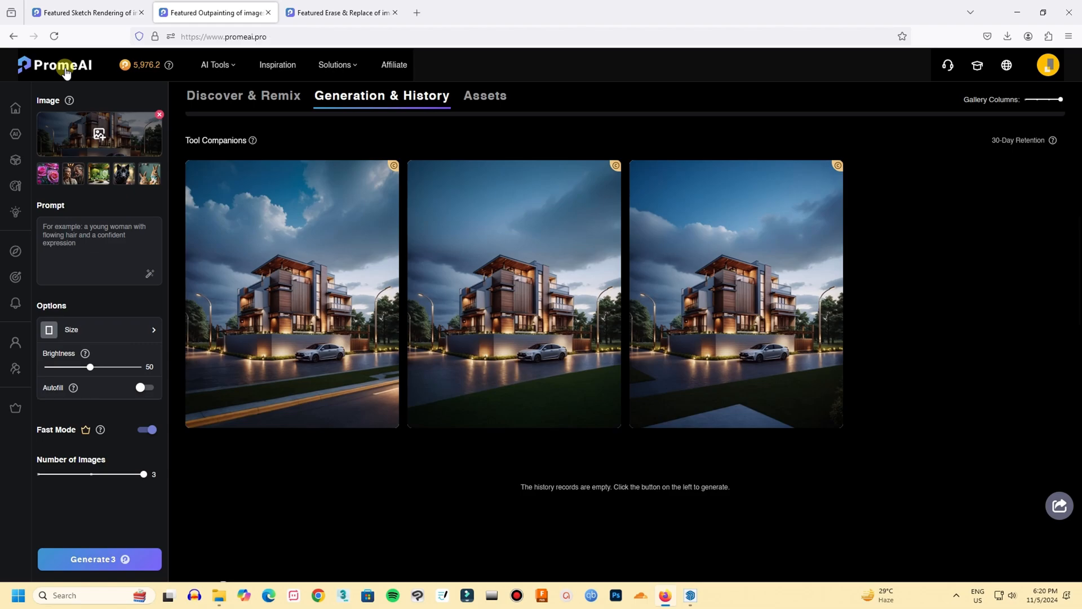
- Browse the AI Tools collection from the home page and go to AI Architecture Generator
left_click(55, 65)
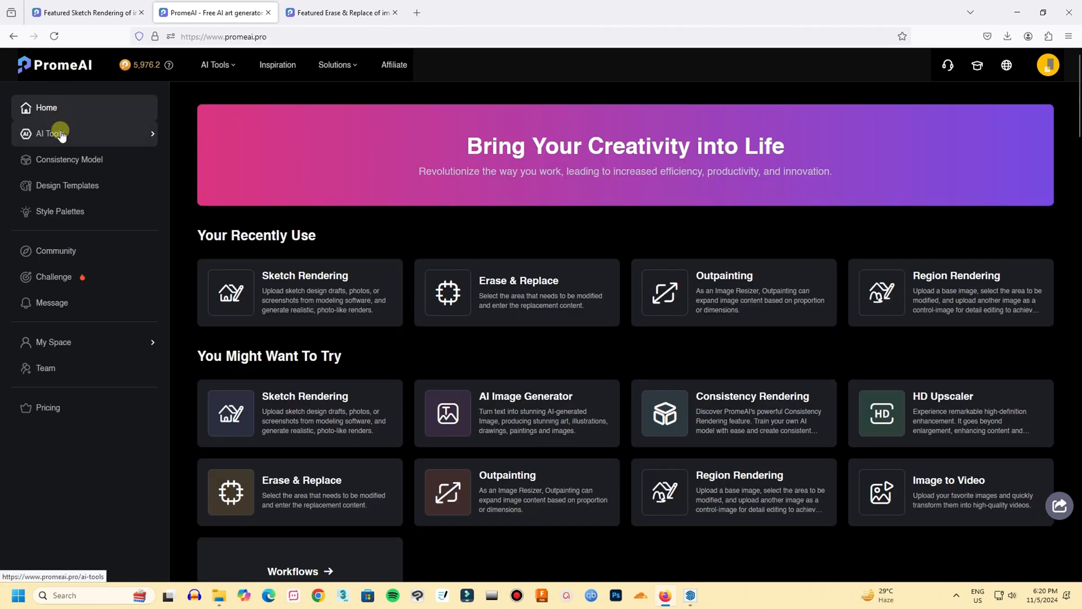
left_click(48, 133)
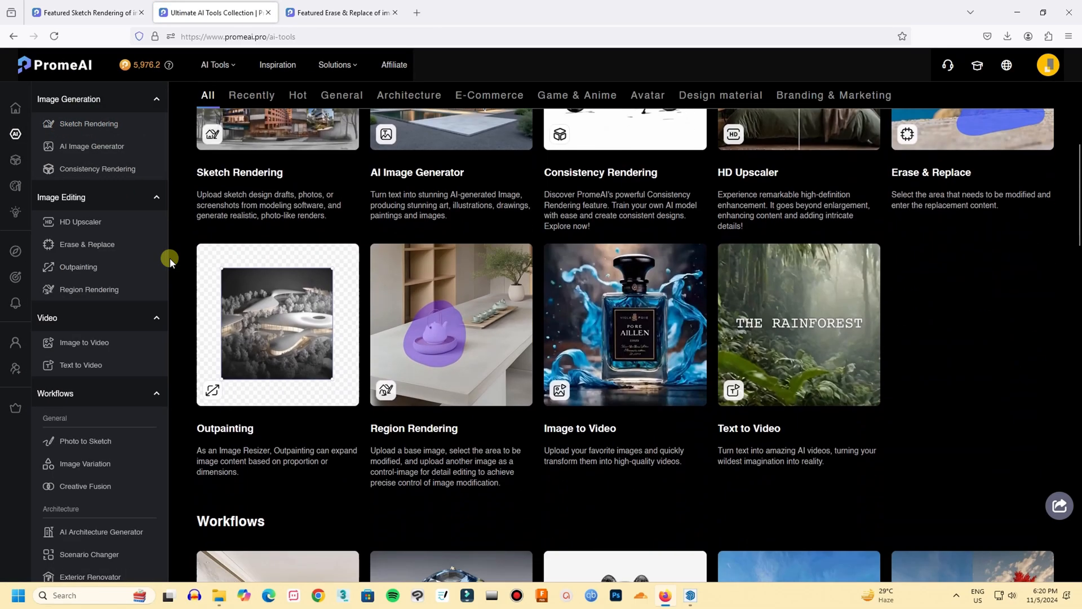
scroll("down", 3)
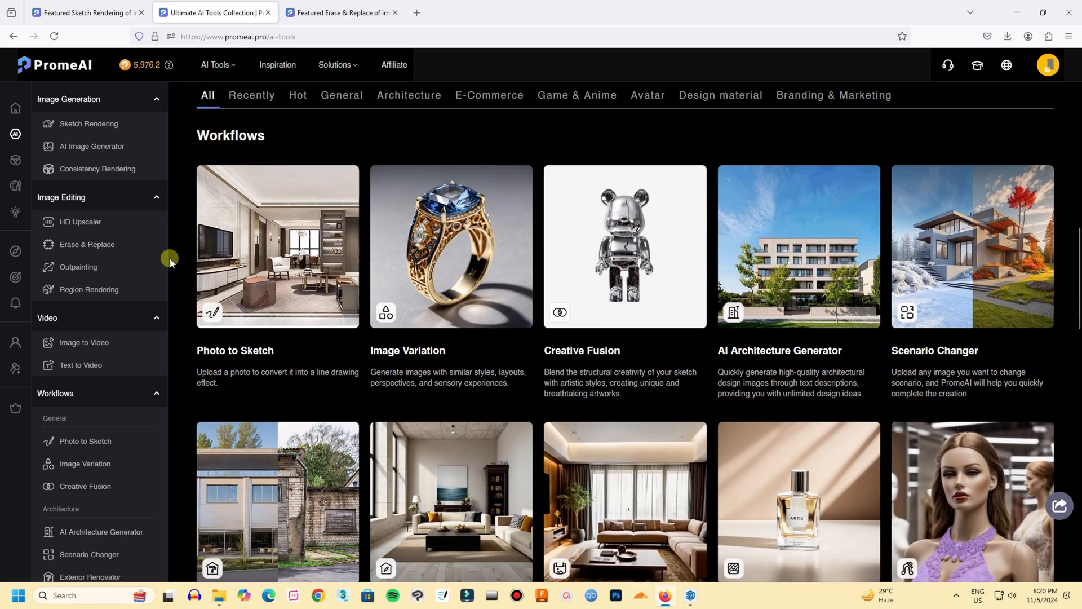
mouse_move(277, 247)
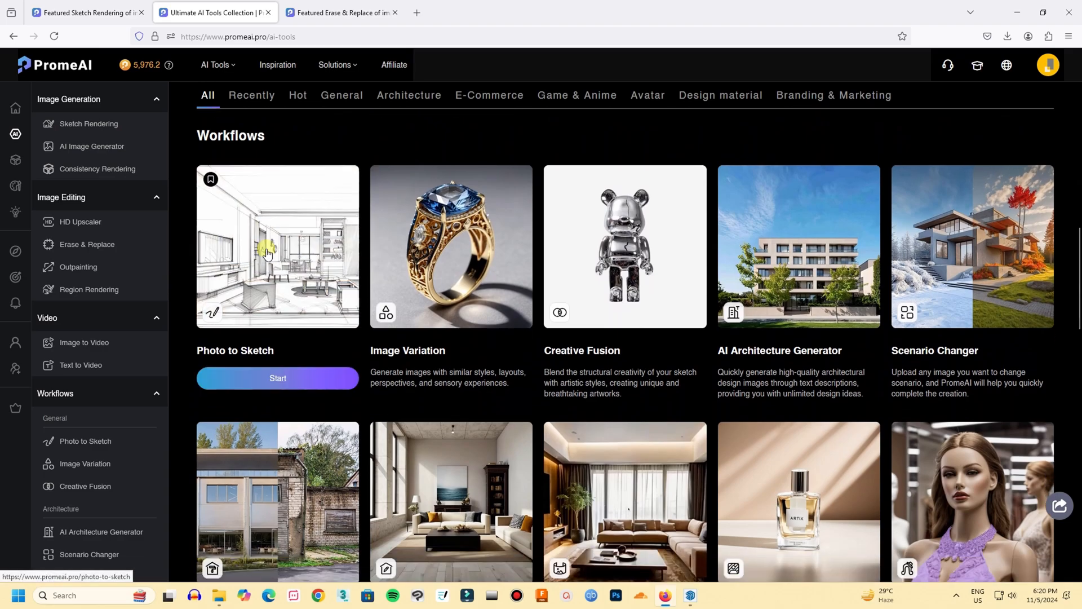
mouse_move(920, 285)
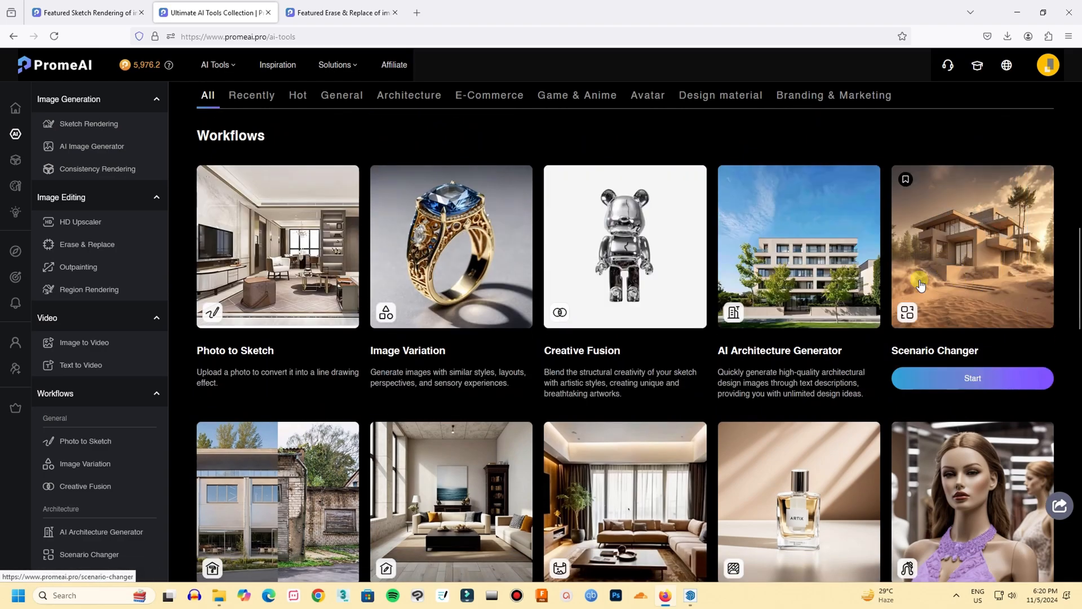
scroll("down", 3)
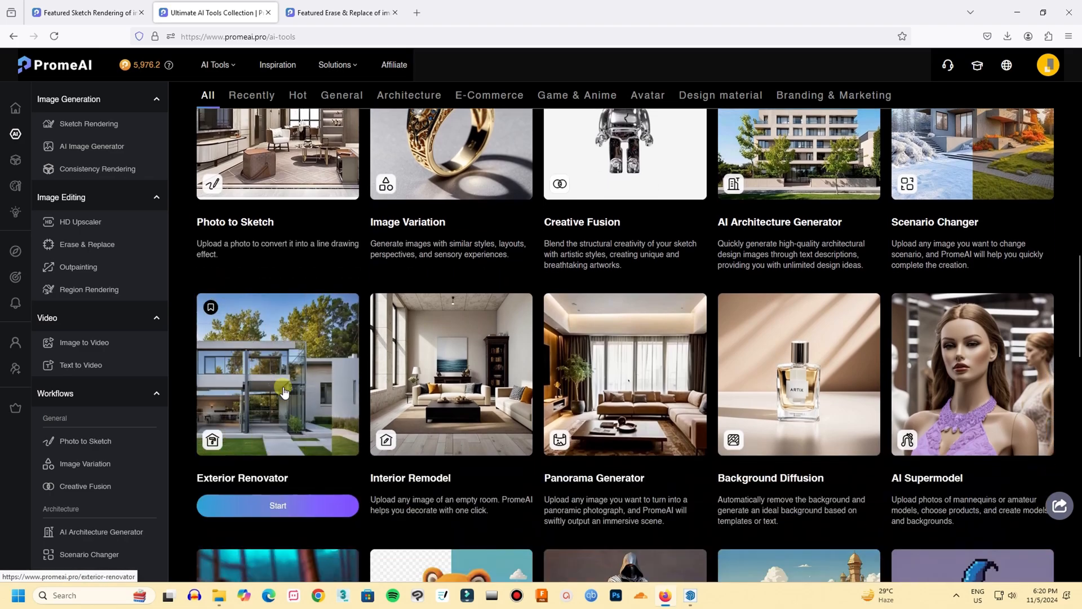
mouse_move(501, 404)
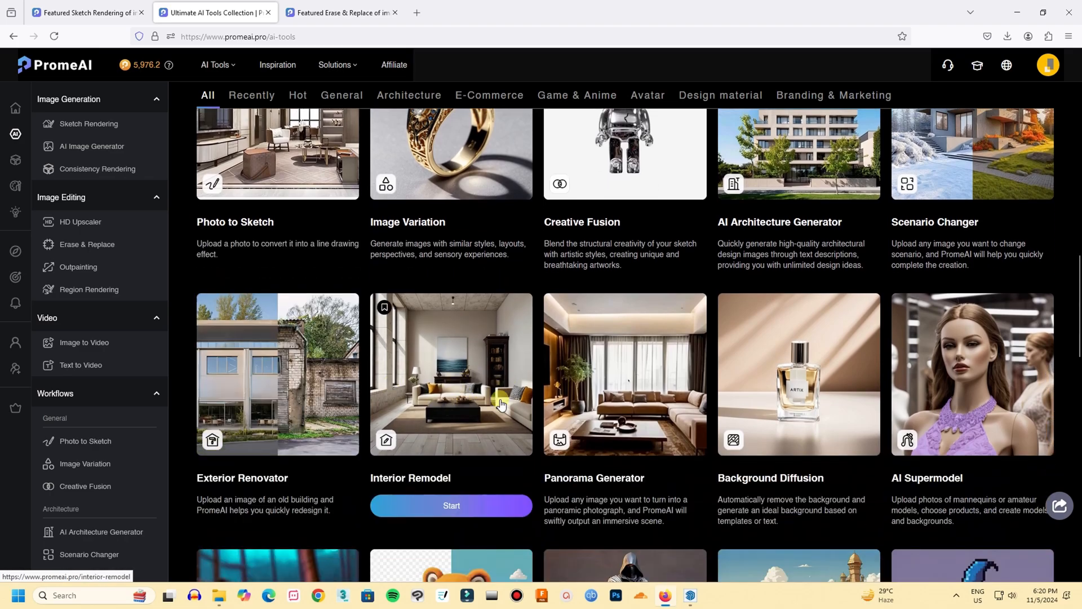
scroll("down", 3)
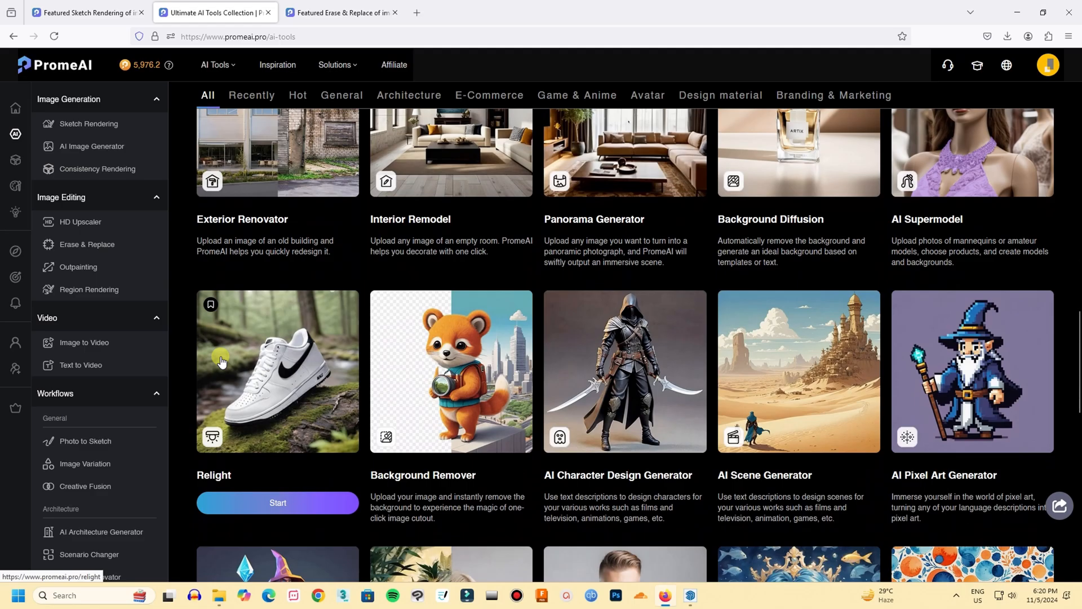
scroll("up", 3)
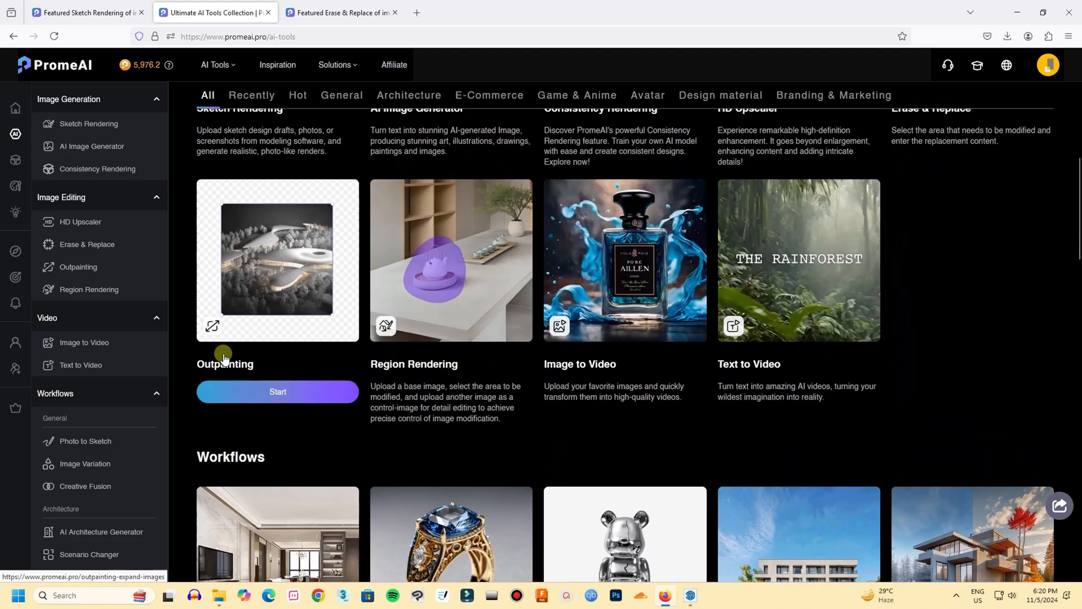
scroll("up", 3)
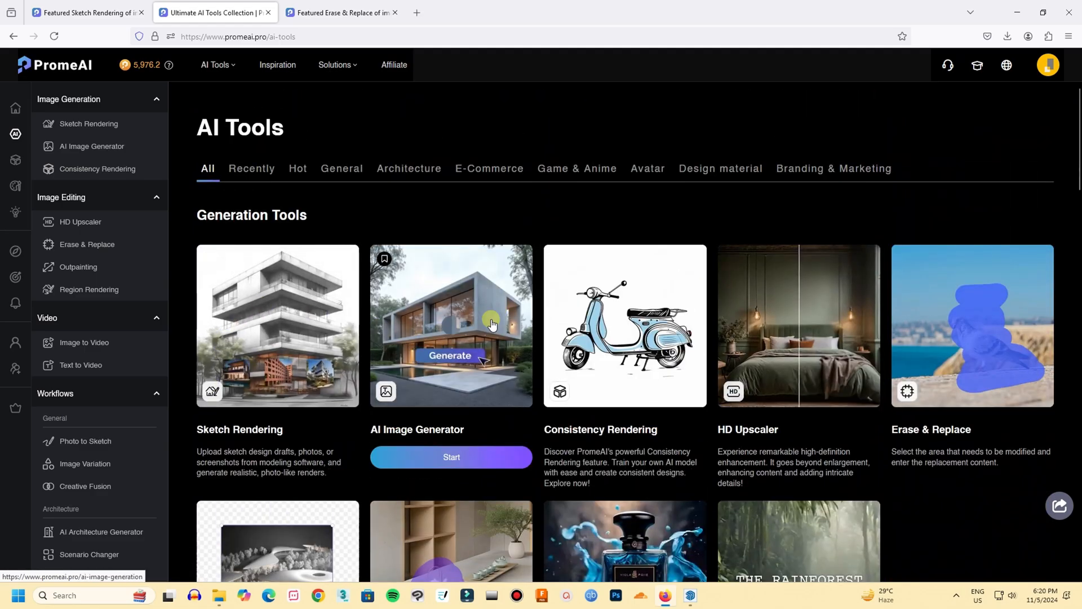
left_click(100, 534)
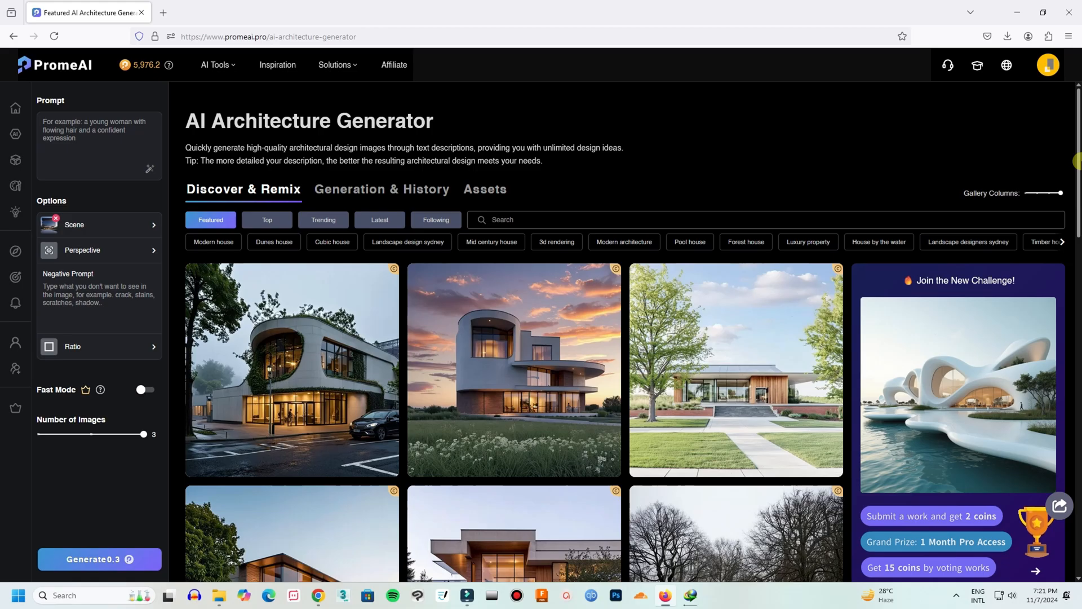
scroll("down", 3)
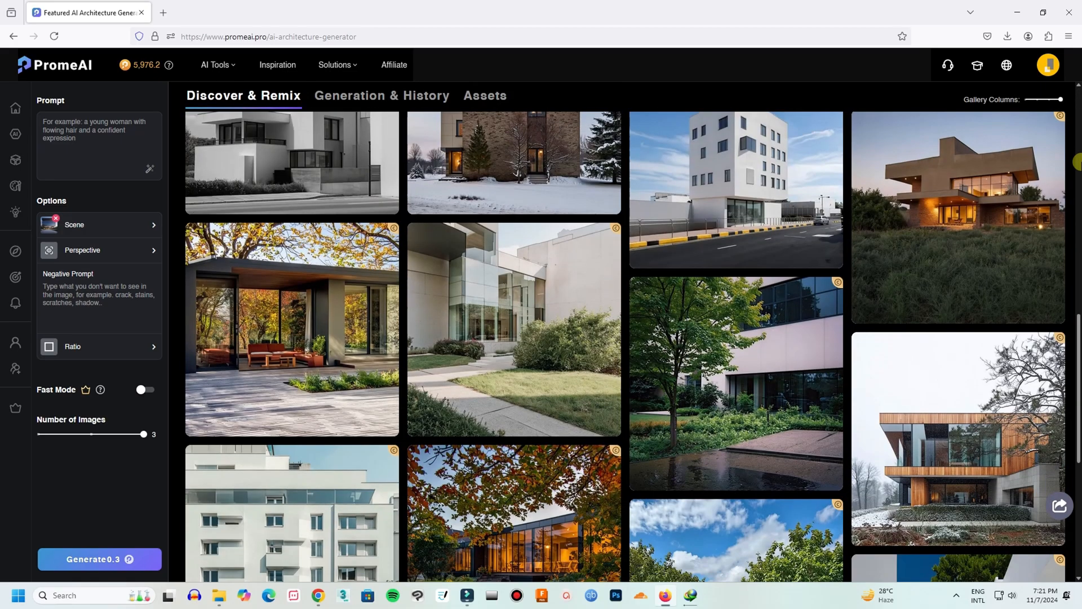
scroll("down", 3)
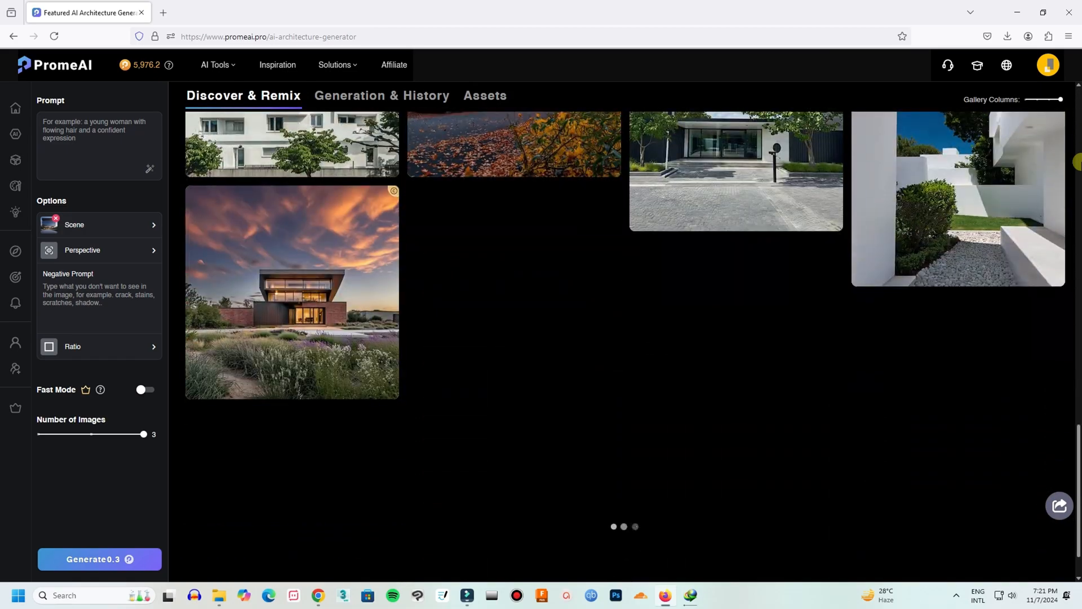
scroll("down", 3)
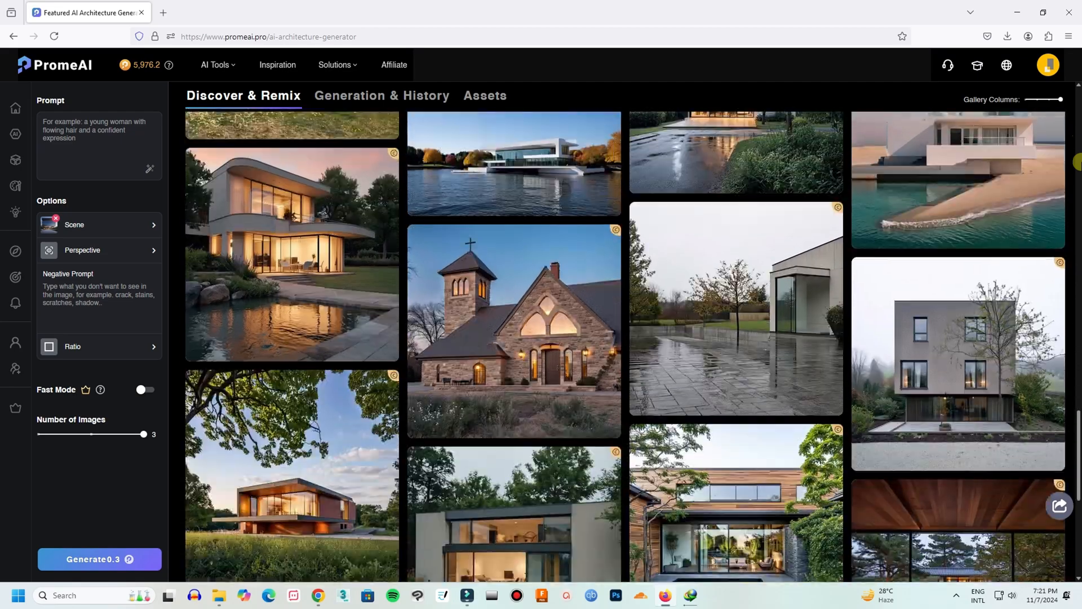
scroll("down", 3)
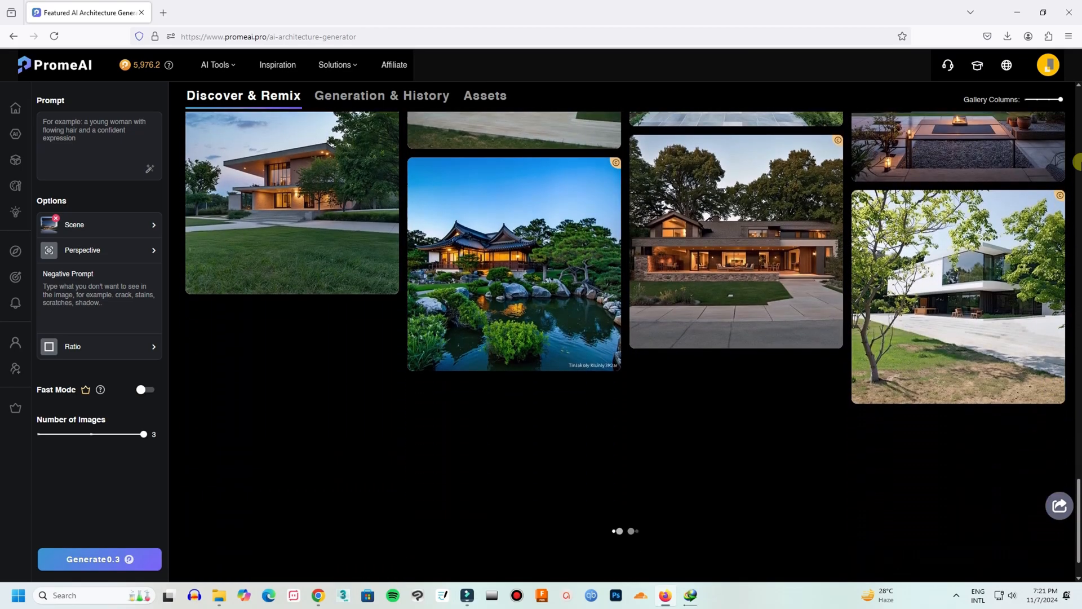
scroll("down", 3)
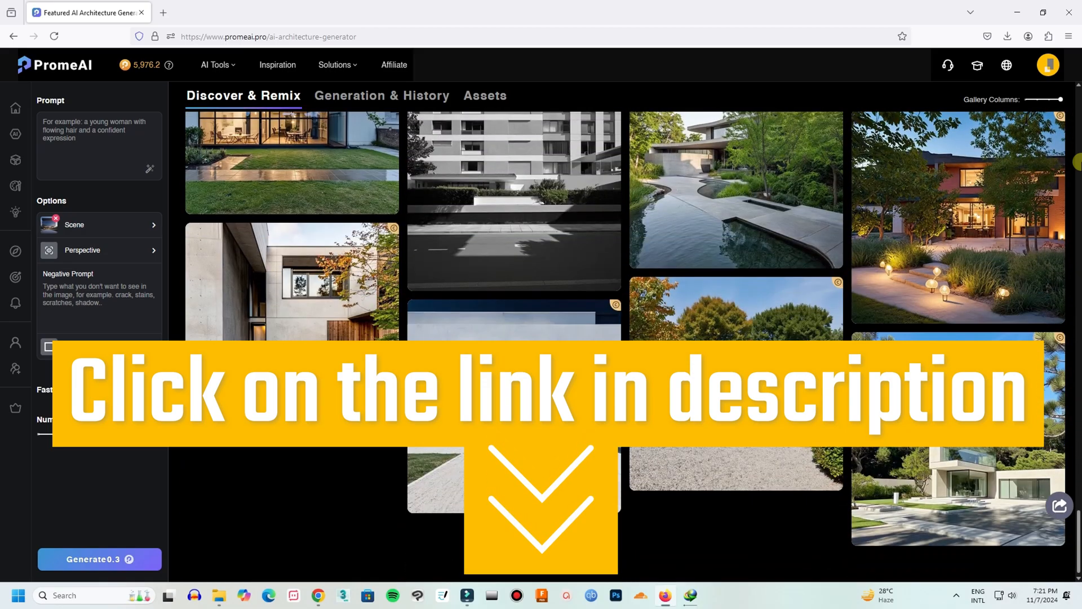
scroll("down", 3)
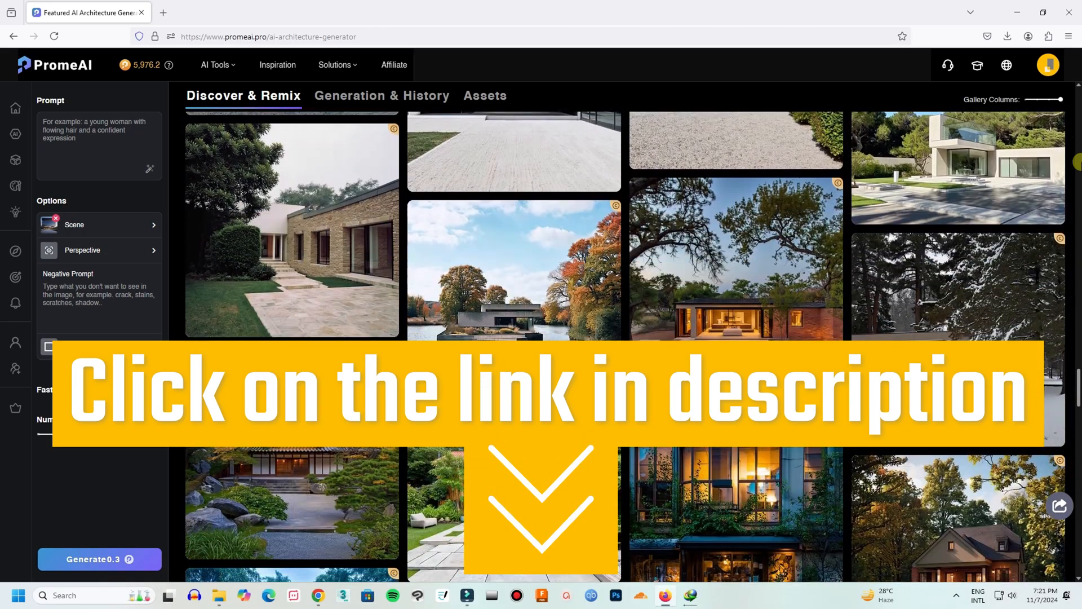
scroll("down", 3)
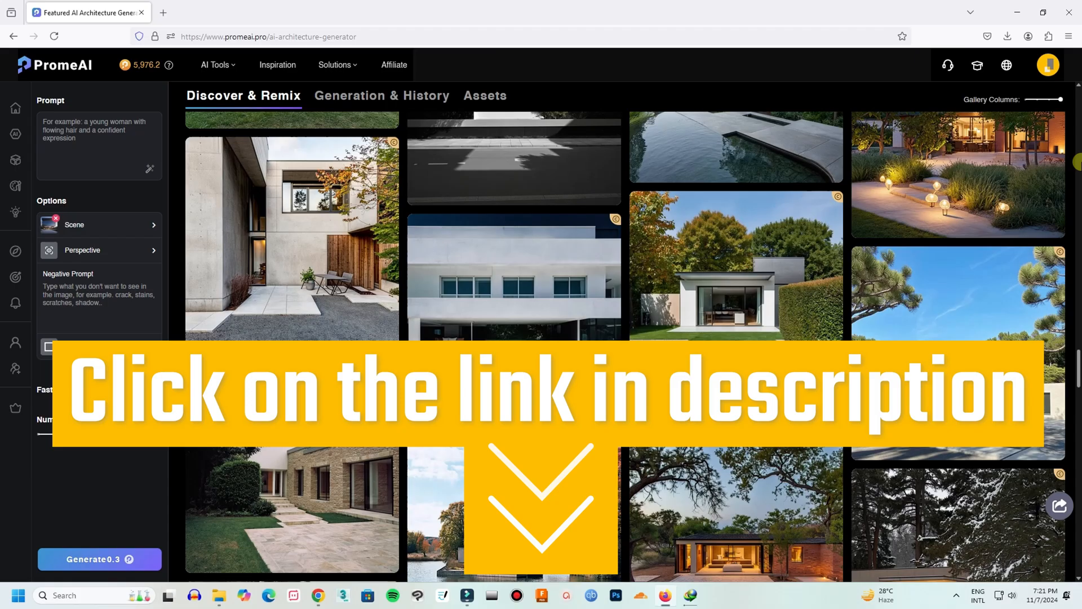
scroll("down", 3)
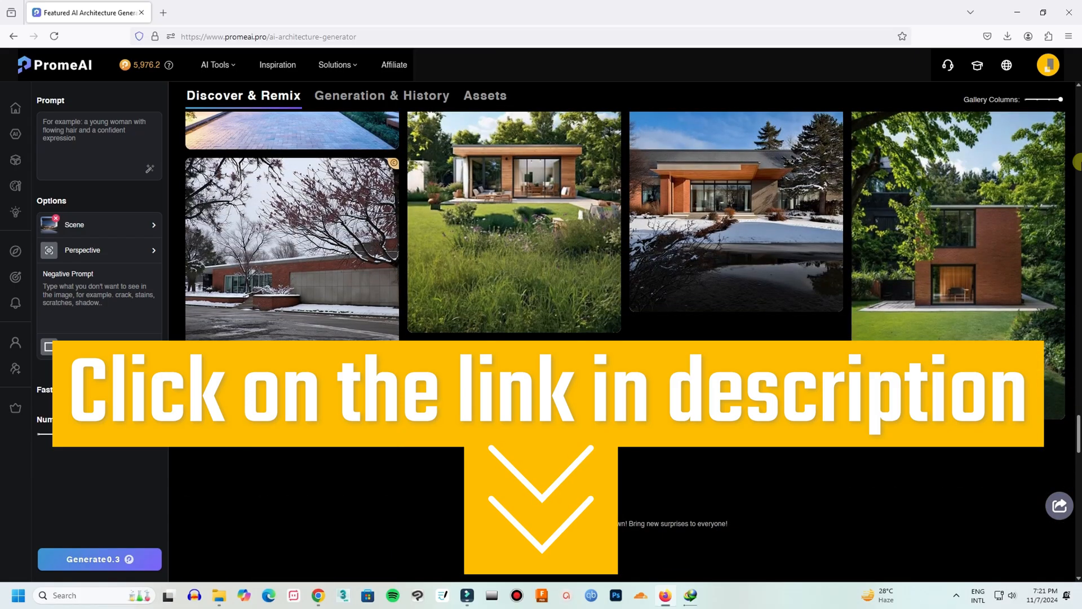
scroll("down", 3)
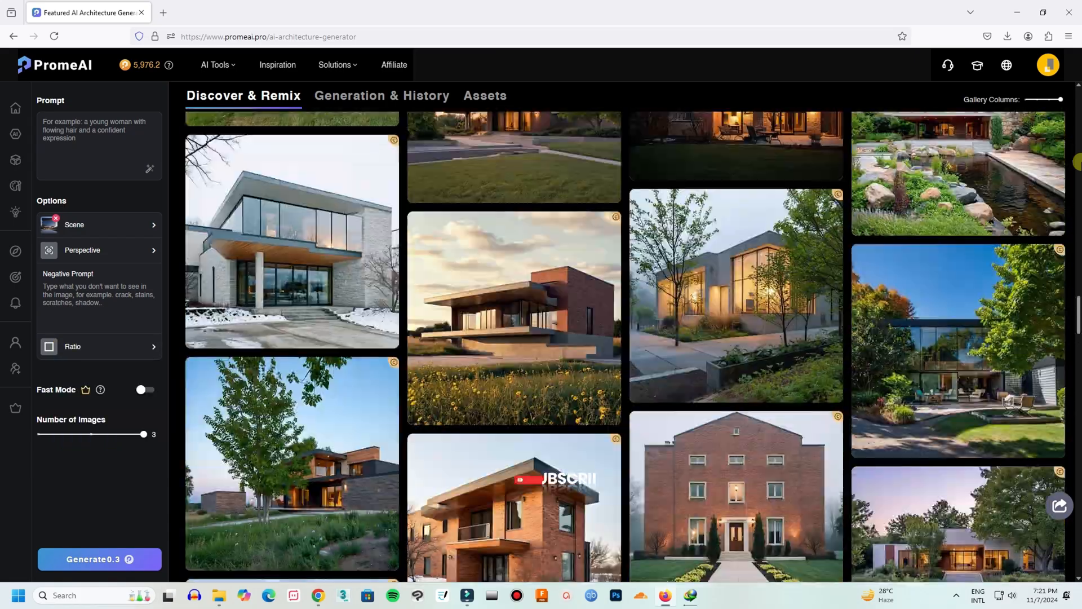
scroll("down", 3)
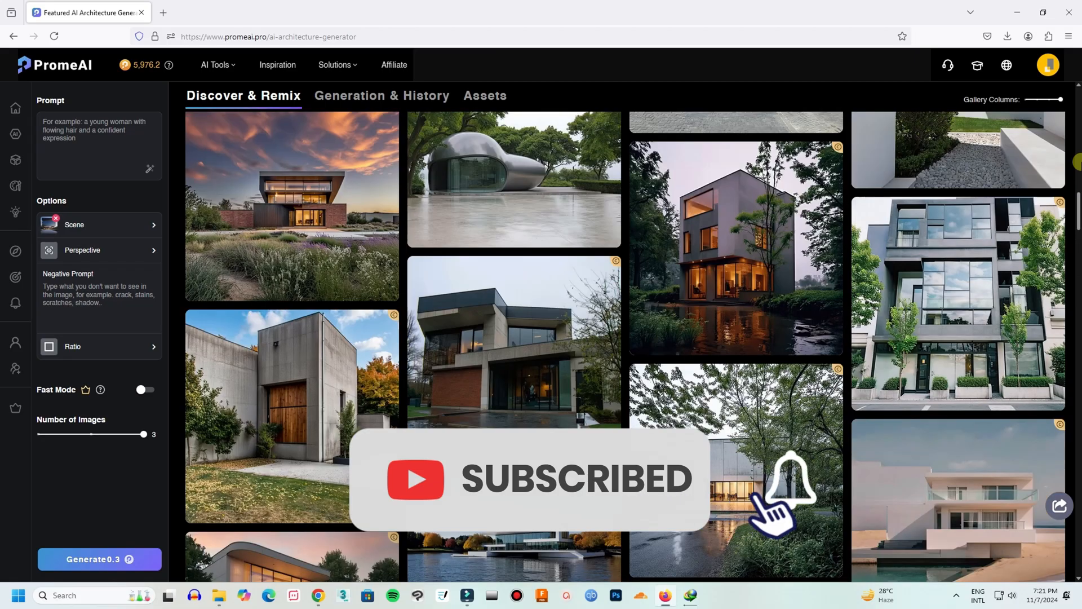
scroll("down", 3)
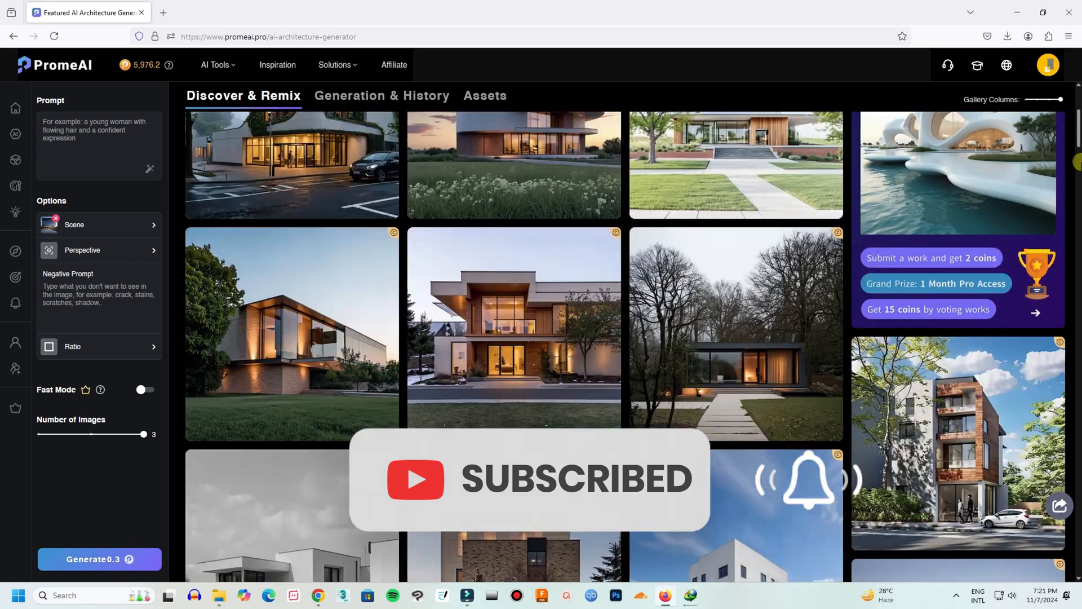